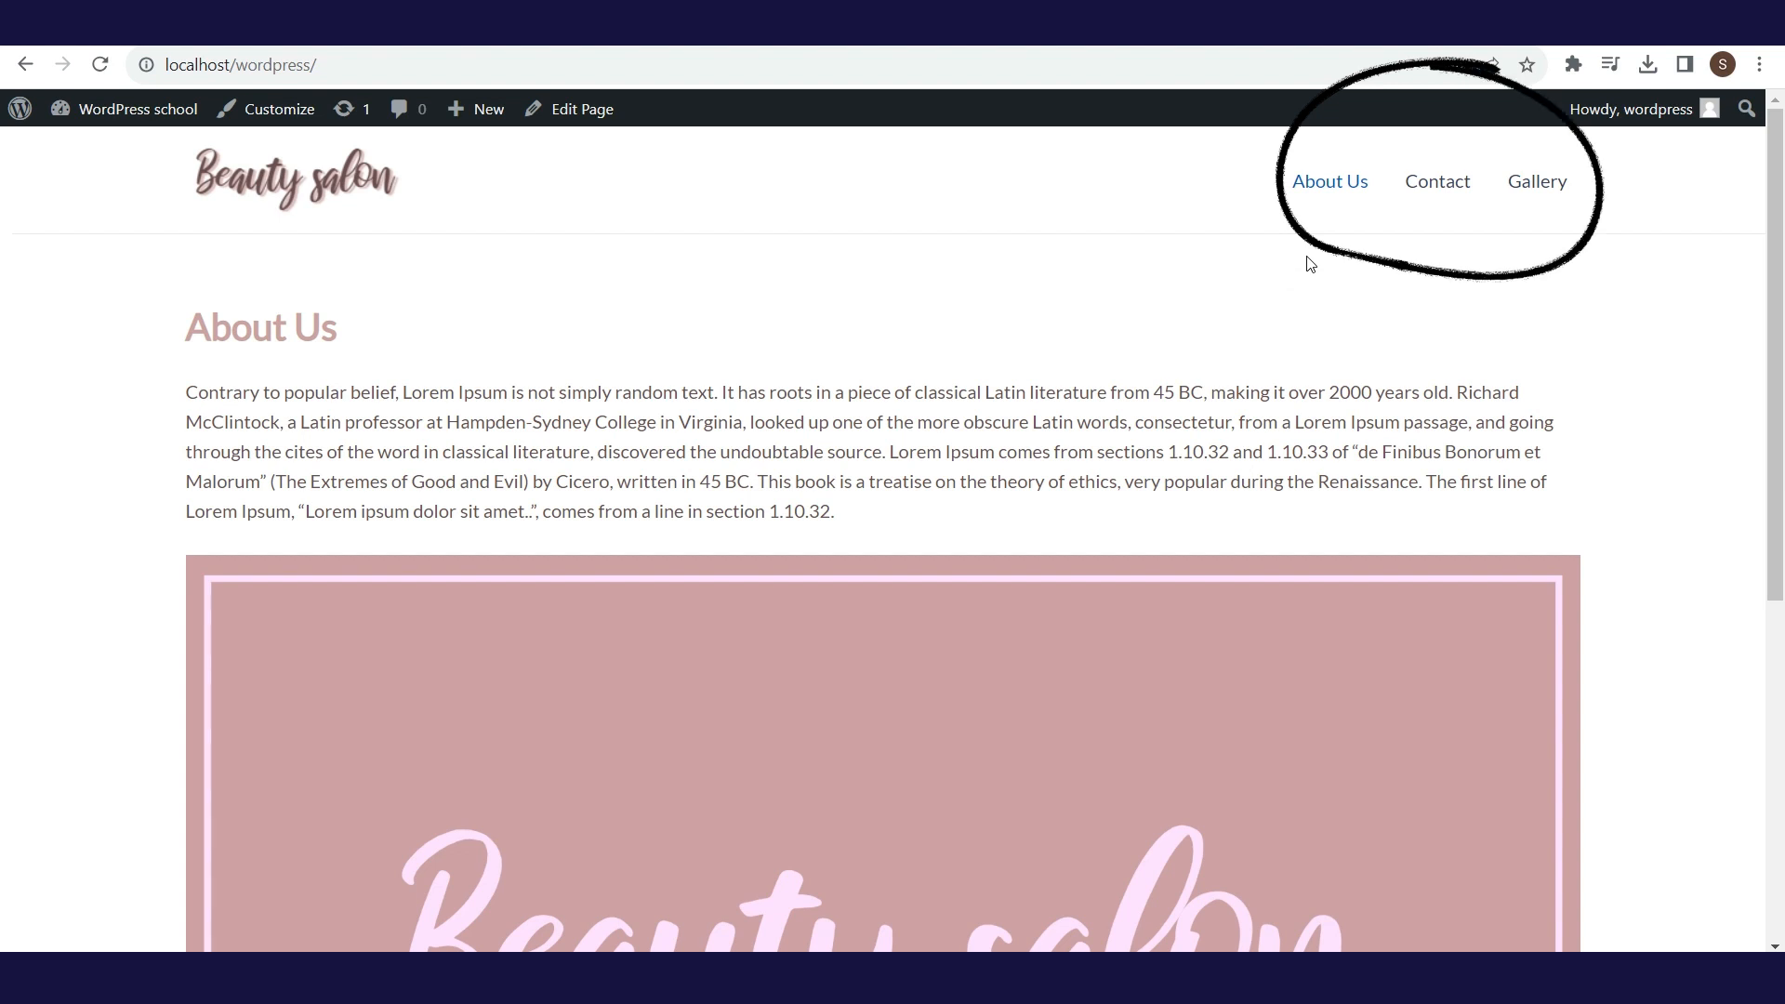
{"action": "mouse_move", "coordinate": [1537, 182]}
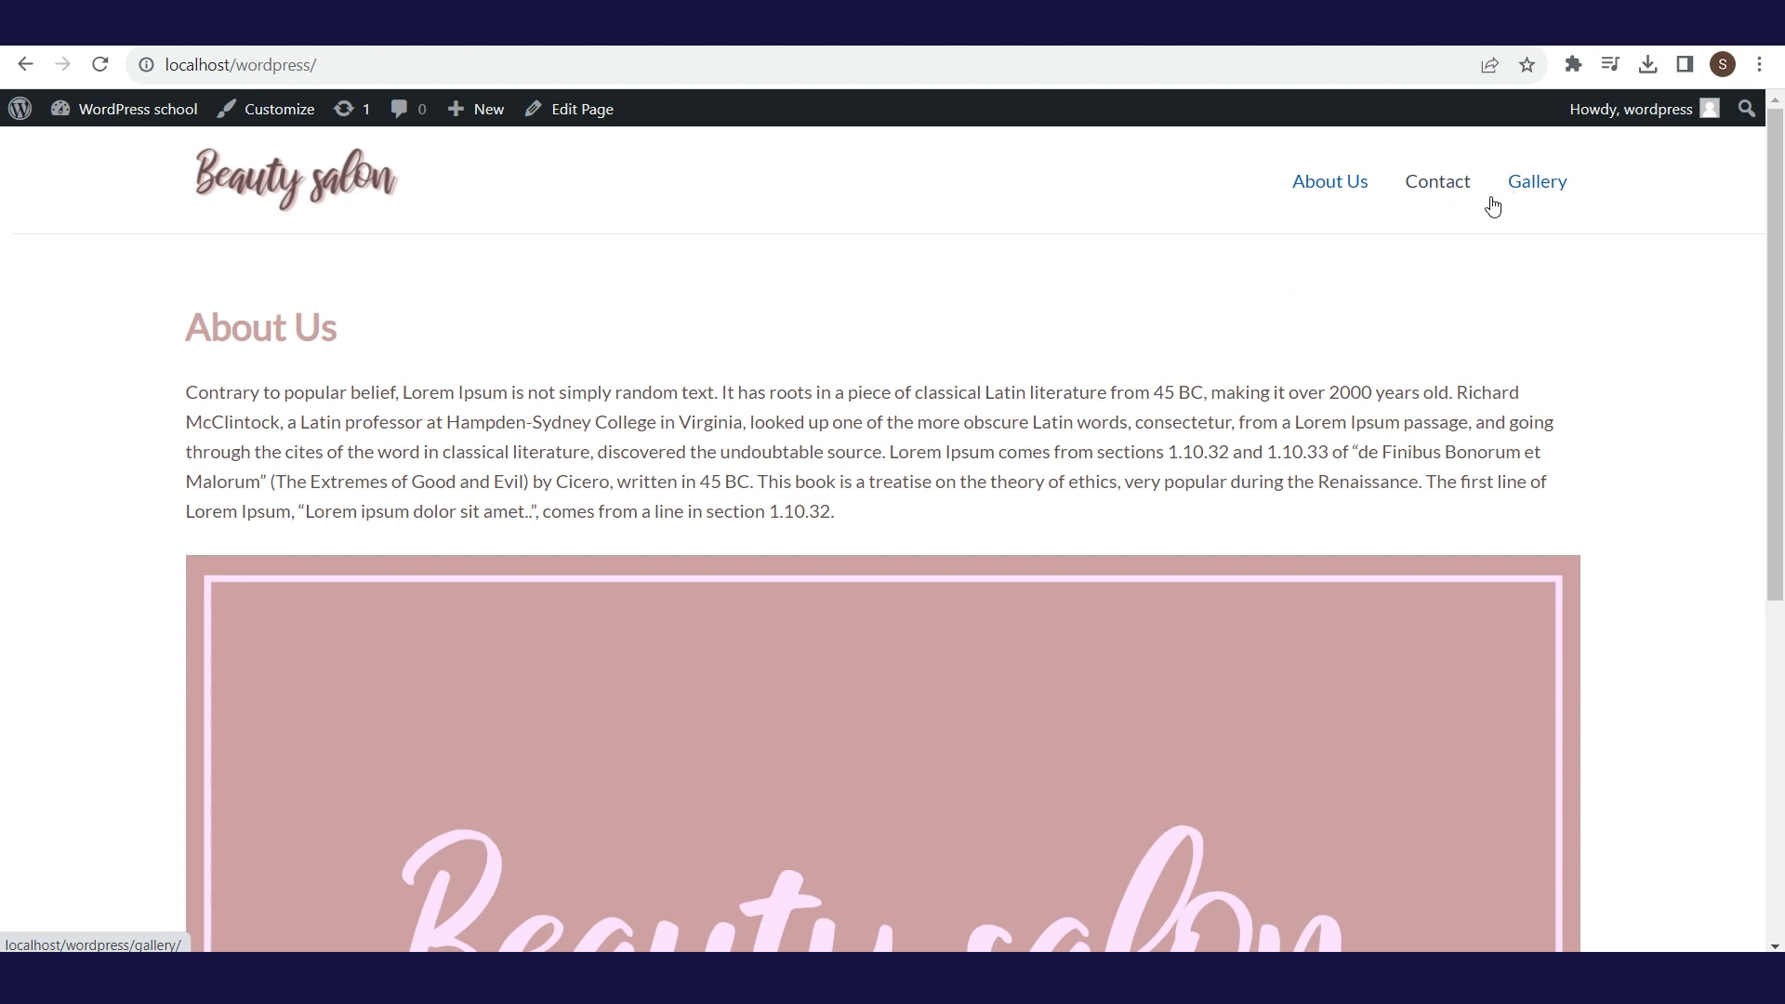
{"action": "mouse_move", "coordinate": [1436, 191]}
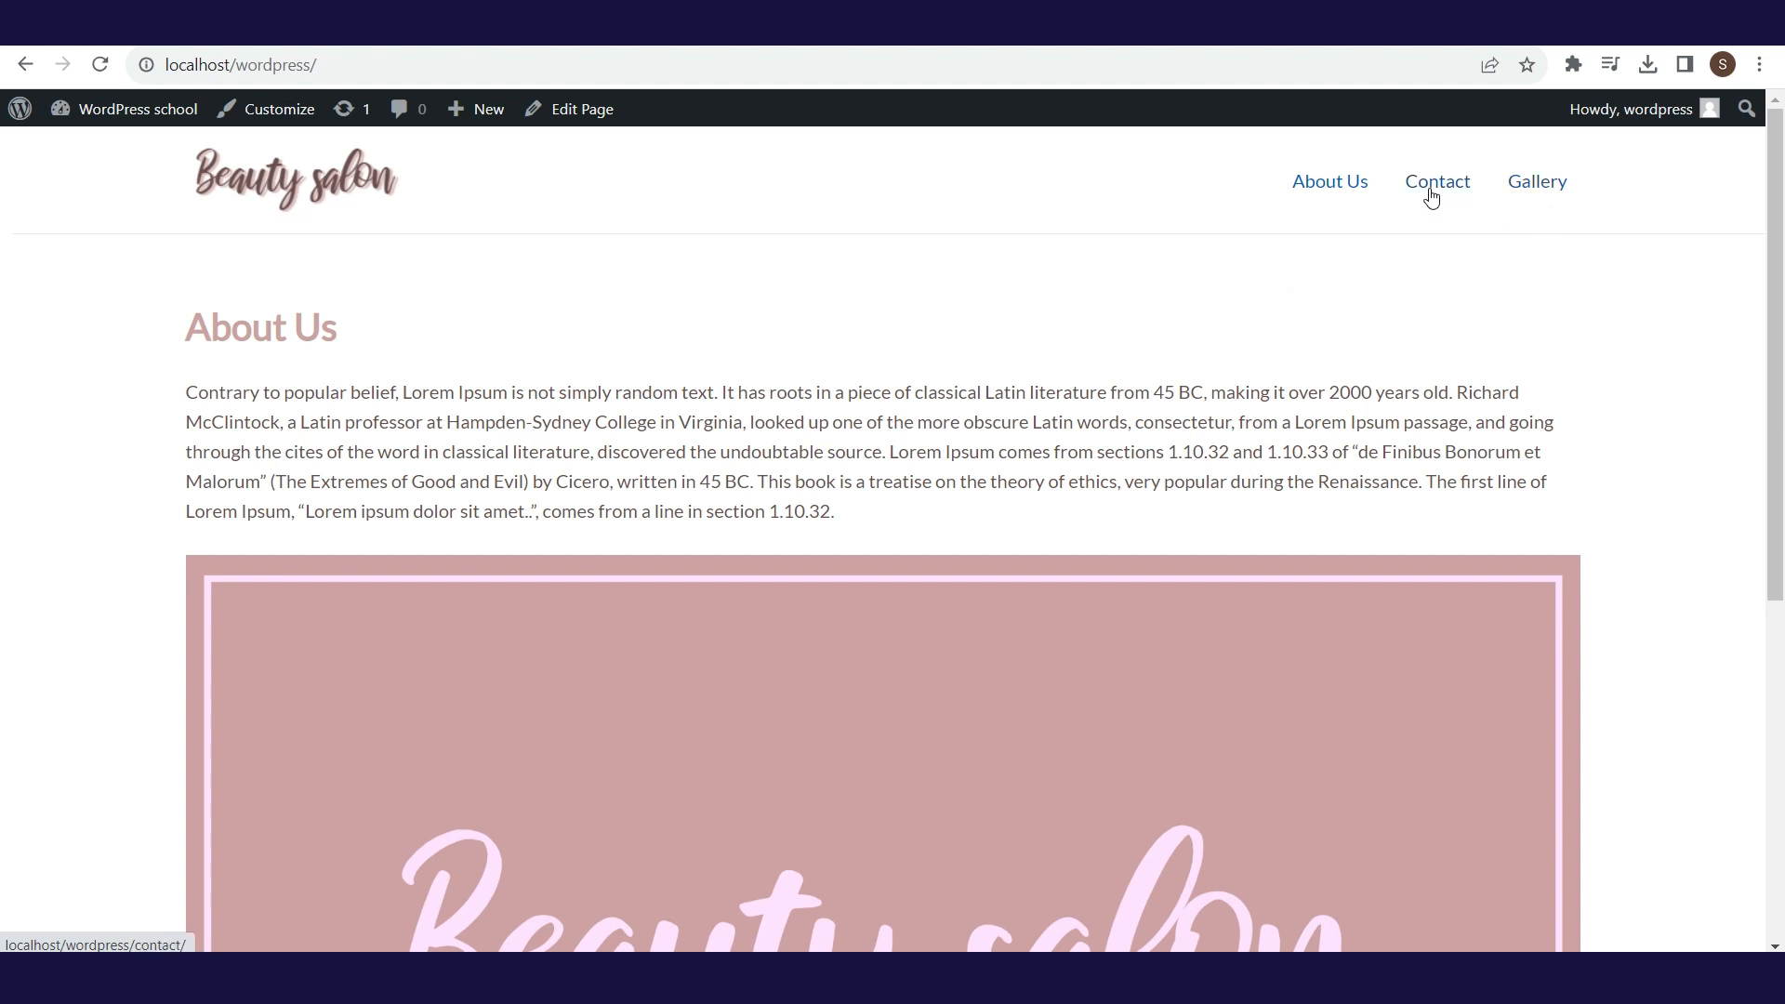
{"action": "mouse_move", "coordinate": [1536, 180]}
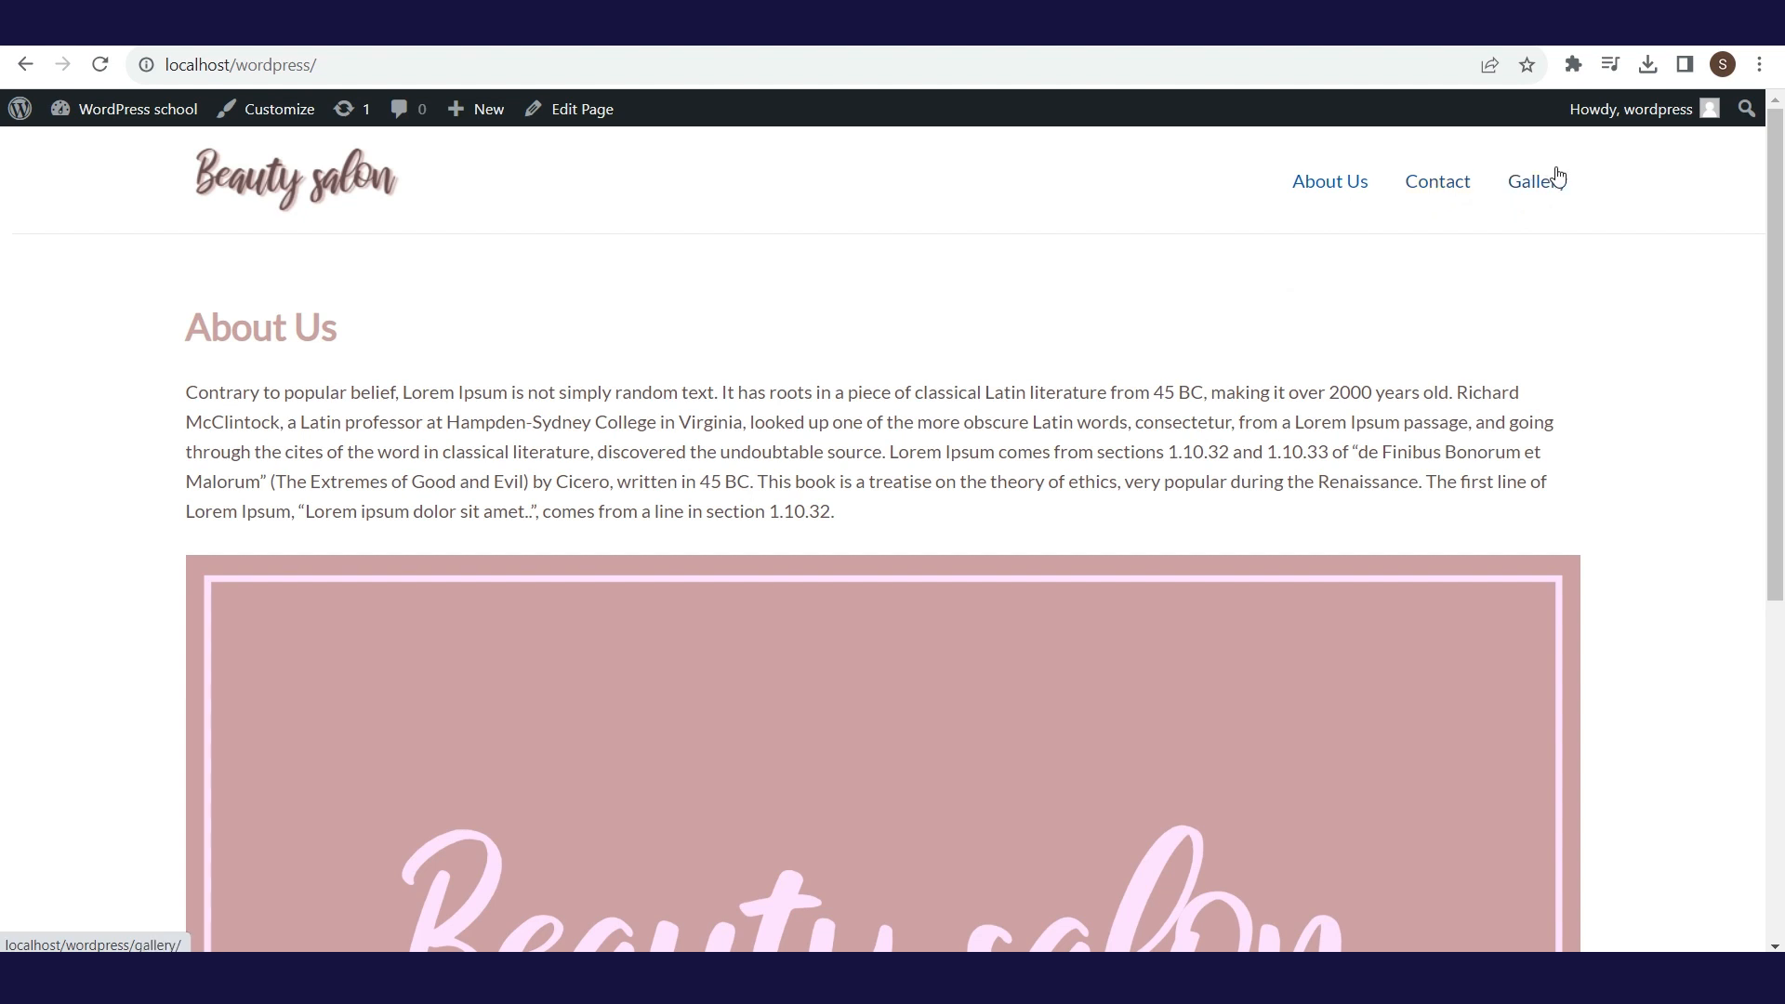
{"action": "mouse_move", "coordinate": [1356, 214]}
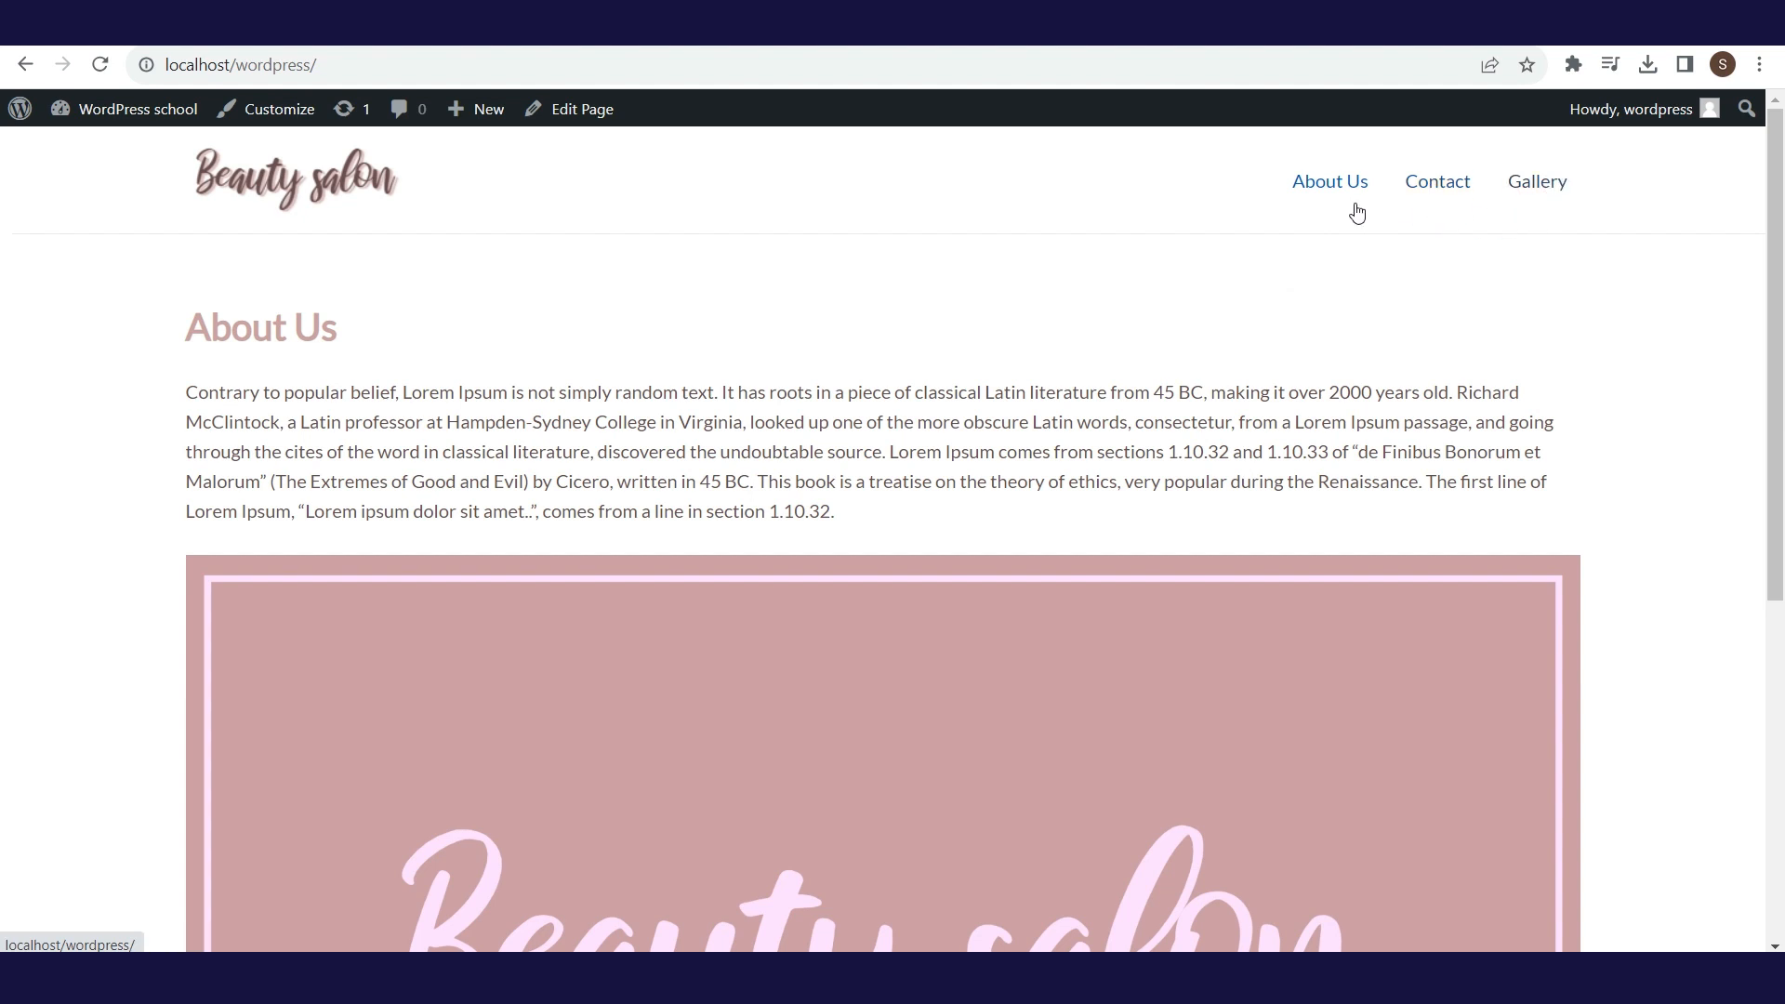
{"action": "mouse_move", "coordinate": [1358, 219]}
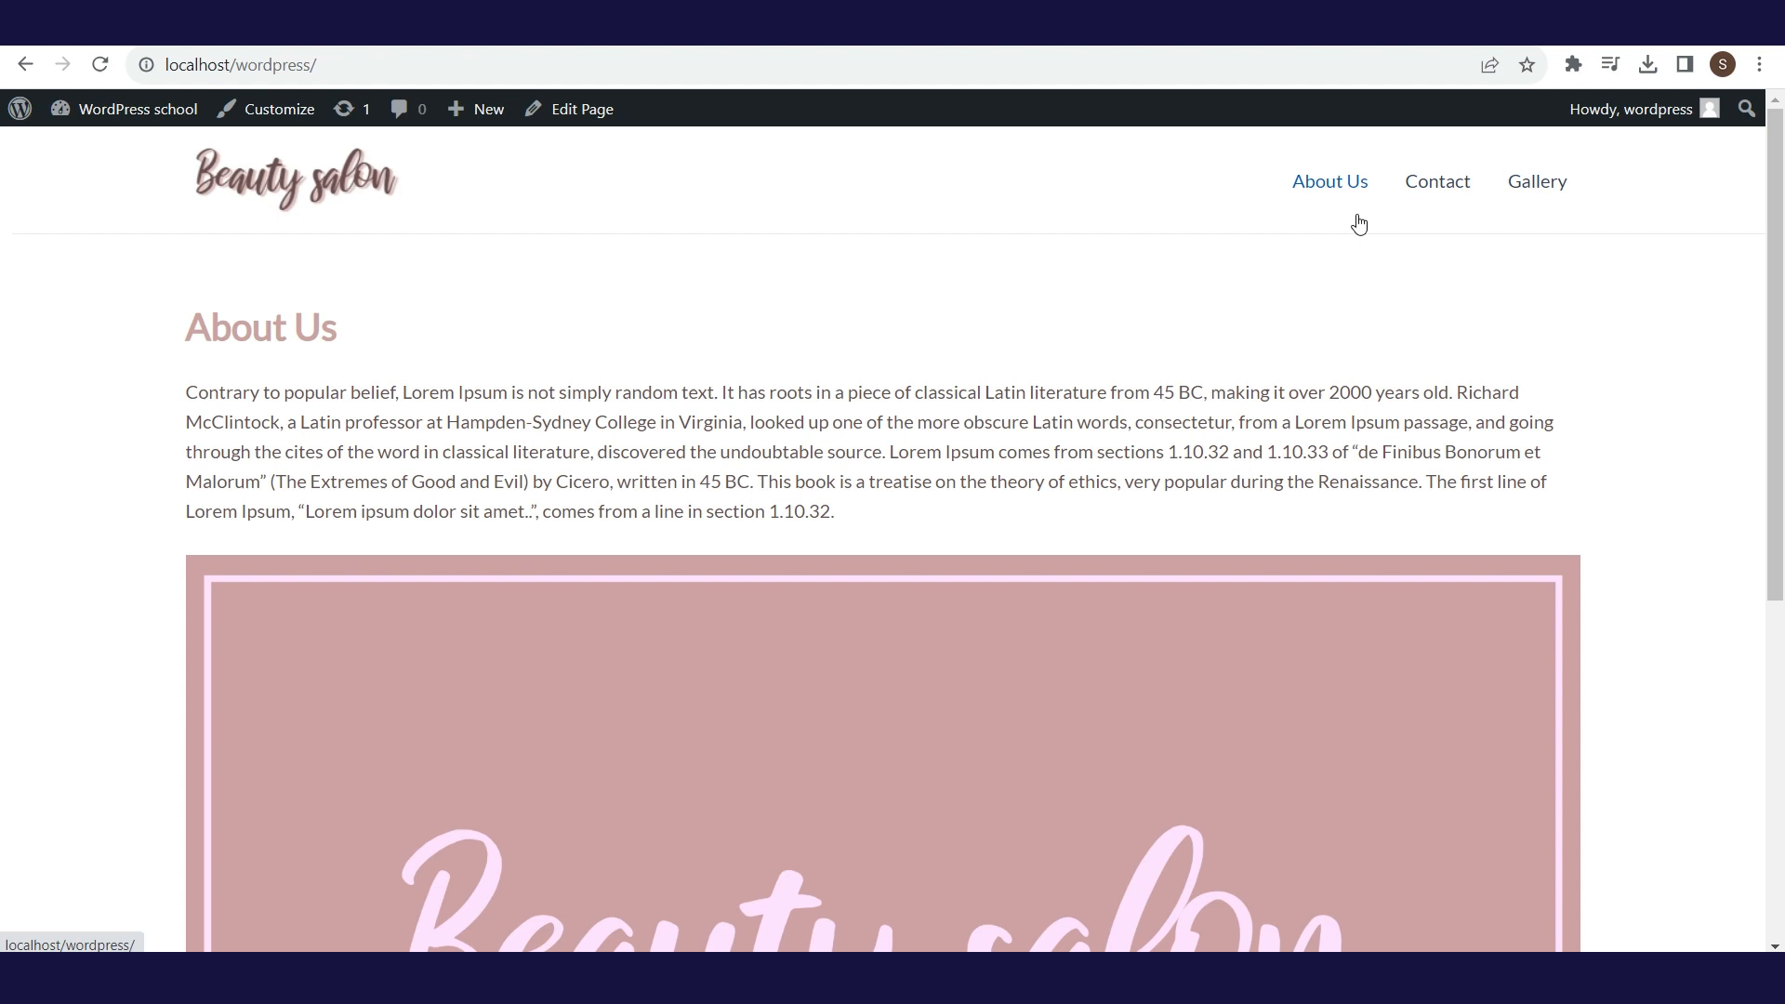
{"action": "mouse_move", "coordinate": [475, 107]}
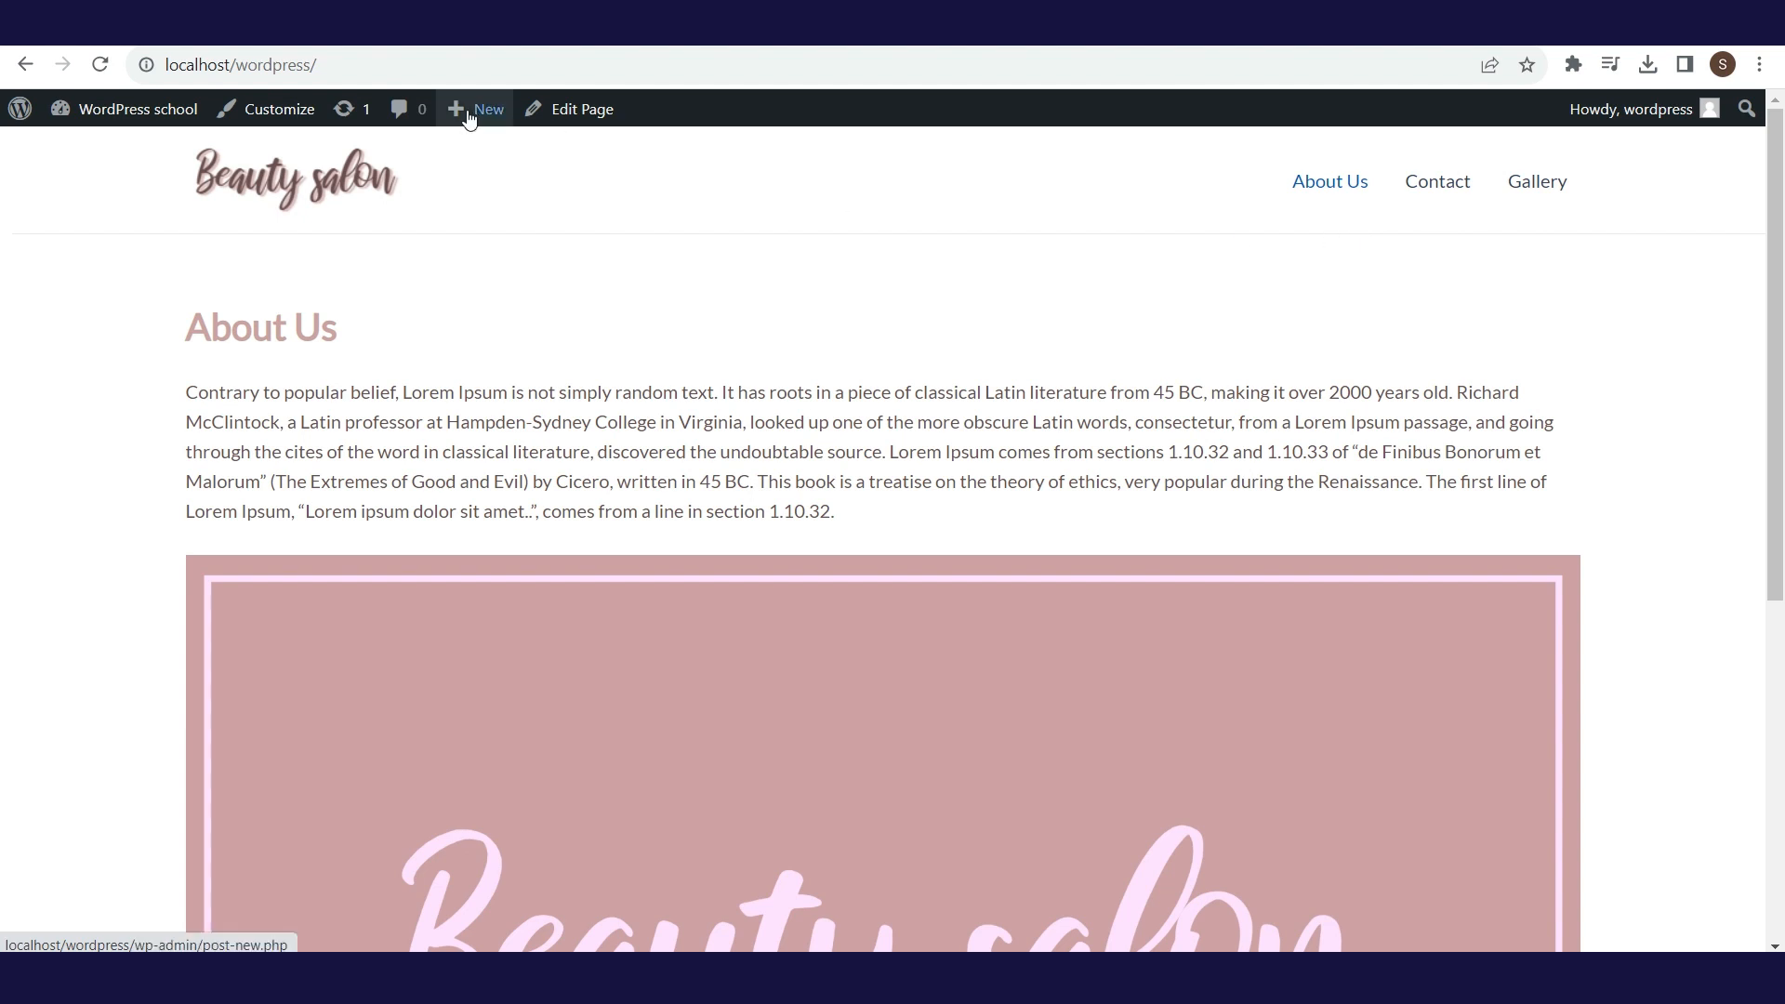
Reveal the toolbar shortcuts to Dashboard, Themes, Widgets and Menus from the front page.
{"action": "left_click", "coordinate": [136, 108]}
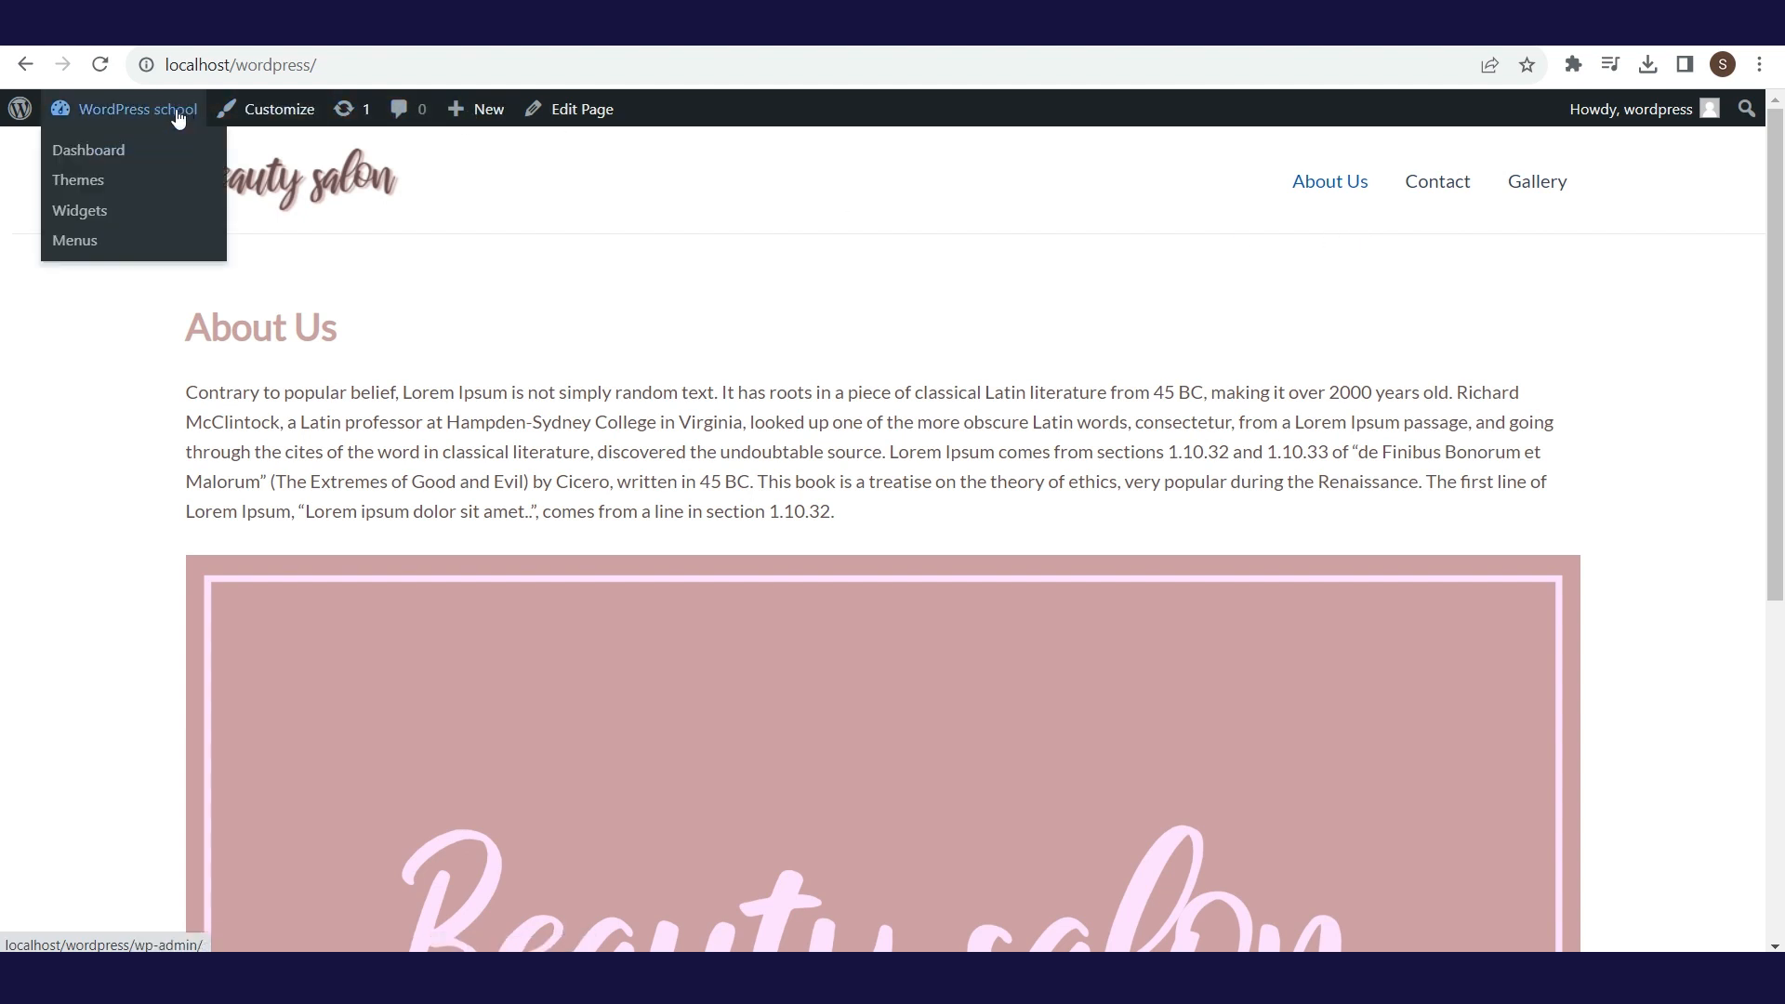
From the dashboard's Menus page, create an empty menu named 'Main menu'.
{"action": "left_click", "coordinate": [87, 149]}
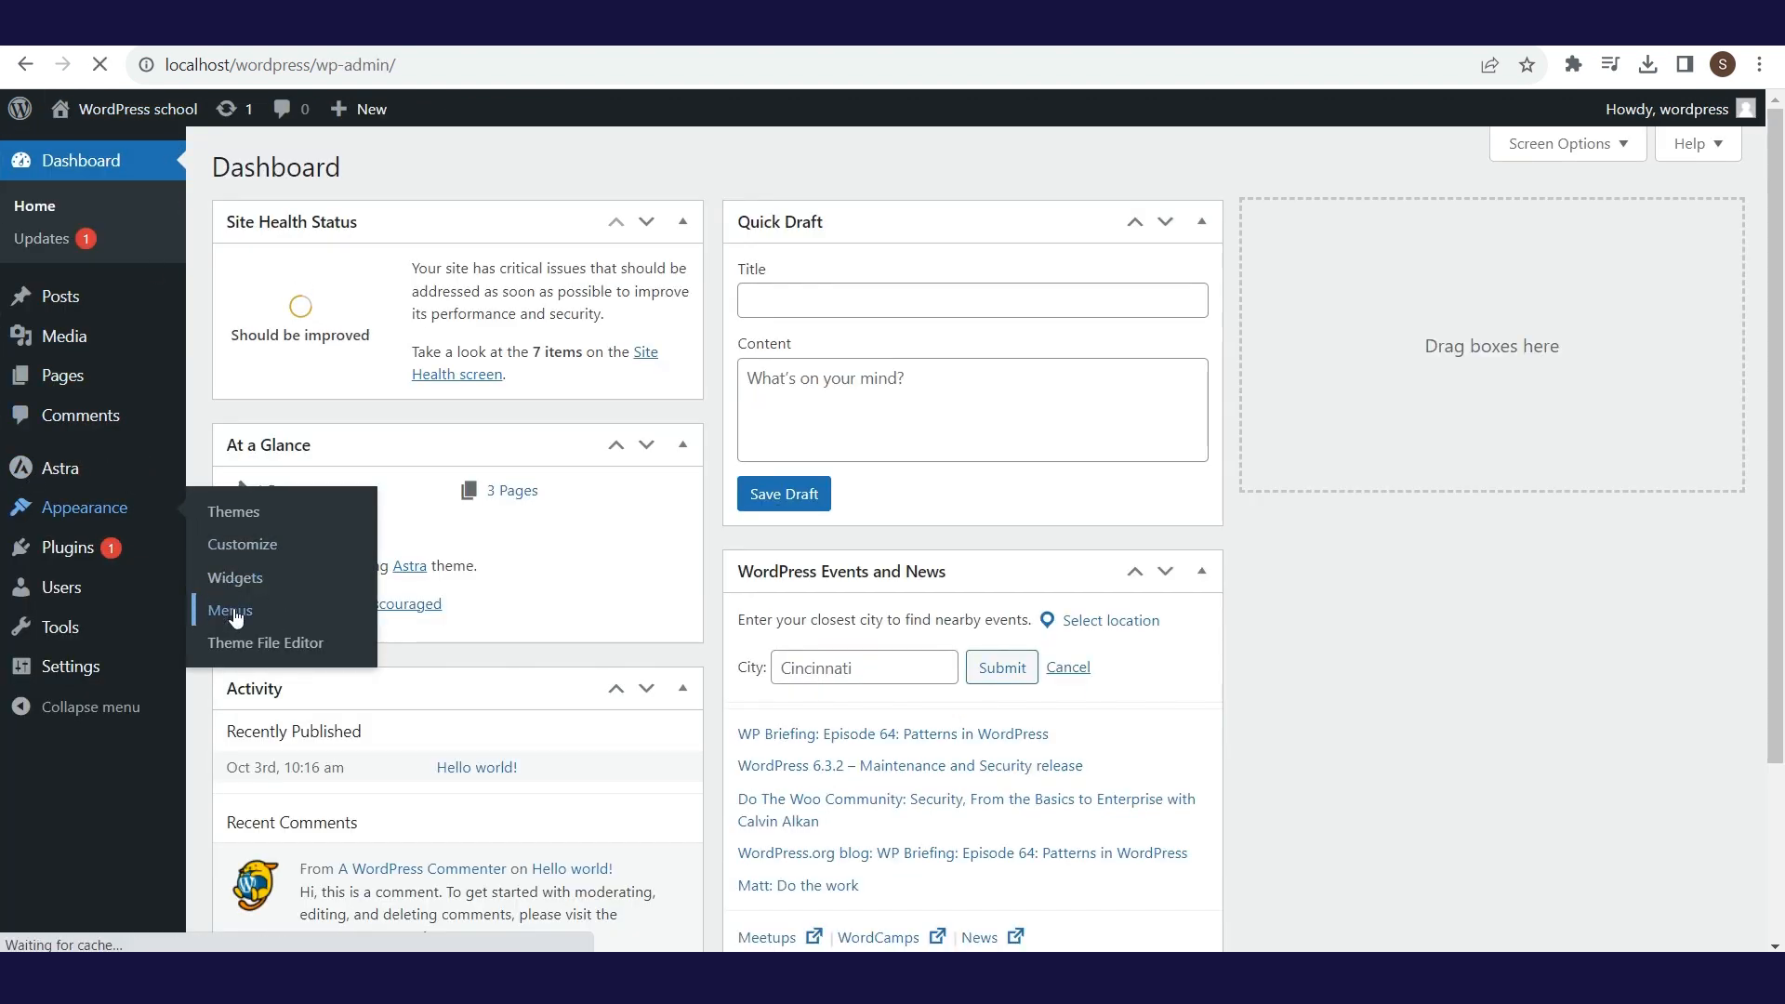
{"action": "left_click", "coordinate": [229, 611]}
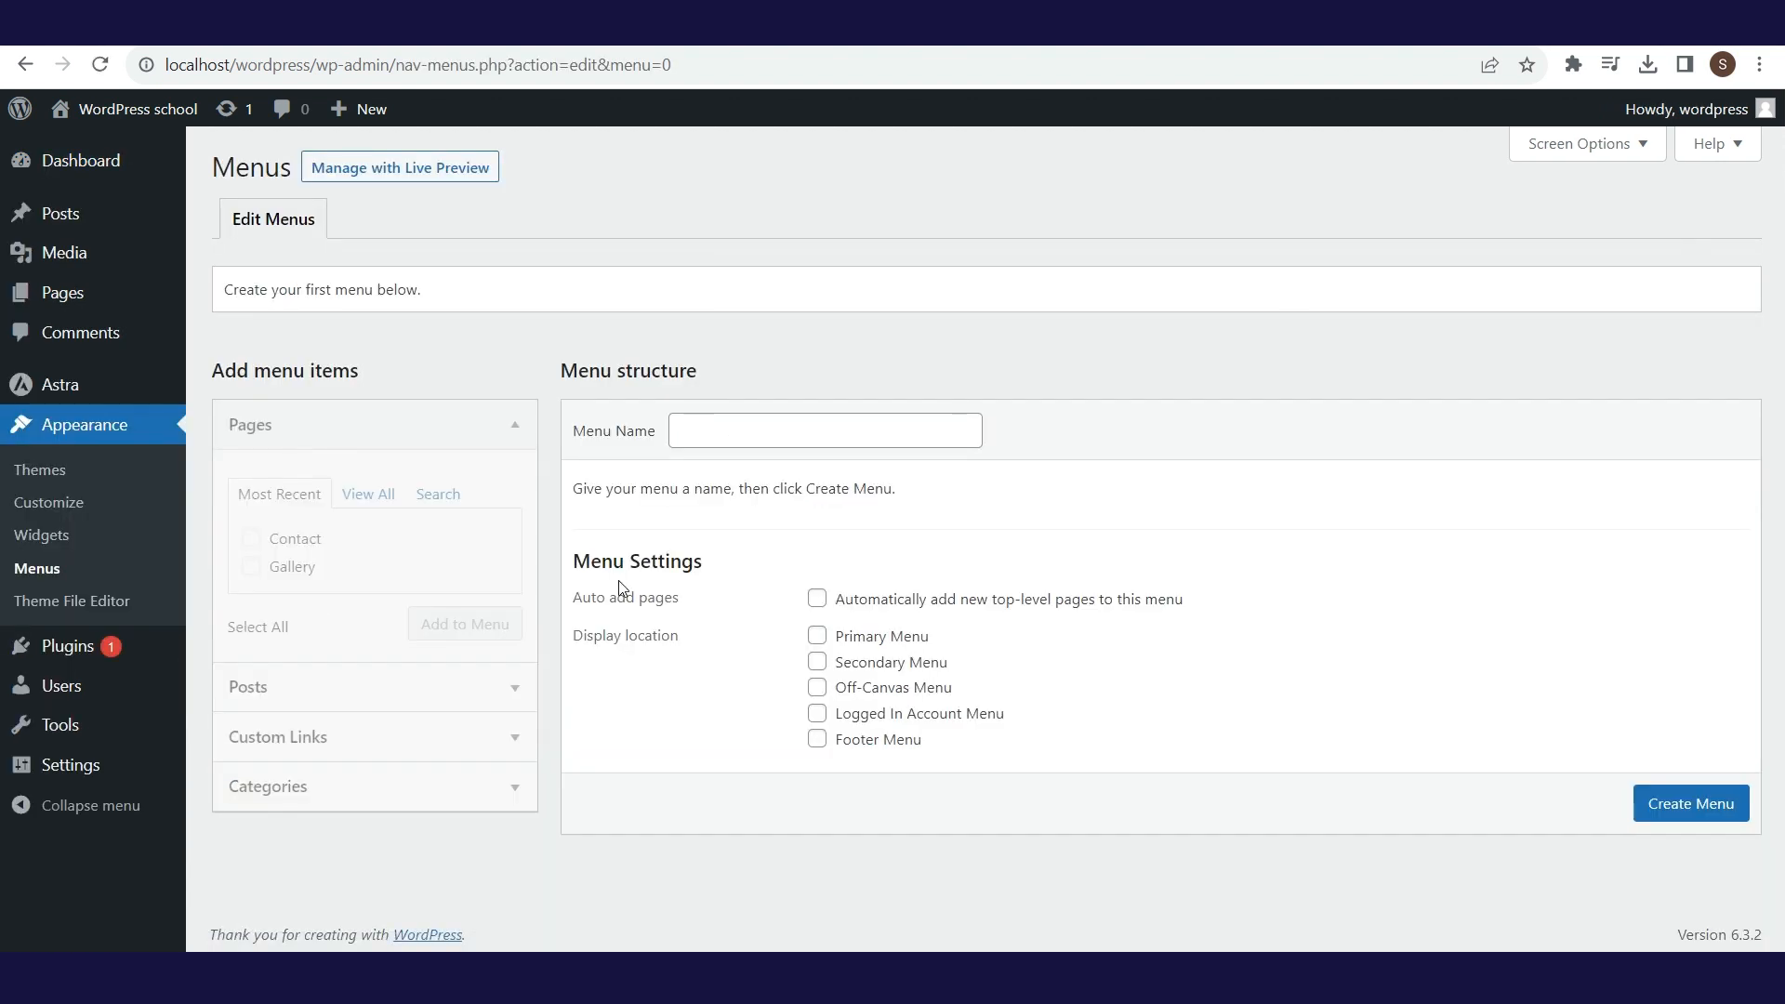
{"action": "mouse_move", "coordinate": [861, 552]}
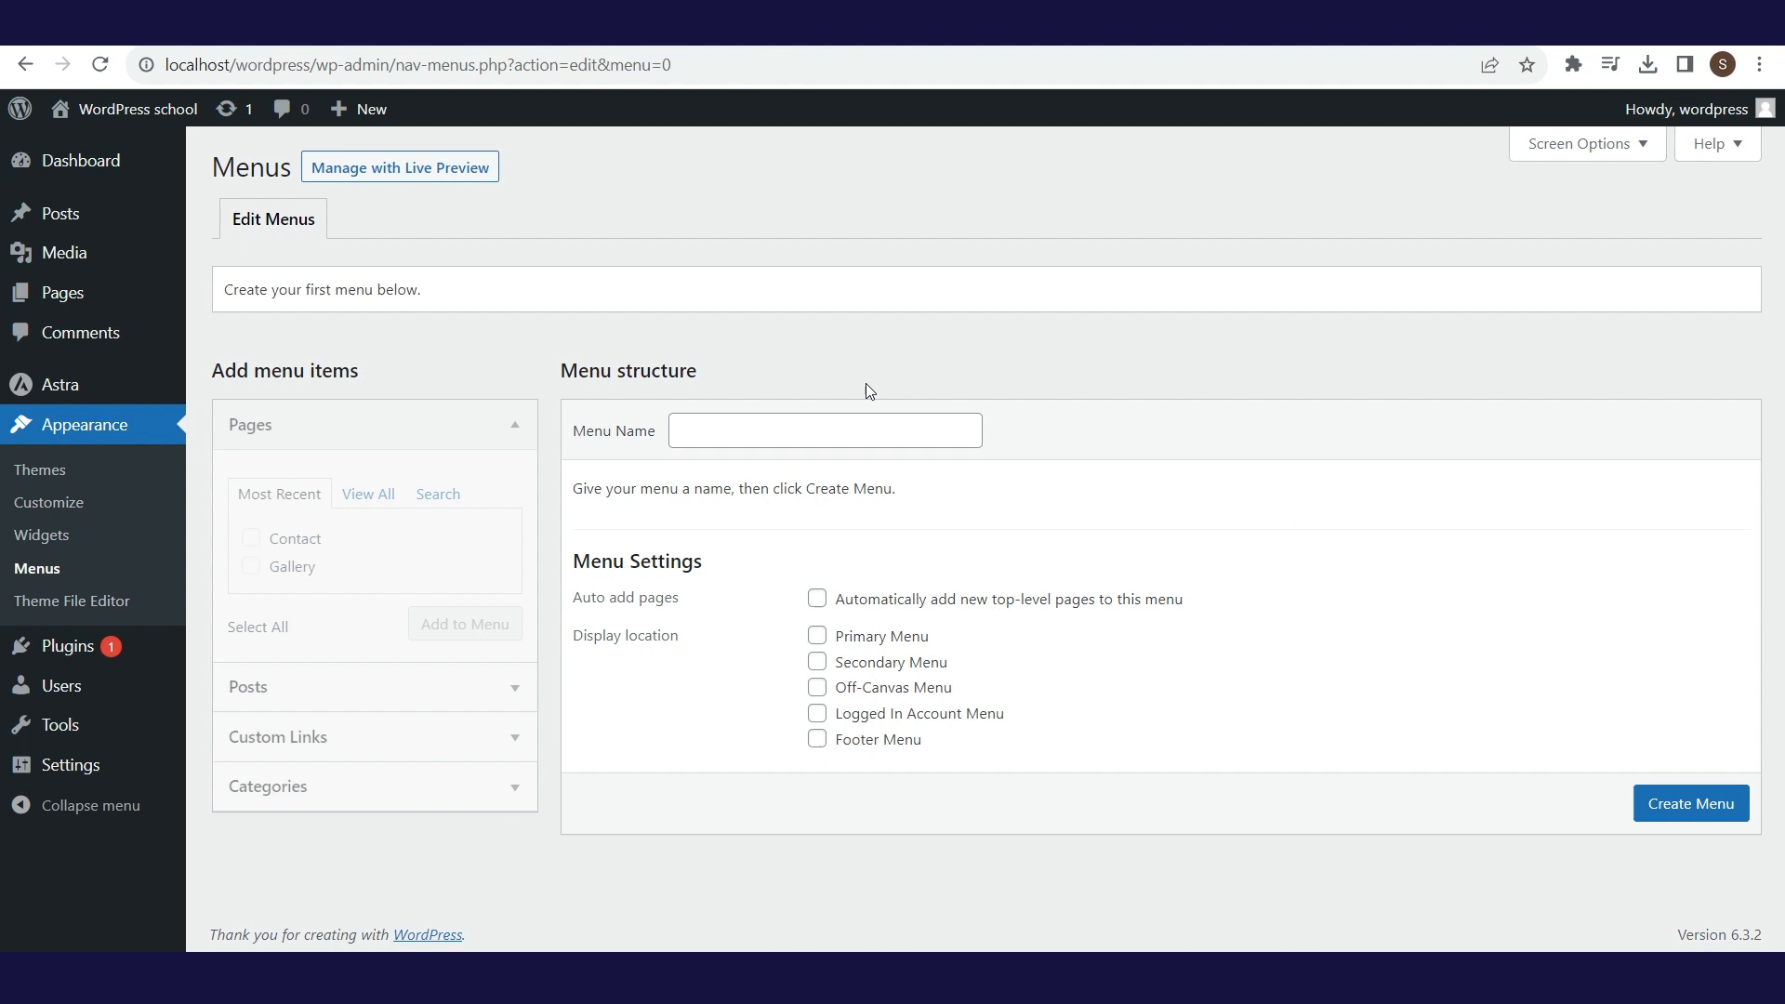
{"action": "left_click", "coordinate": [823, 430]}
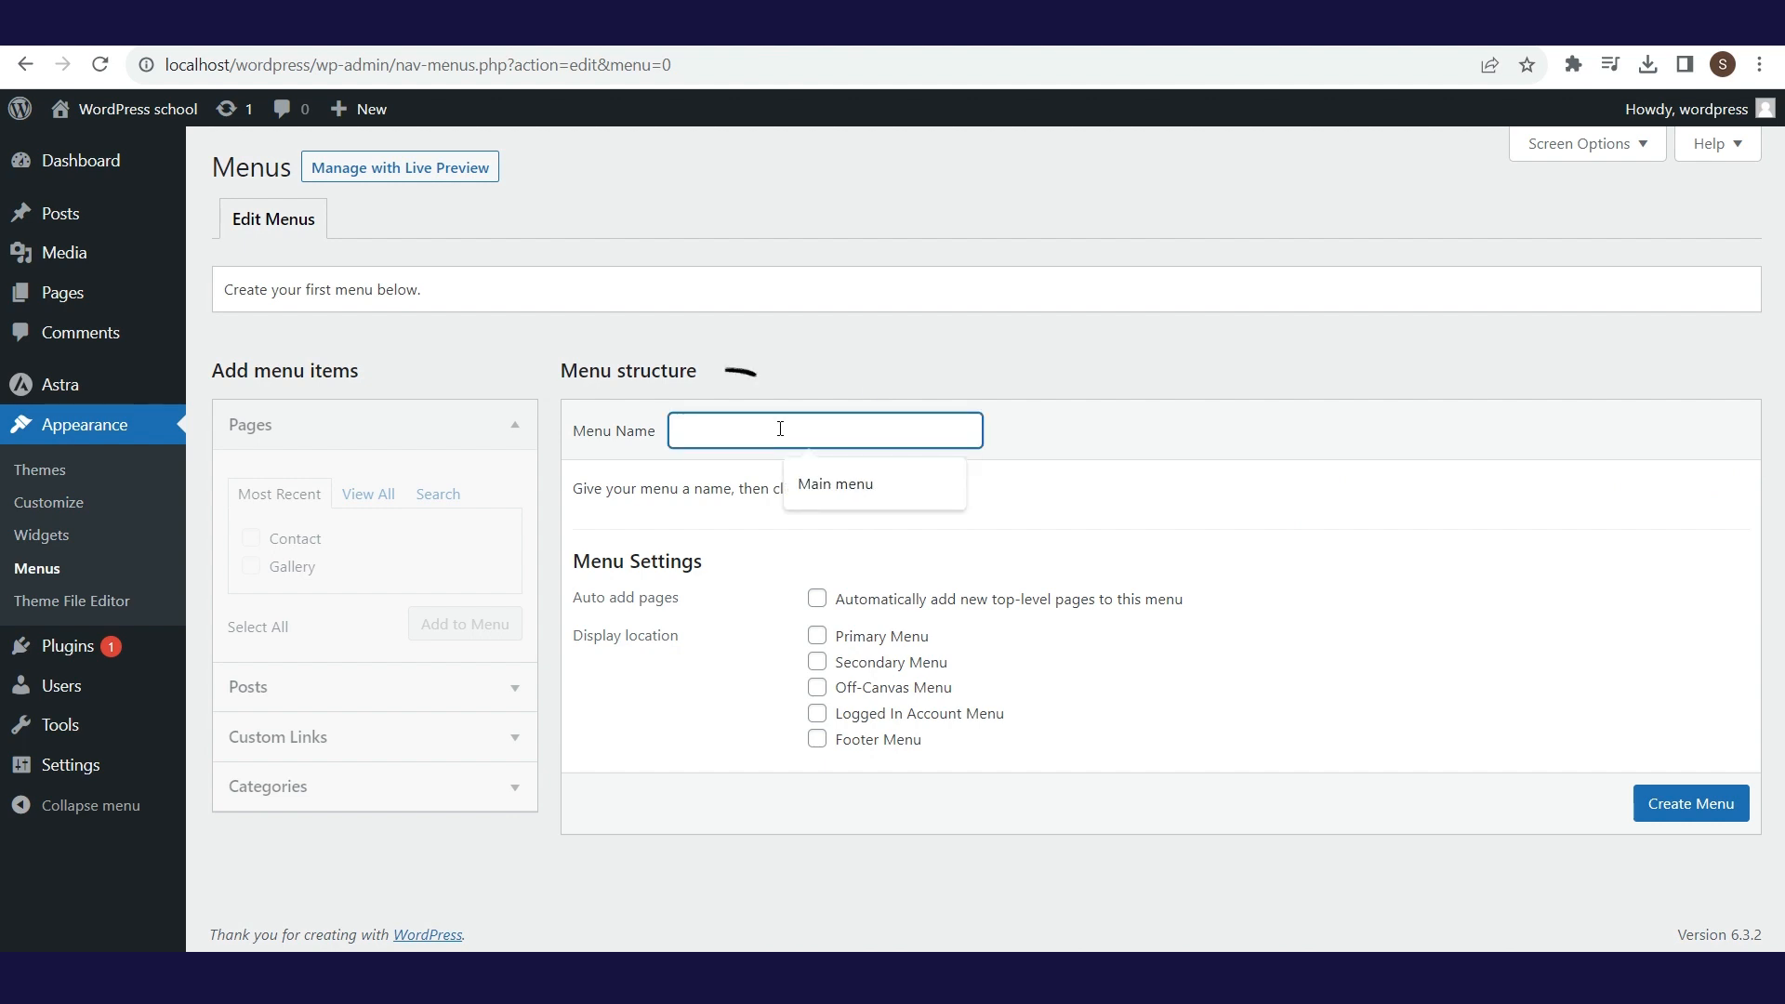
{"action": "type", "text": "Main menu"}
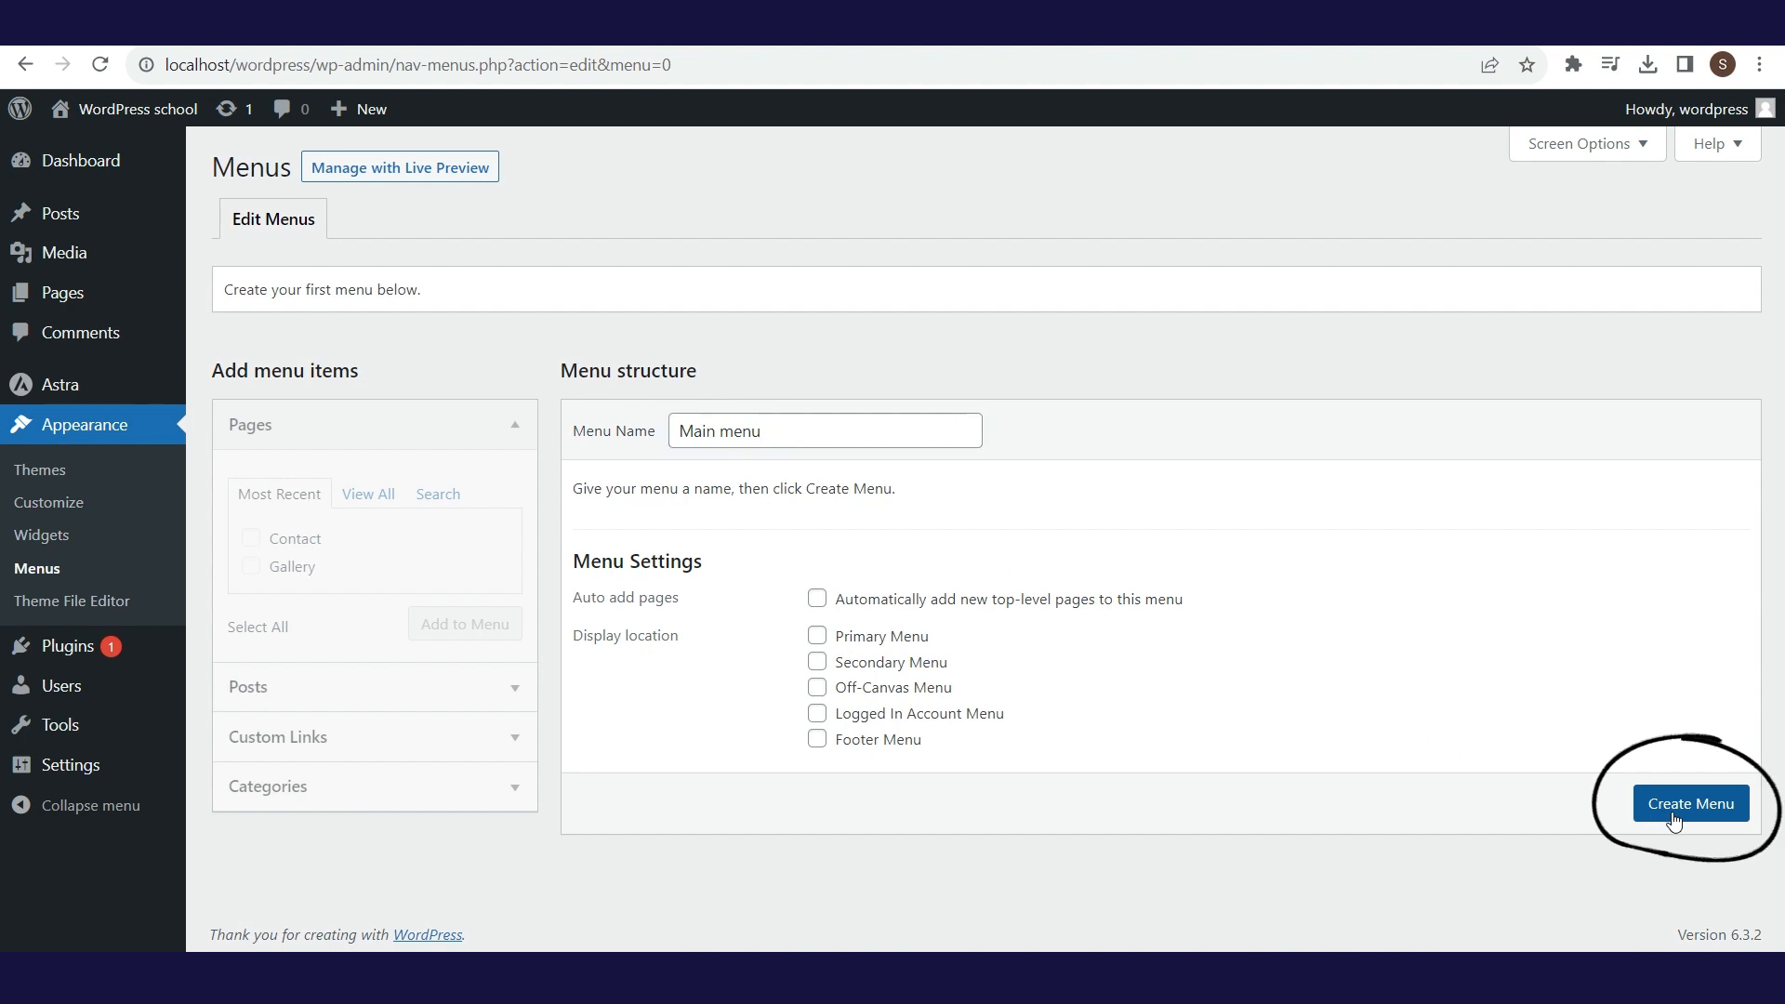
{"action": "left_click", "coordinate": [1691, 803]}
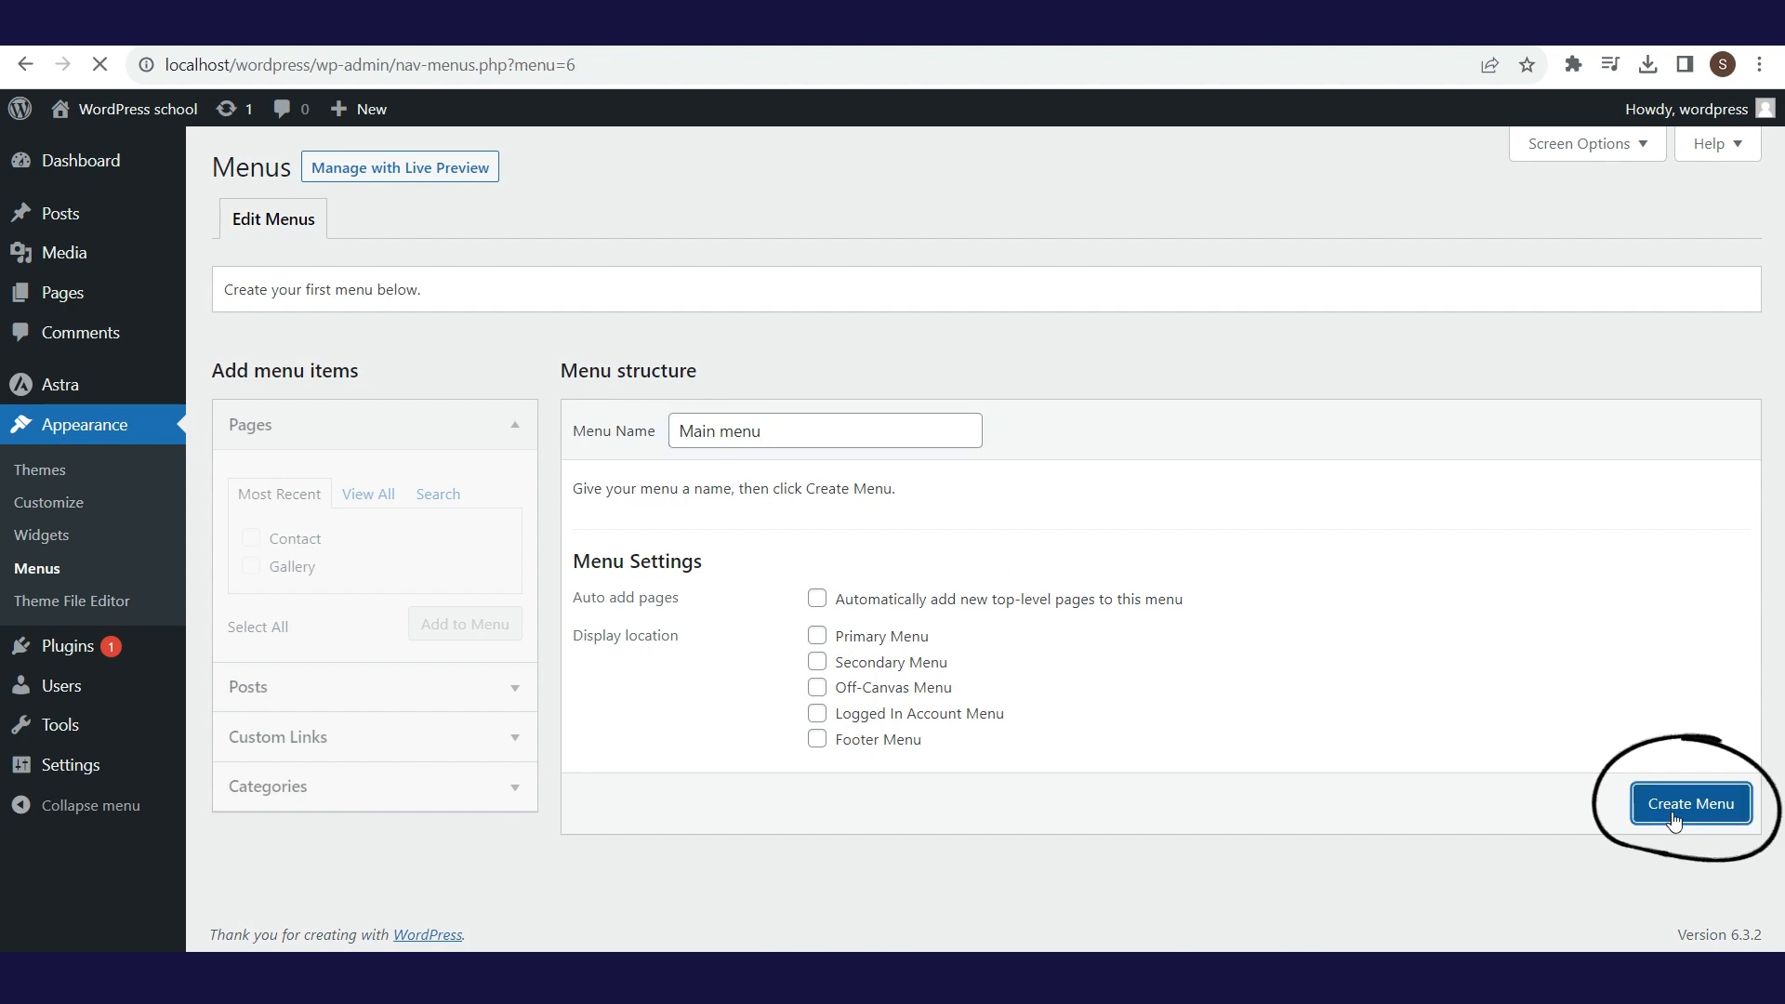
{"action": "left_click", "coordinate": [1689, 803]}
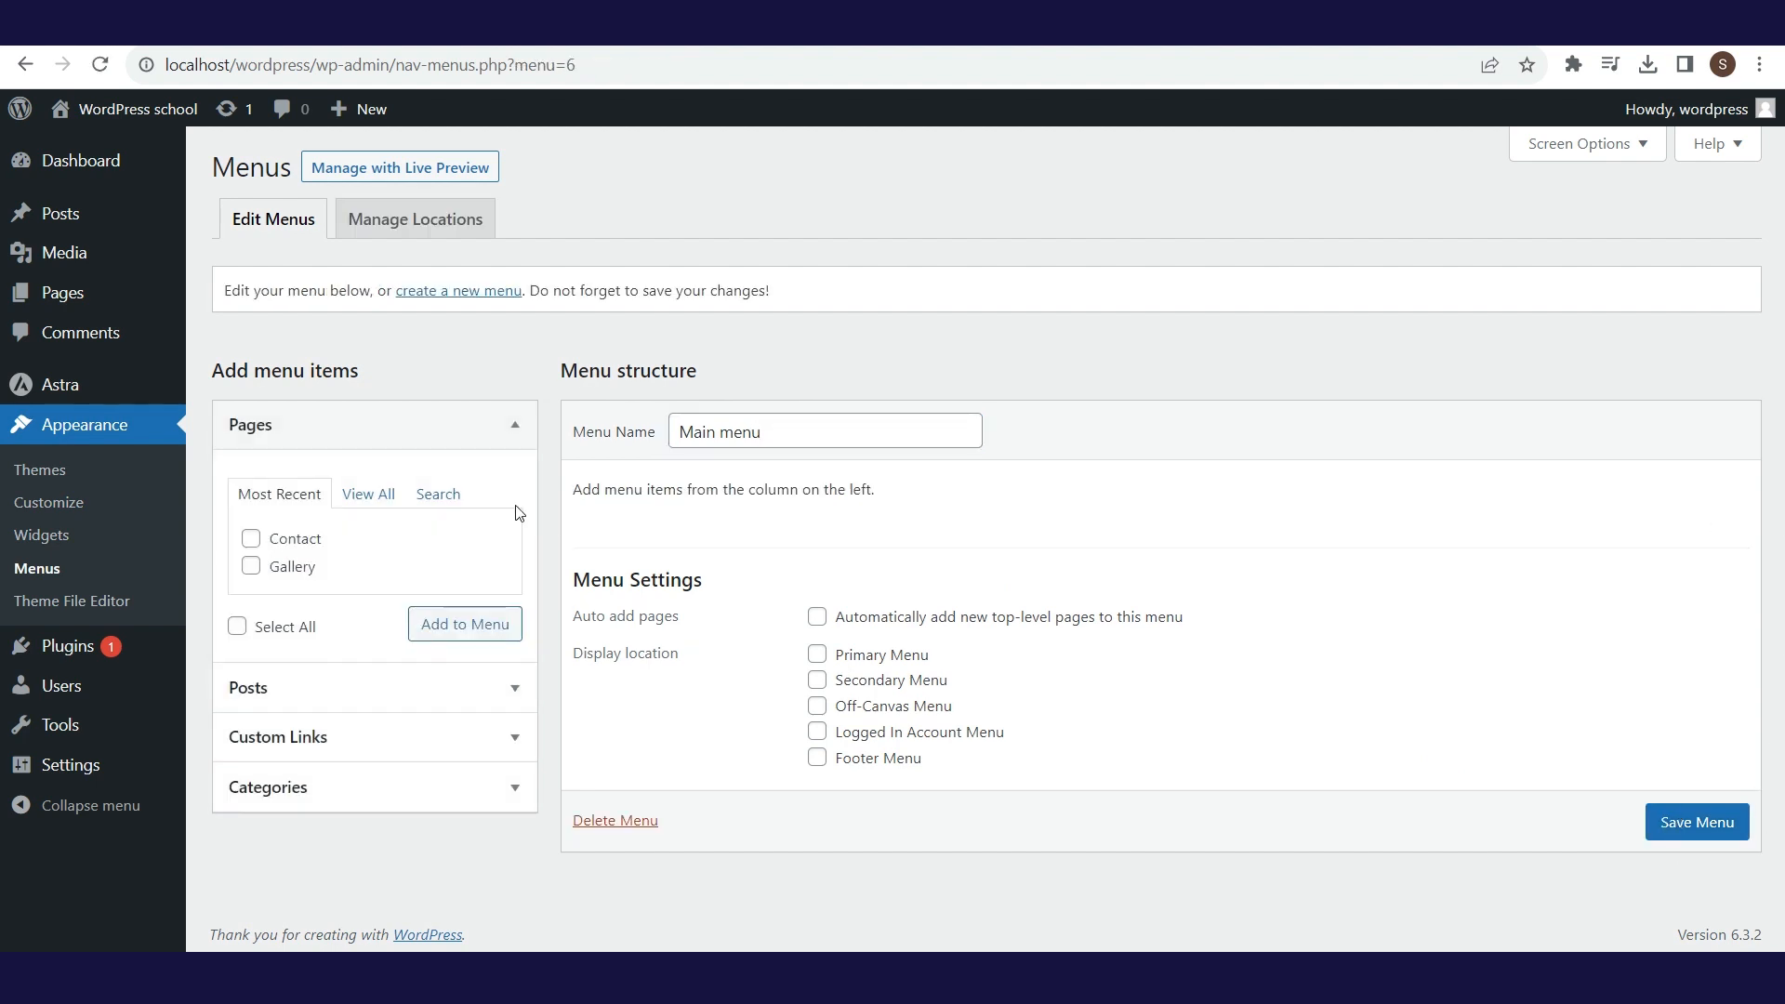
Add all pages to Main menu in the order About Us, Gallery, Contact.
{"action": "left_click", "coordinate": [366, 493]}
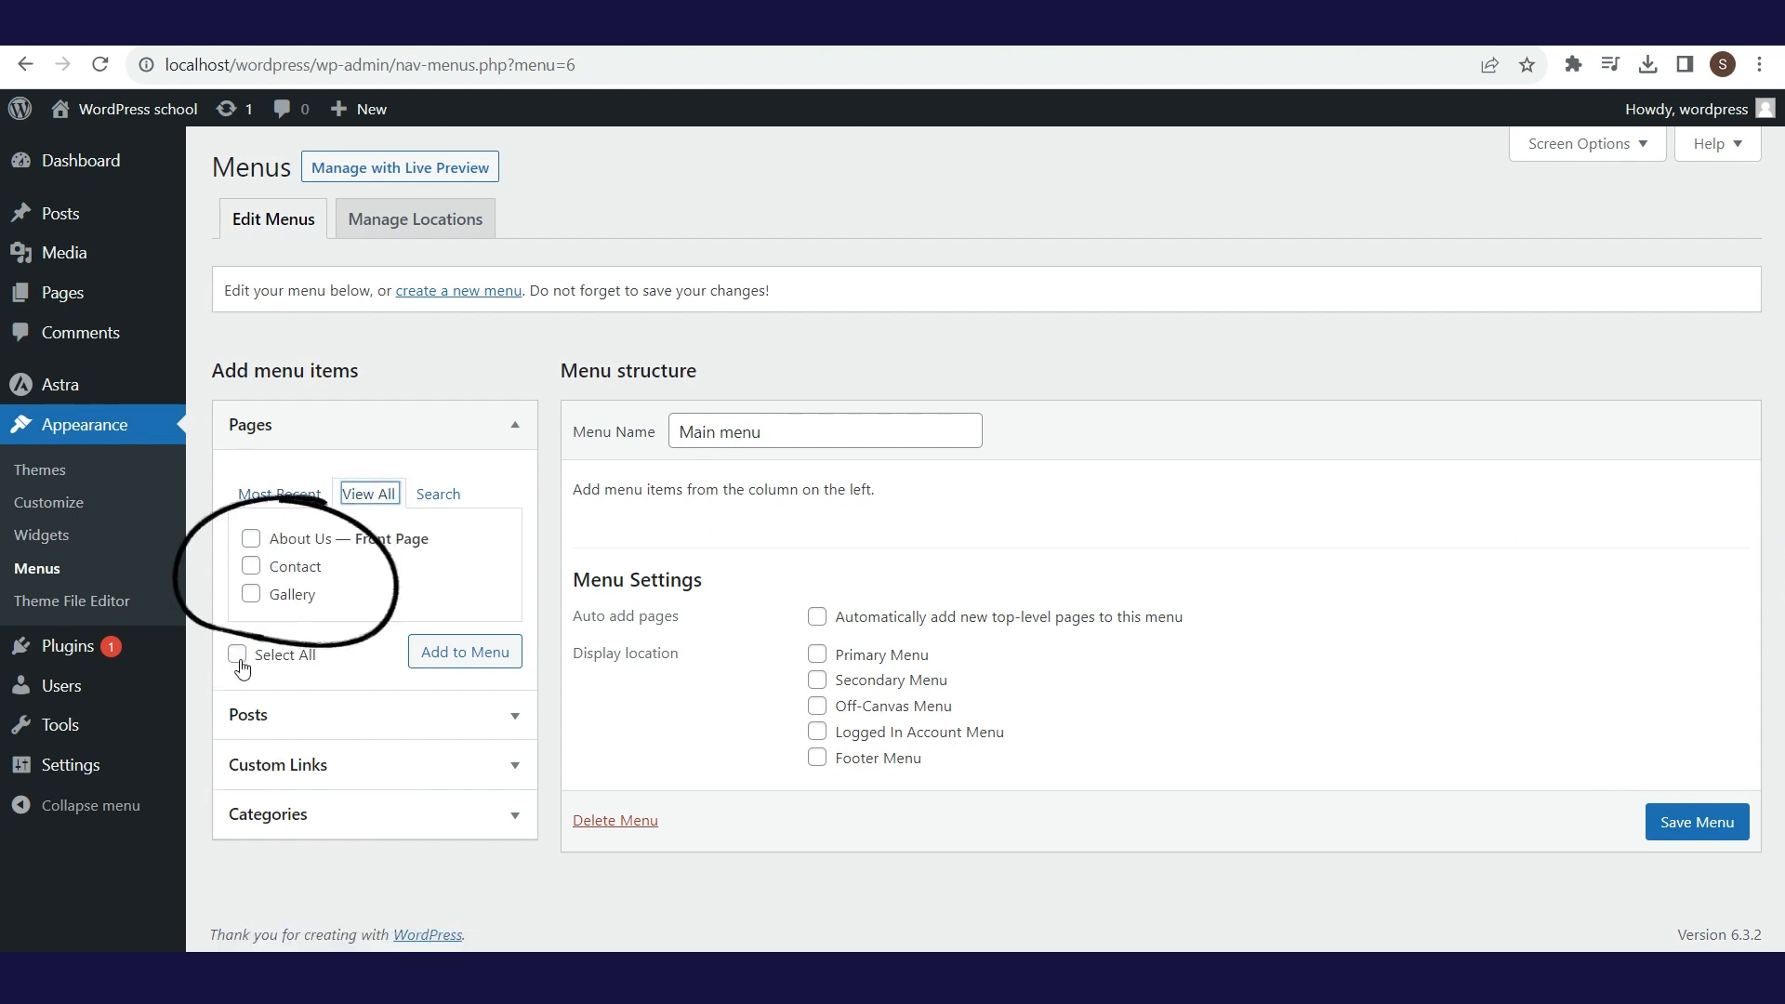
{"action": "left_click", "coordinate": [237, 655]}
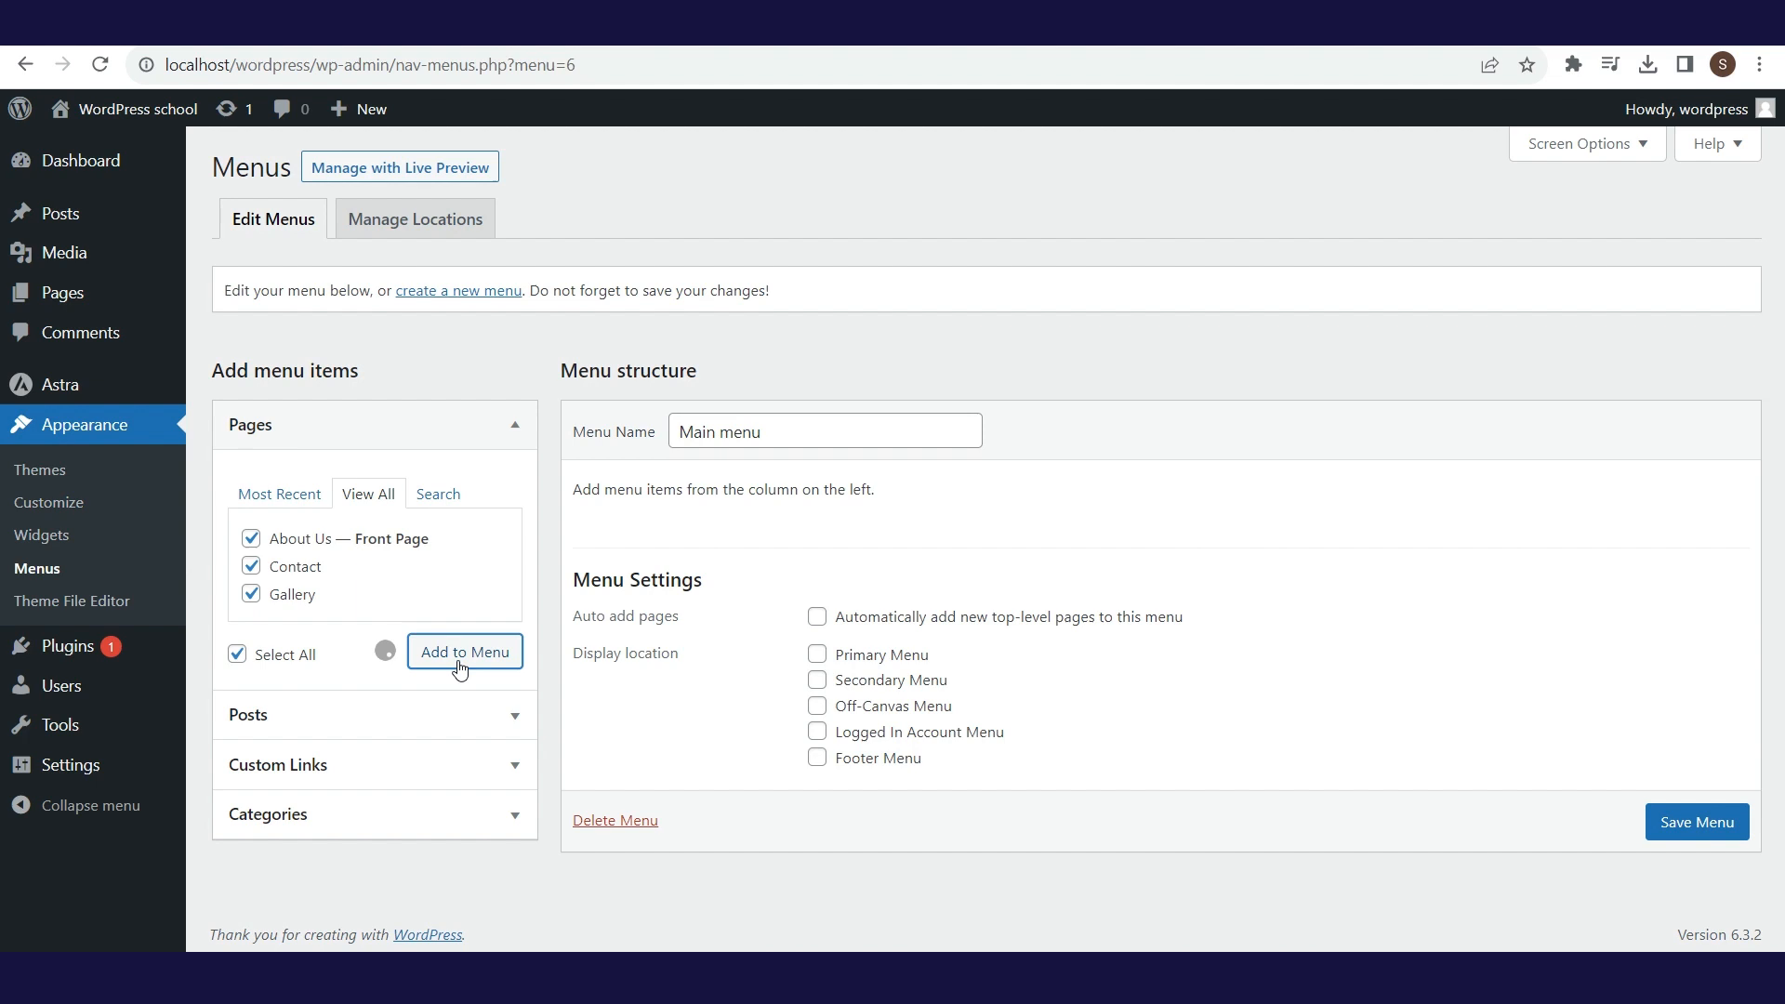
{"action": "left_click", "coordinate": [463, 653]}
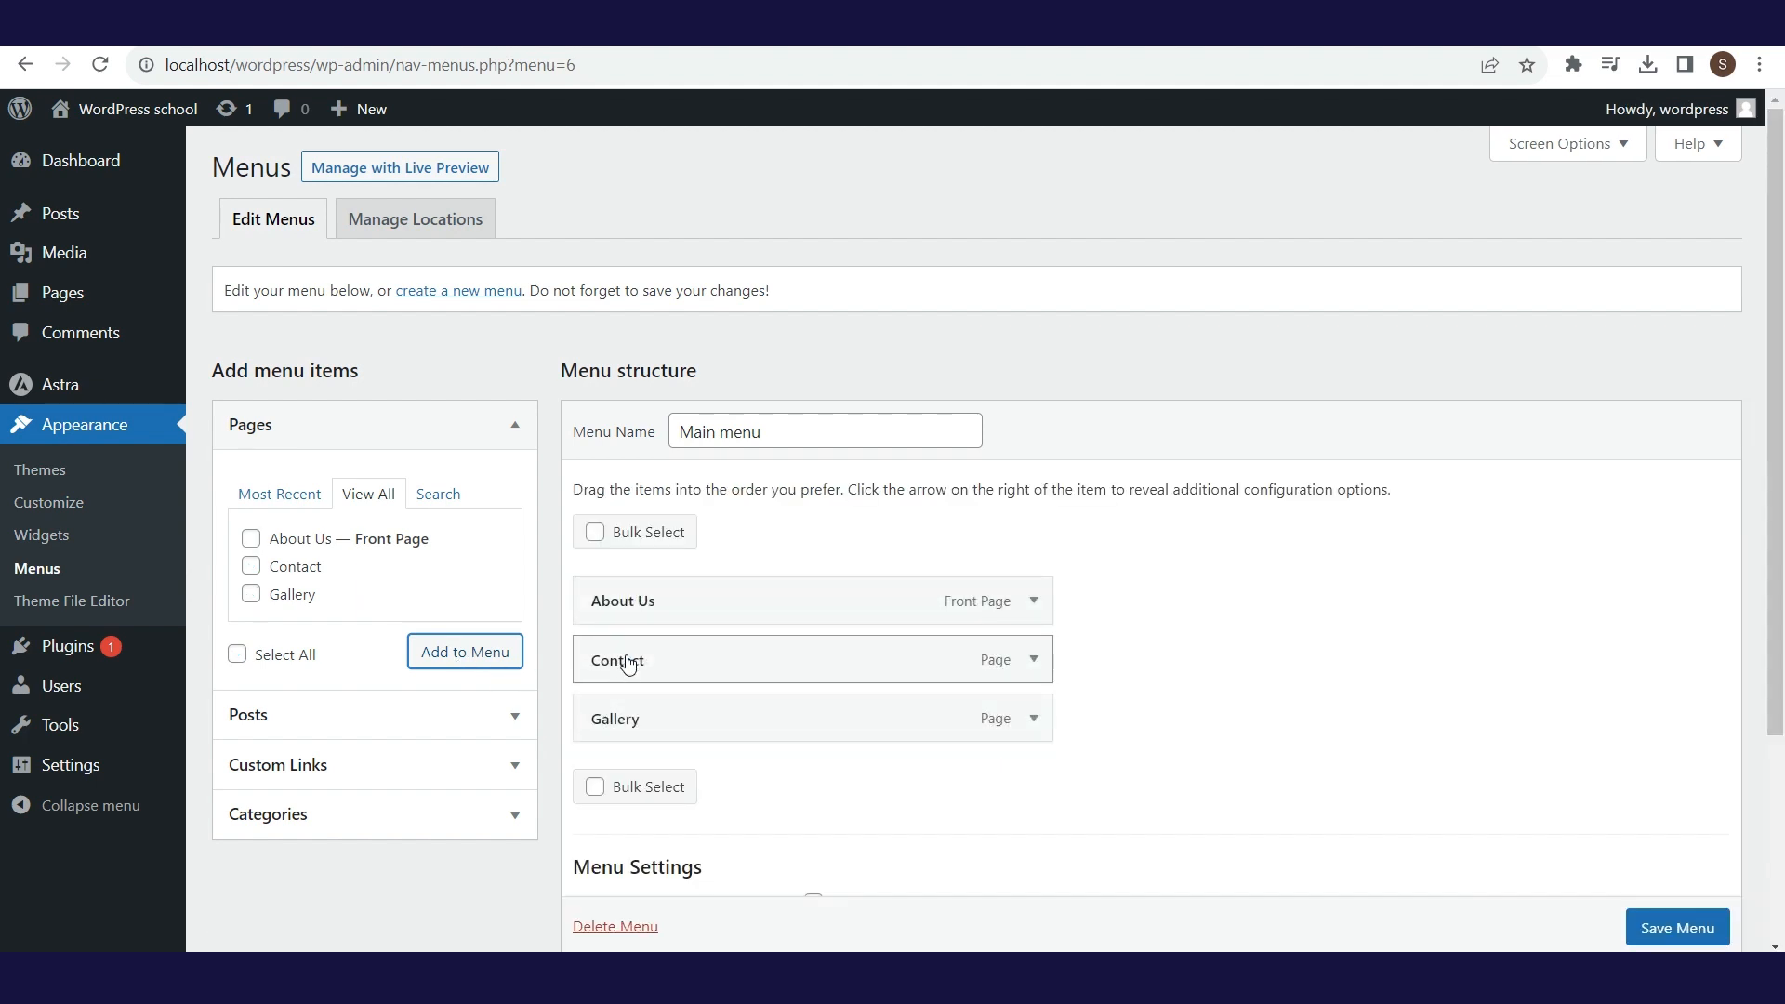
{"action": "left_click_drag", "start_coordinate": [620, 660], "coordinate": [620, 719]}
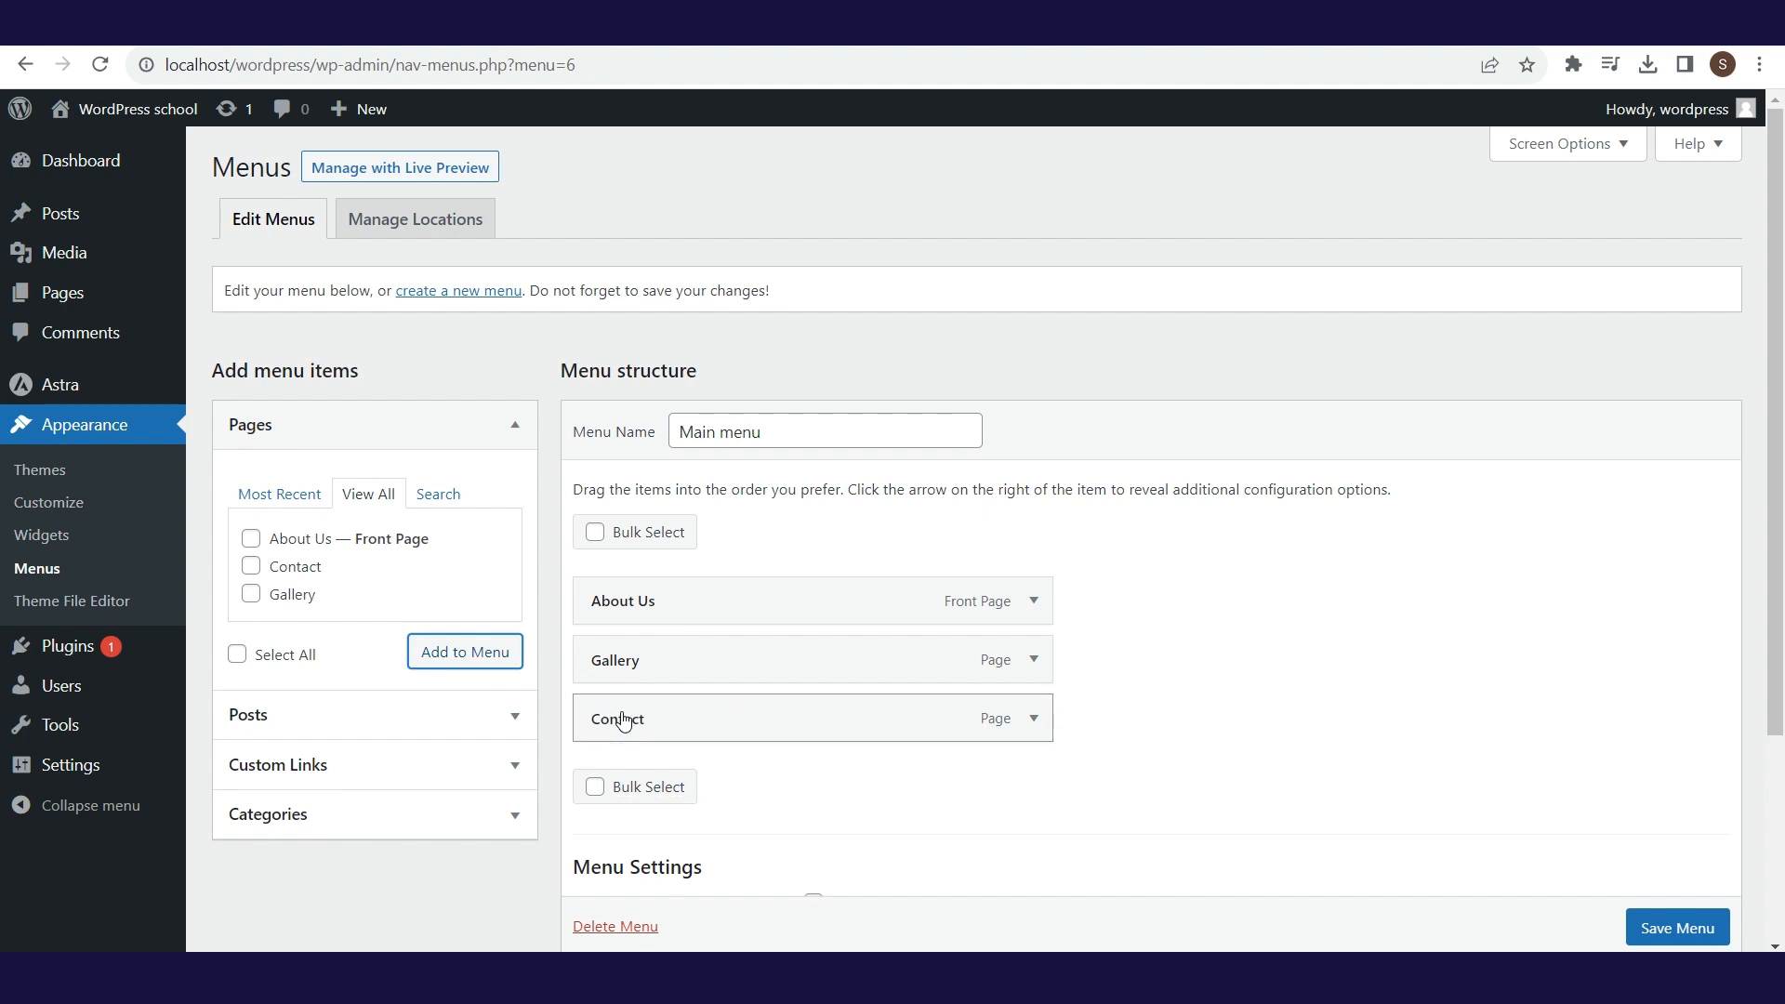
{"action": "left_click_drag", "start_coordinate": [622, 719], "coordinate": [622, 660]}
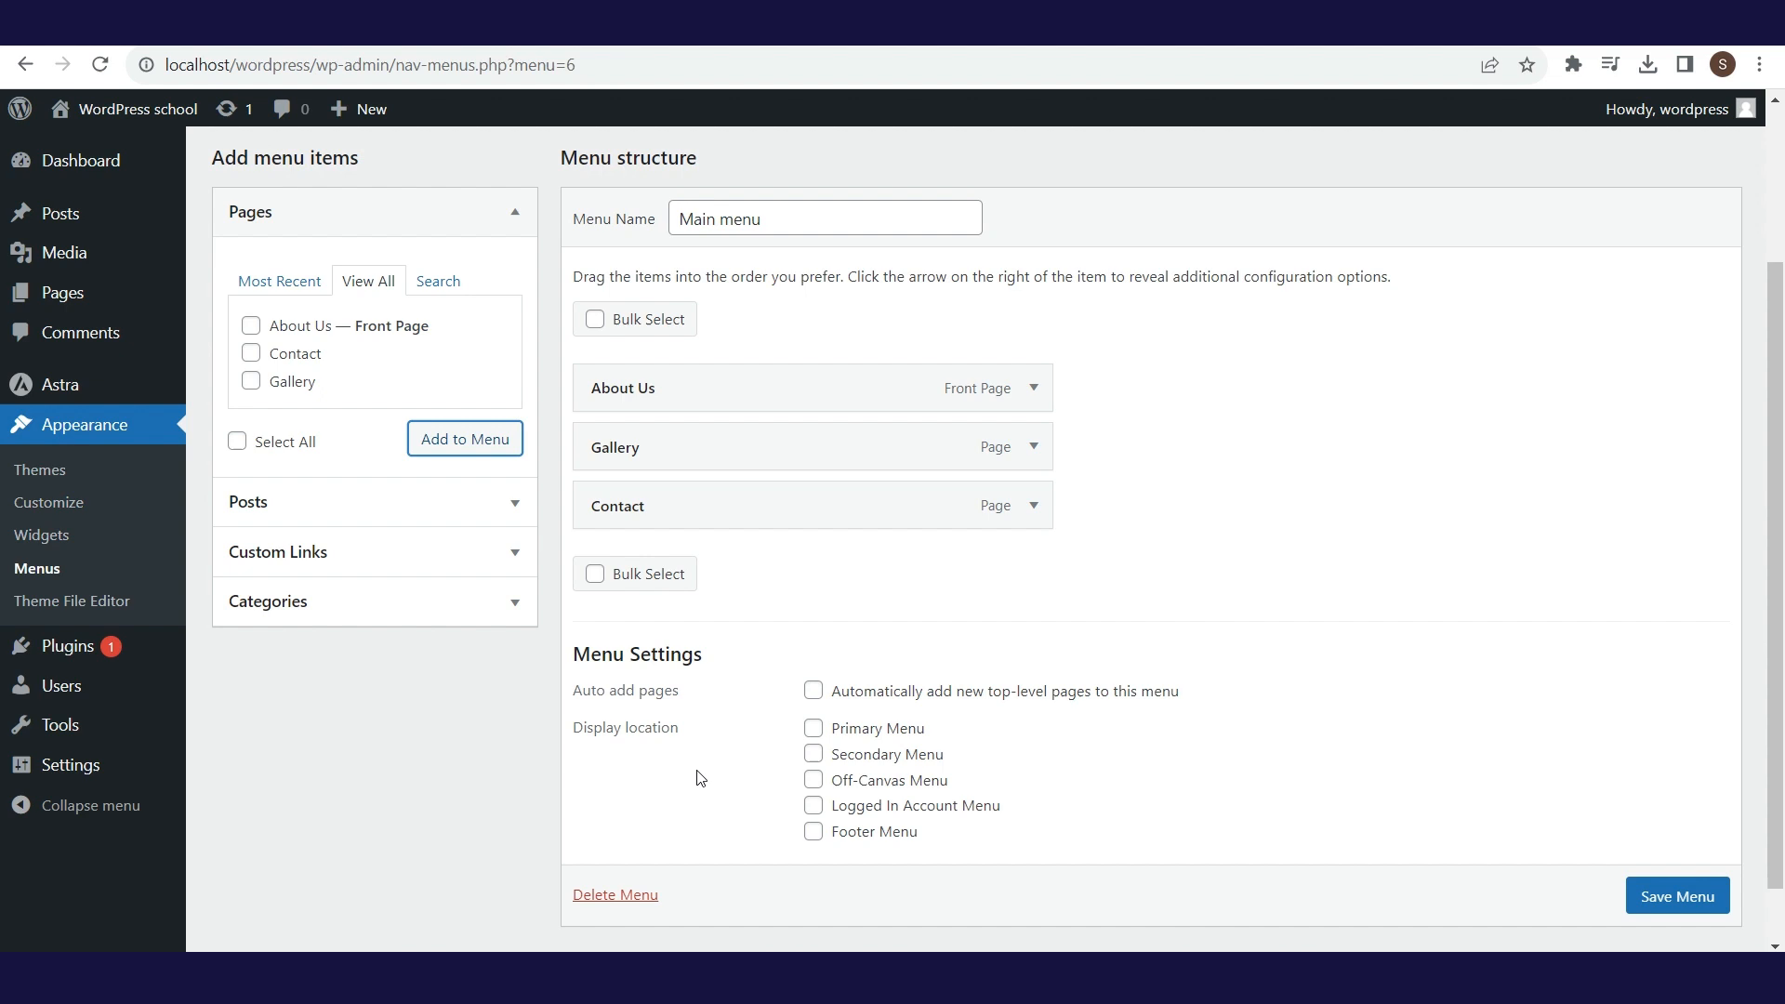
{"action": "mouse_move", "coordinate": [711, 781]}
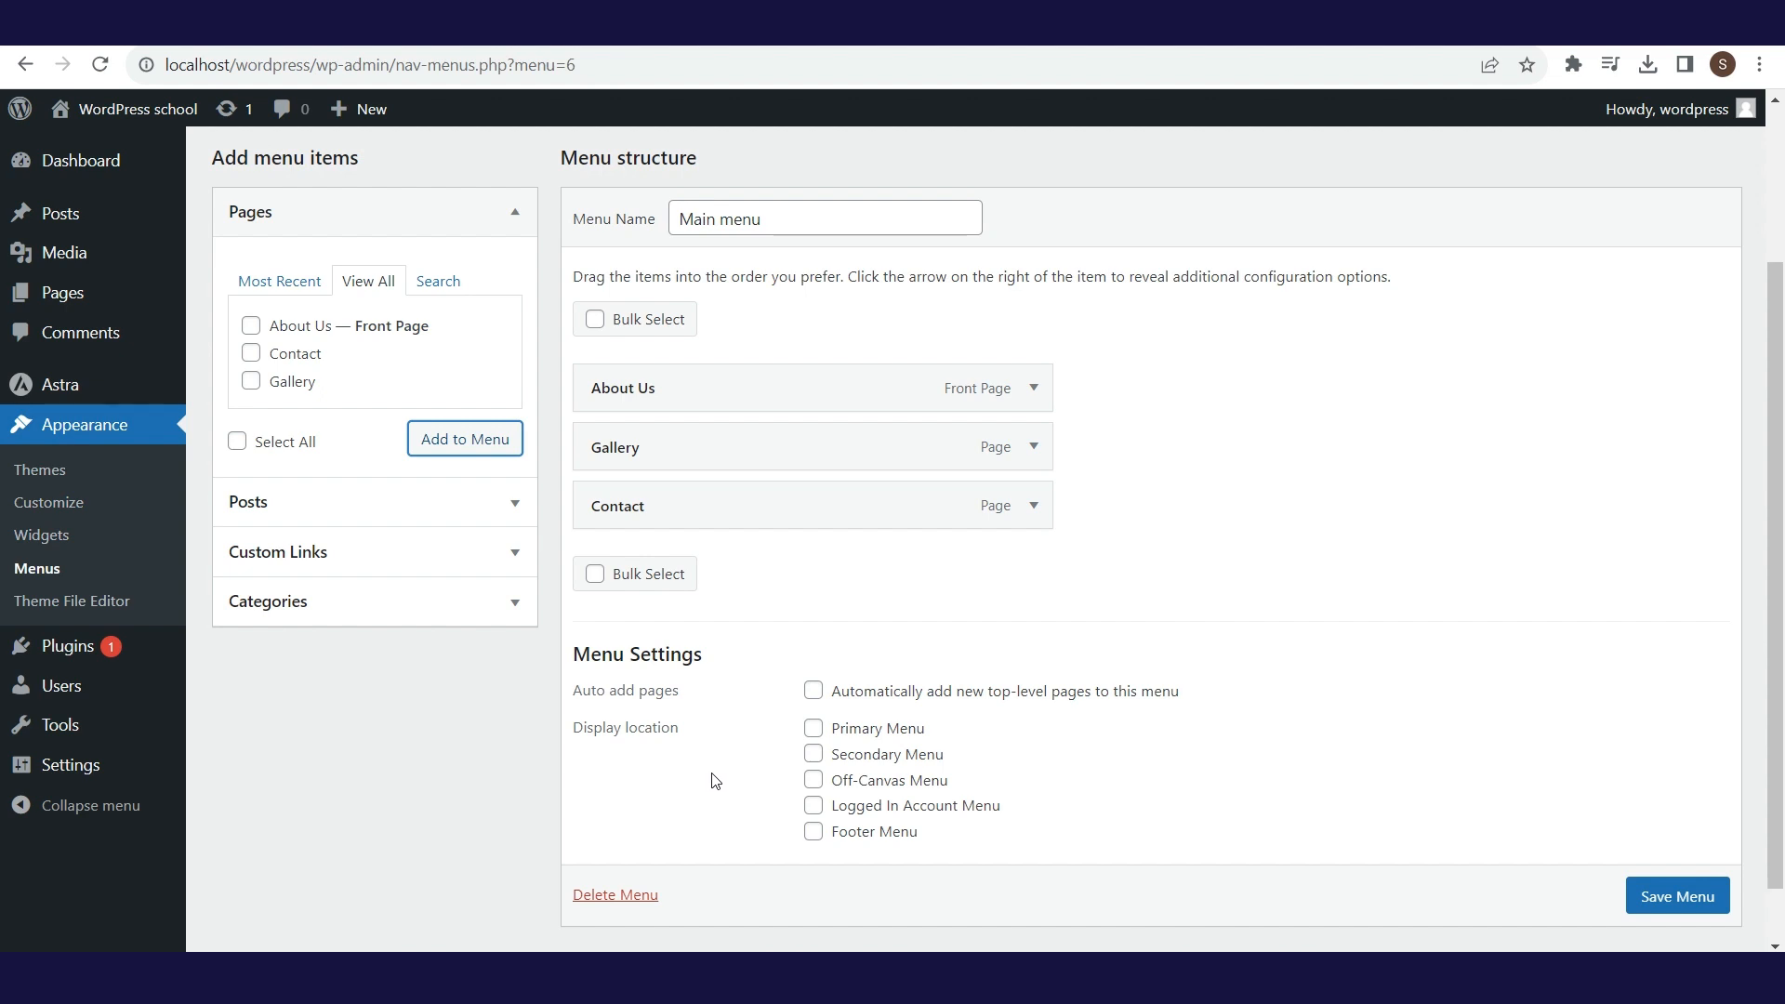
{"action": "mouse_move", "coordinate": [1675, 896]}
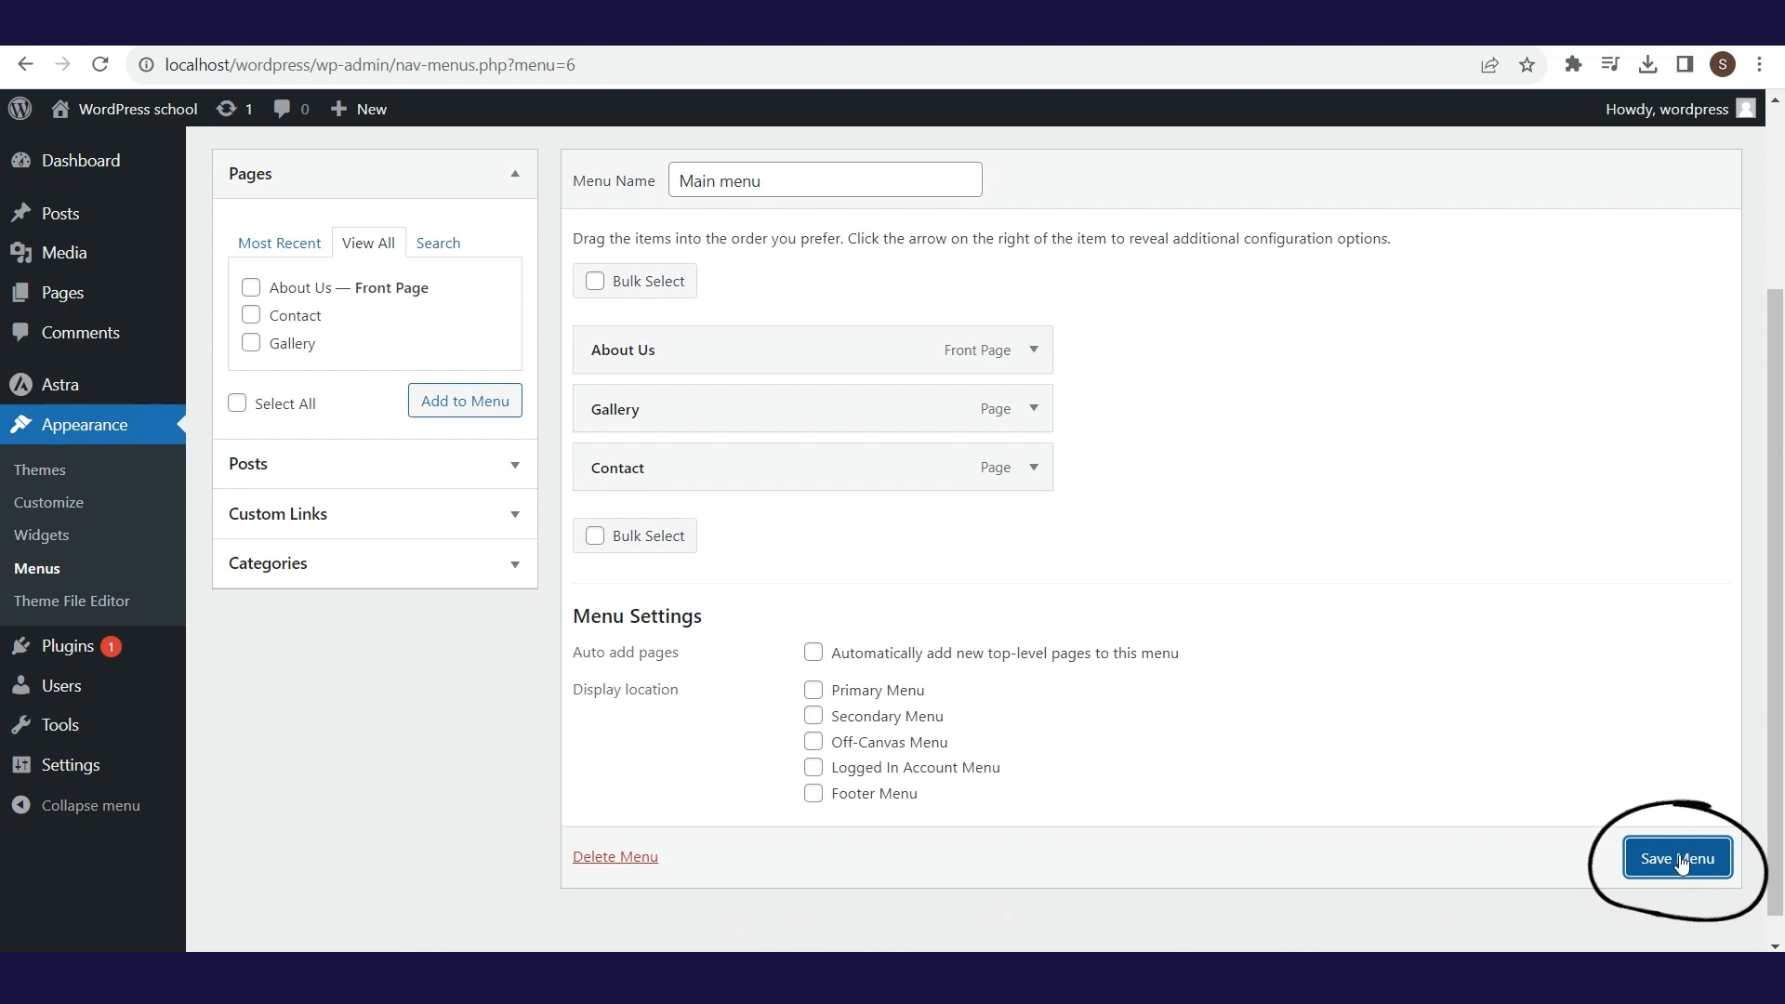
Save Main menu with its About Us, Gallery, Contact order.
{"action": "left_click", "coordinate": [1675, 858]}
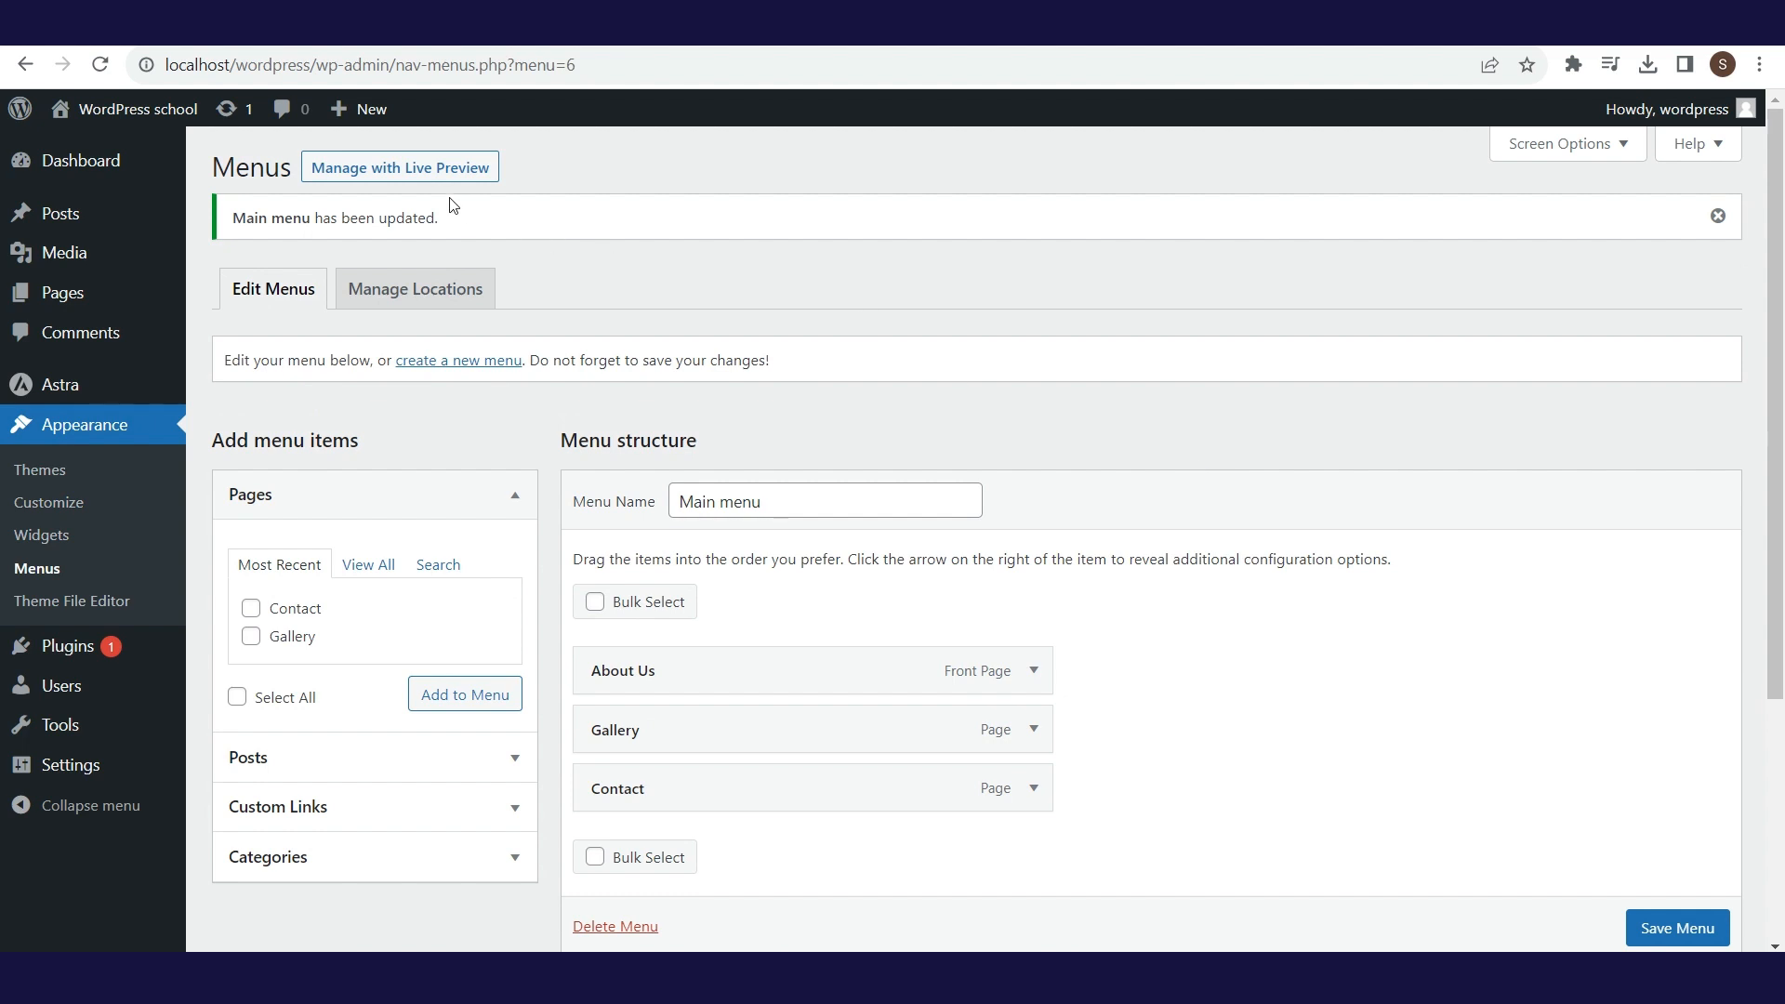
{"action": "mouse_move", "coordinate": [430, 177]}
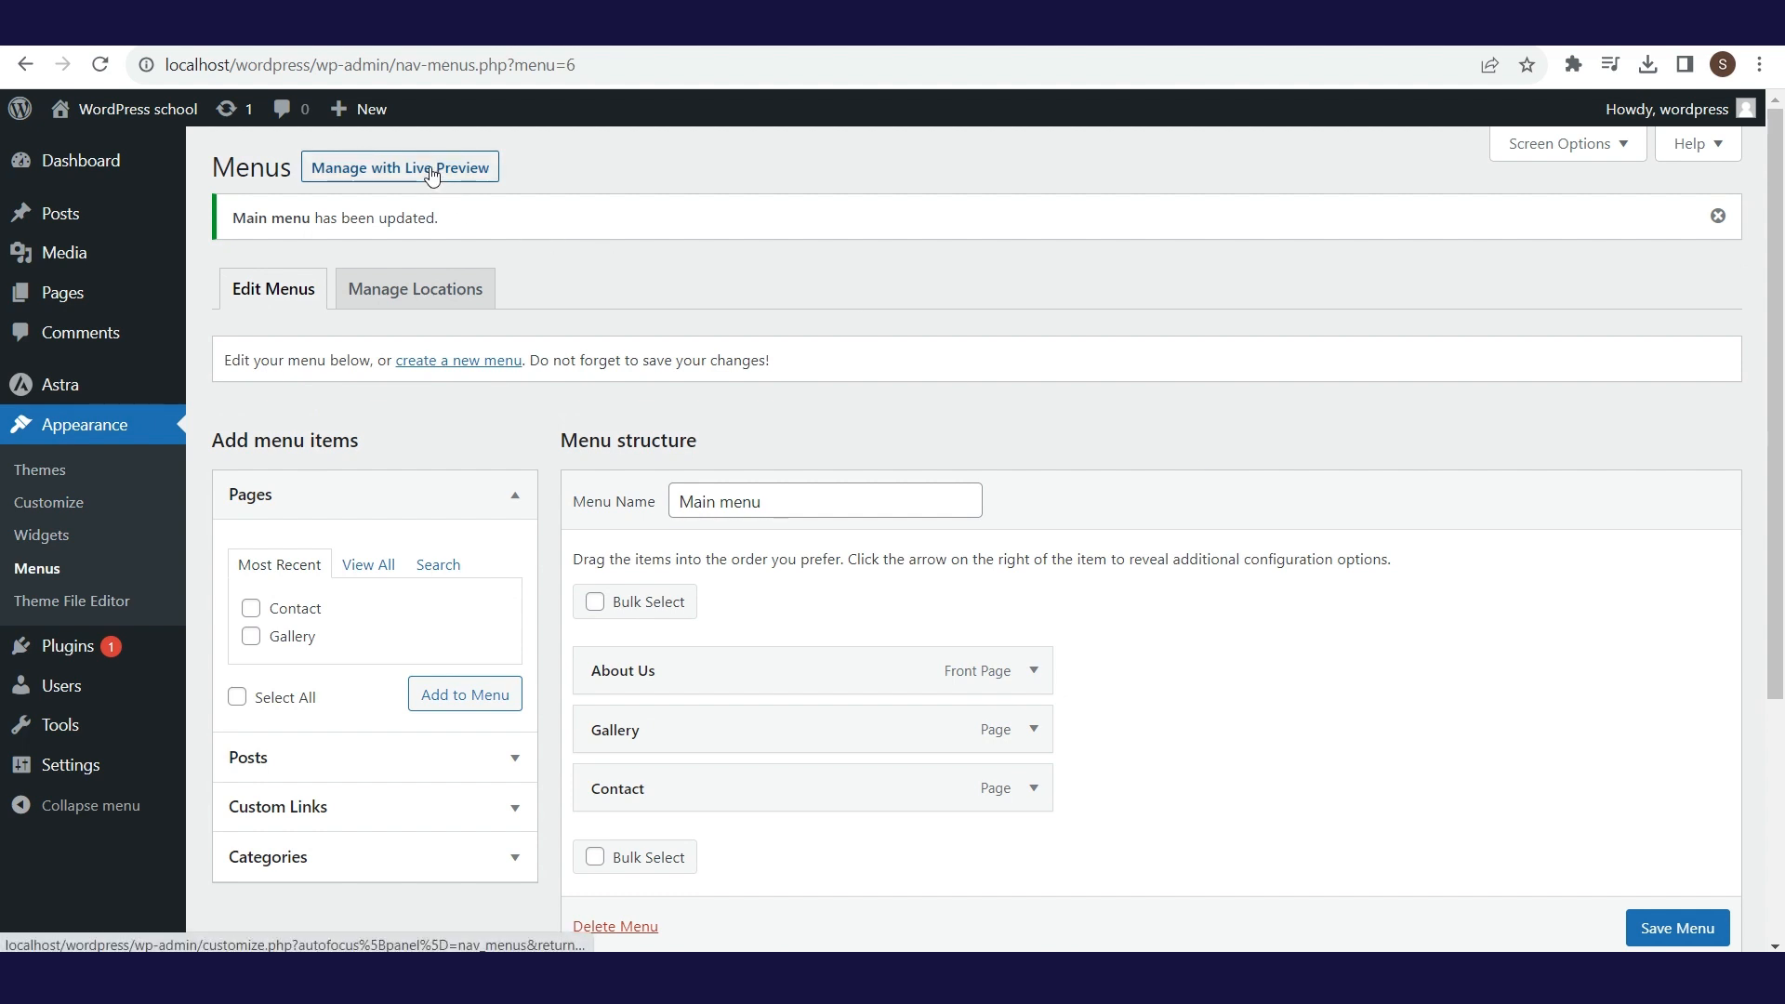
{"action": "mouse_move", "coordinate": [49, 502]}
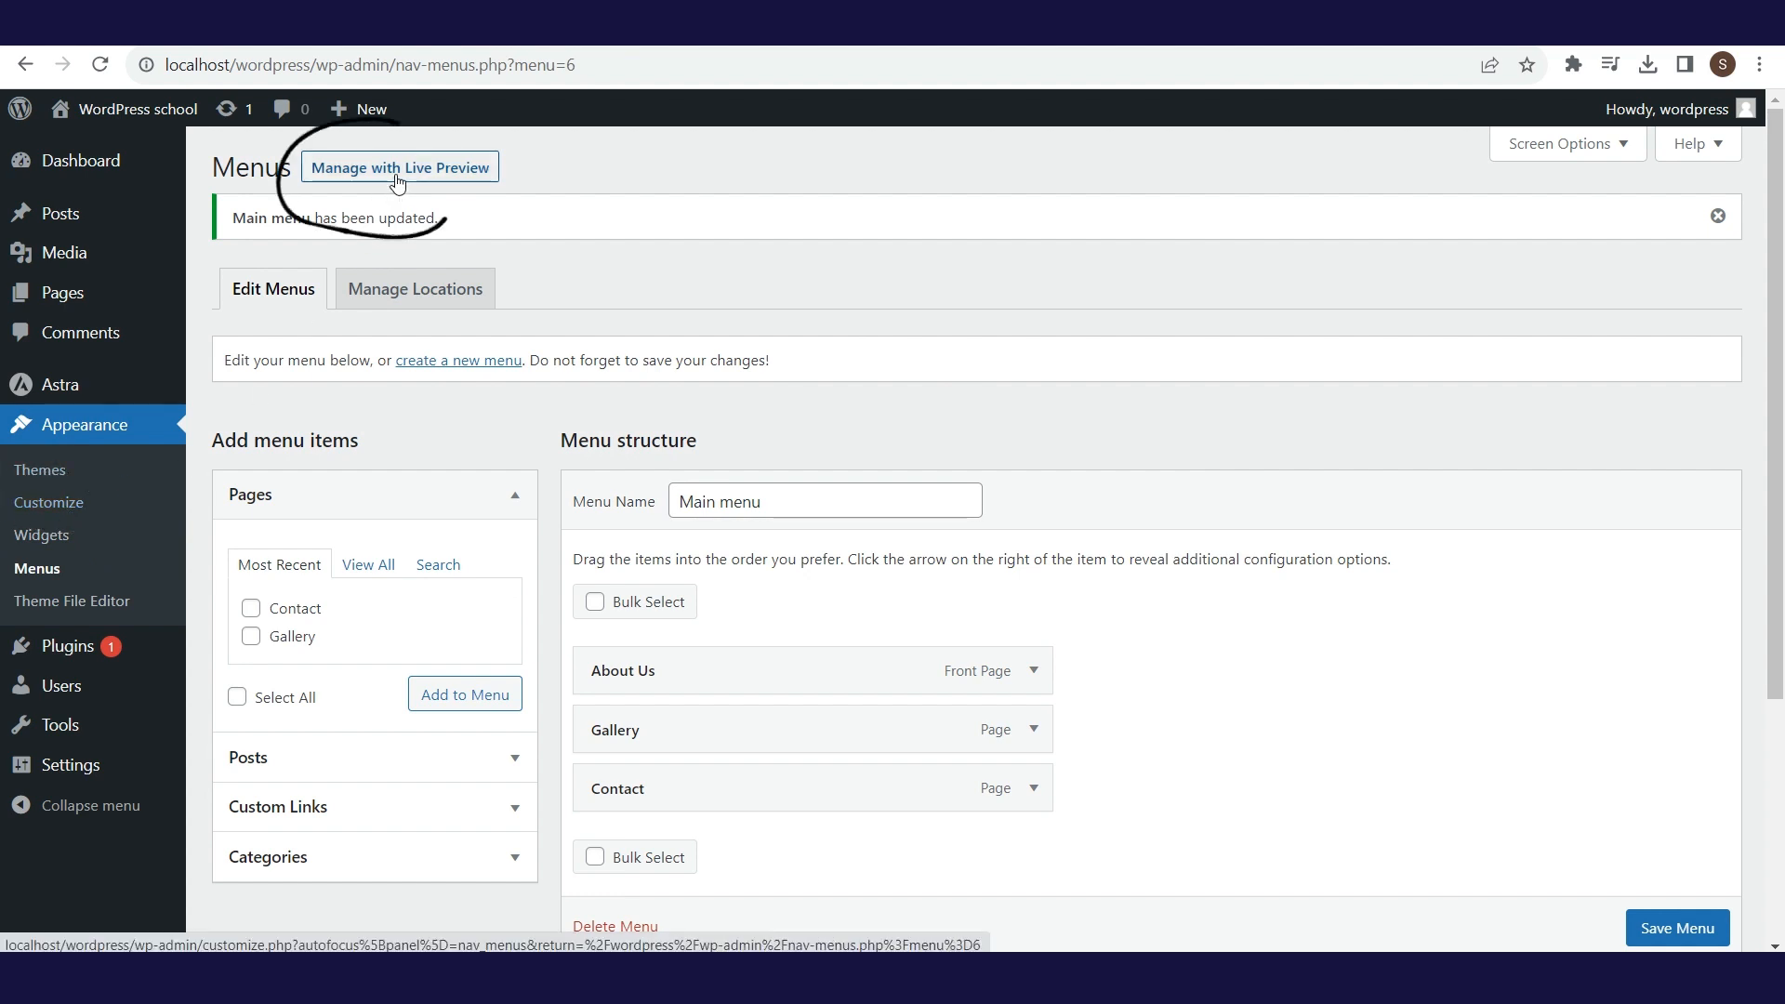
Open the Menus panel in the live Customizer preview.
{"action": "left_click", "coordinate": [398, 168]}
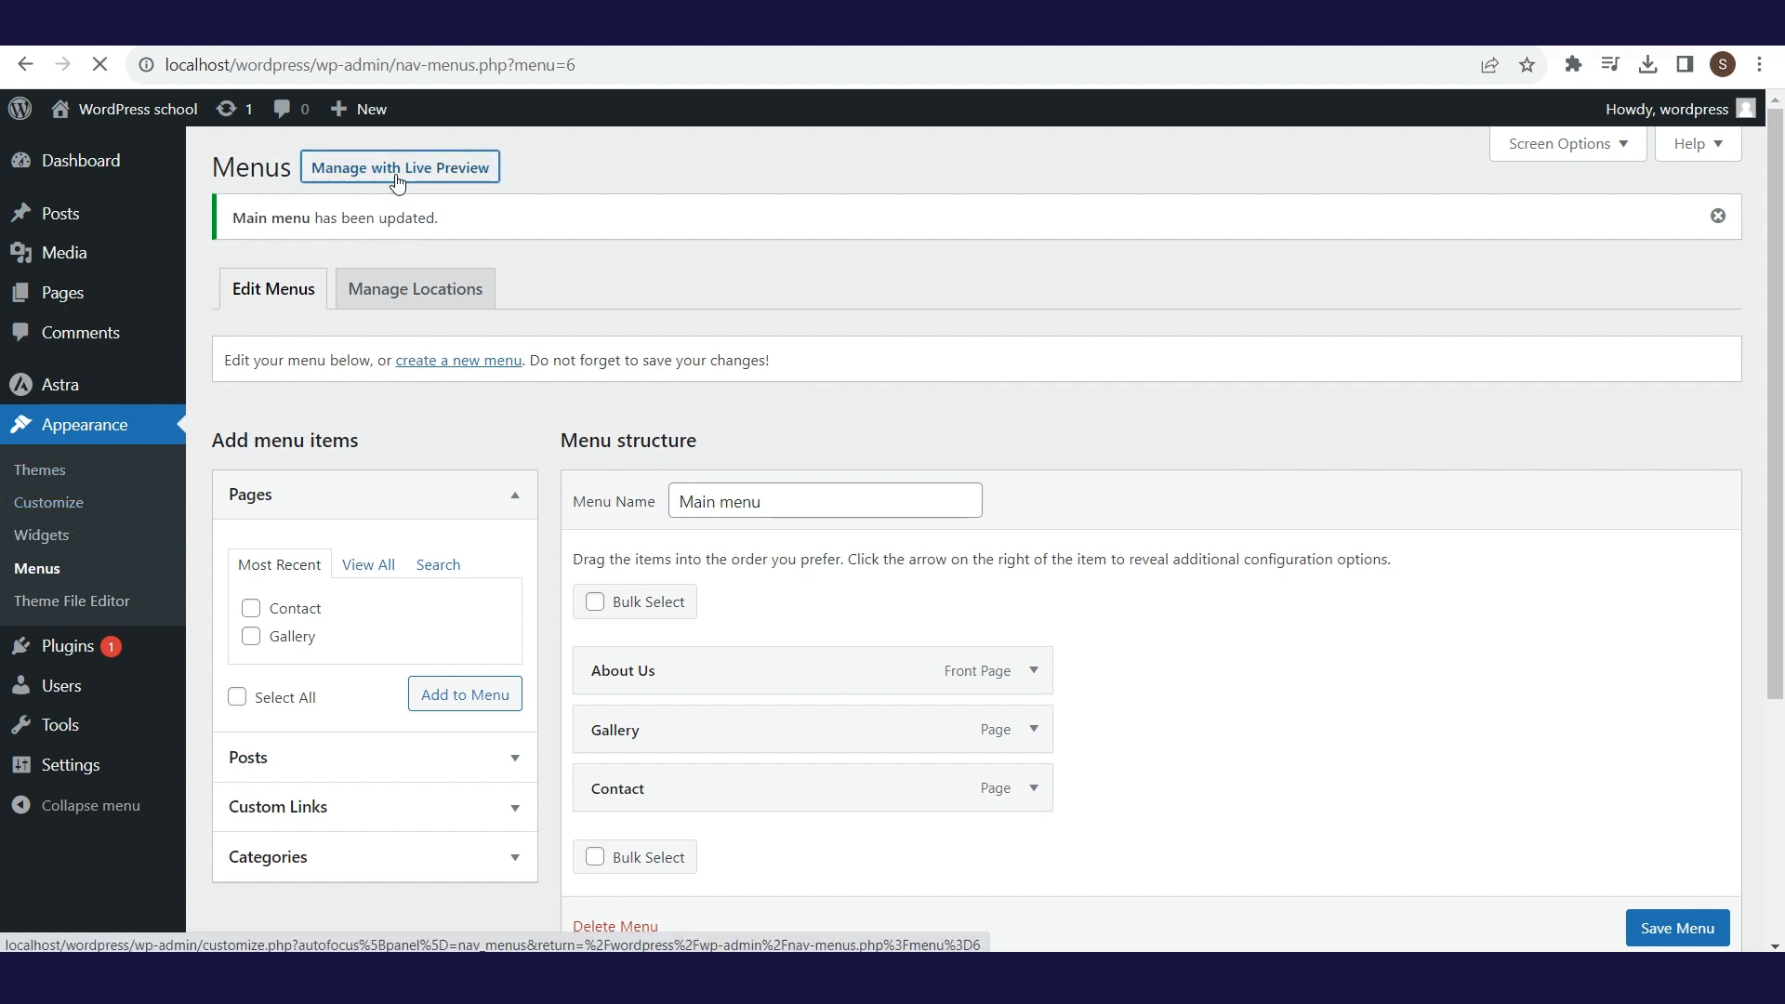
{"action": "left_click", "coordinate": [399, 167]}
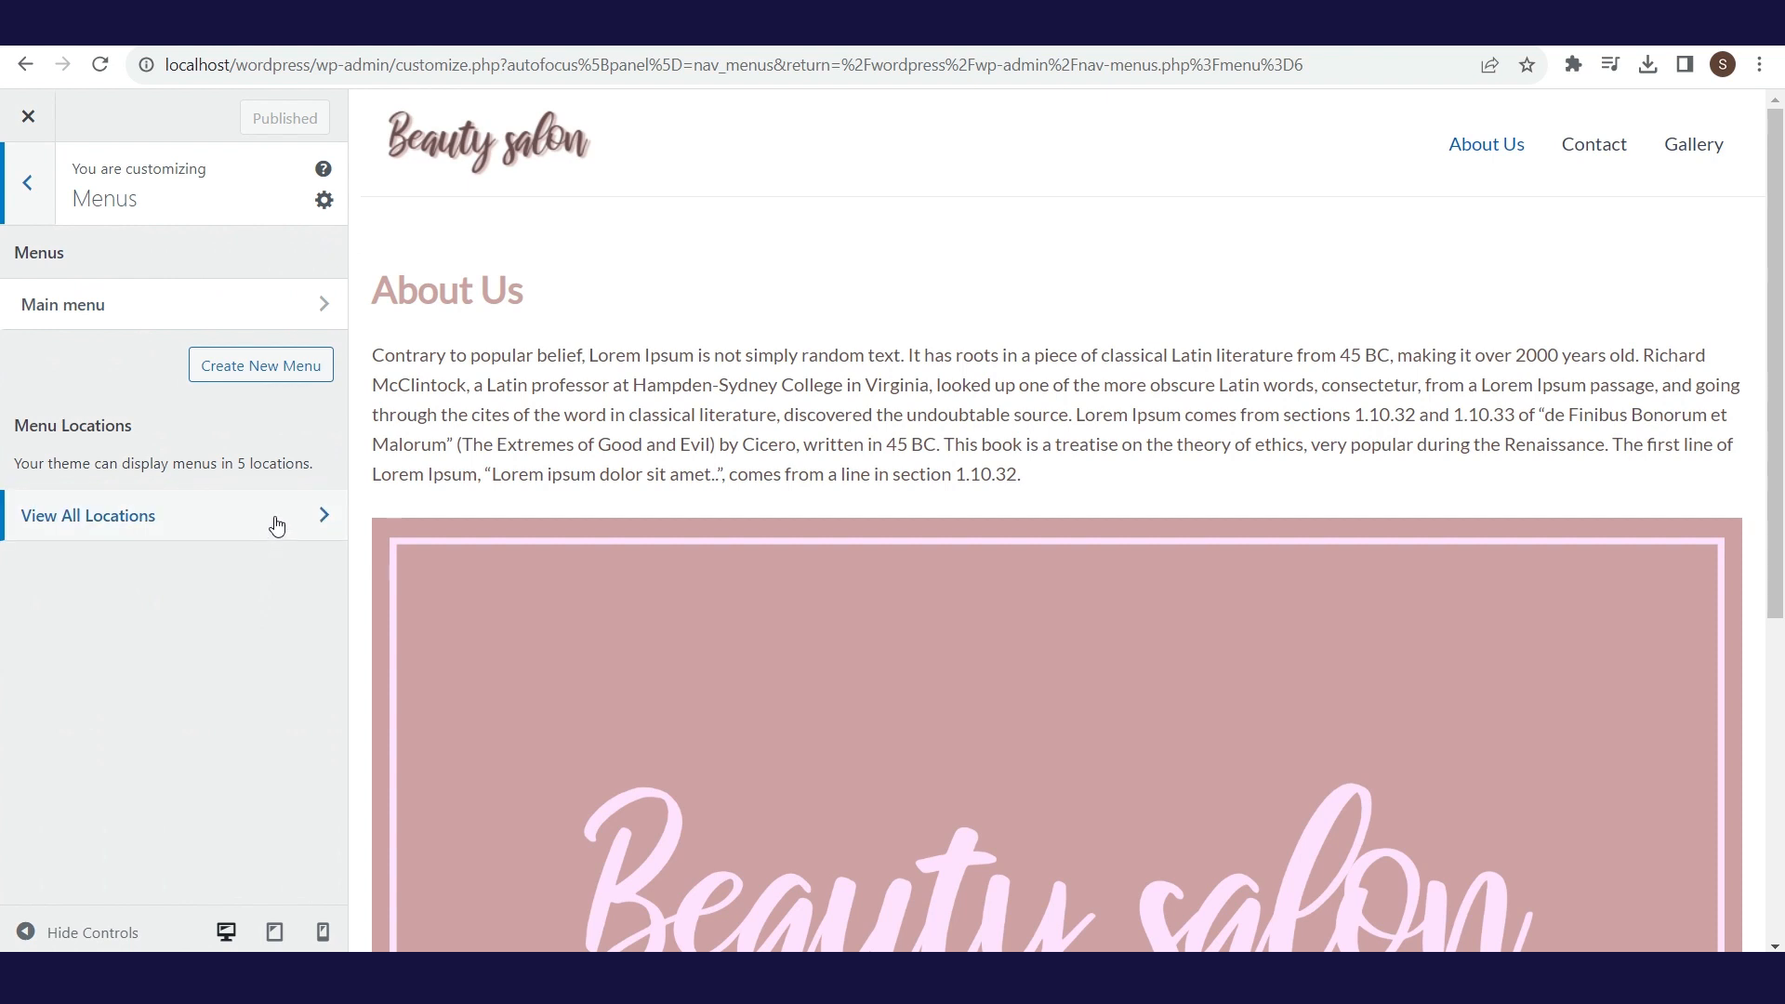
Assign Main menu to the Primary Menu location, publish, and close the Customizer.
{"action": "left_click", "coordinate": [88, 514]}
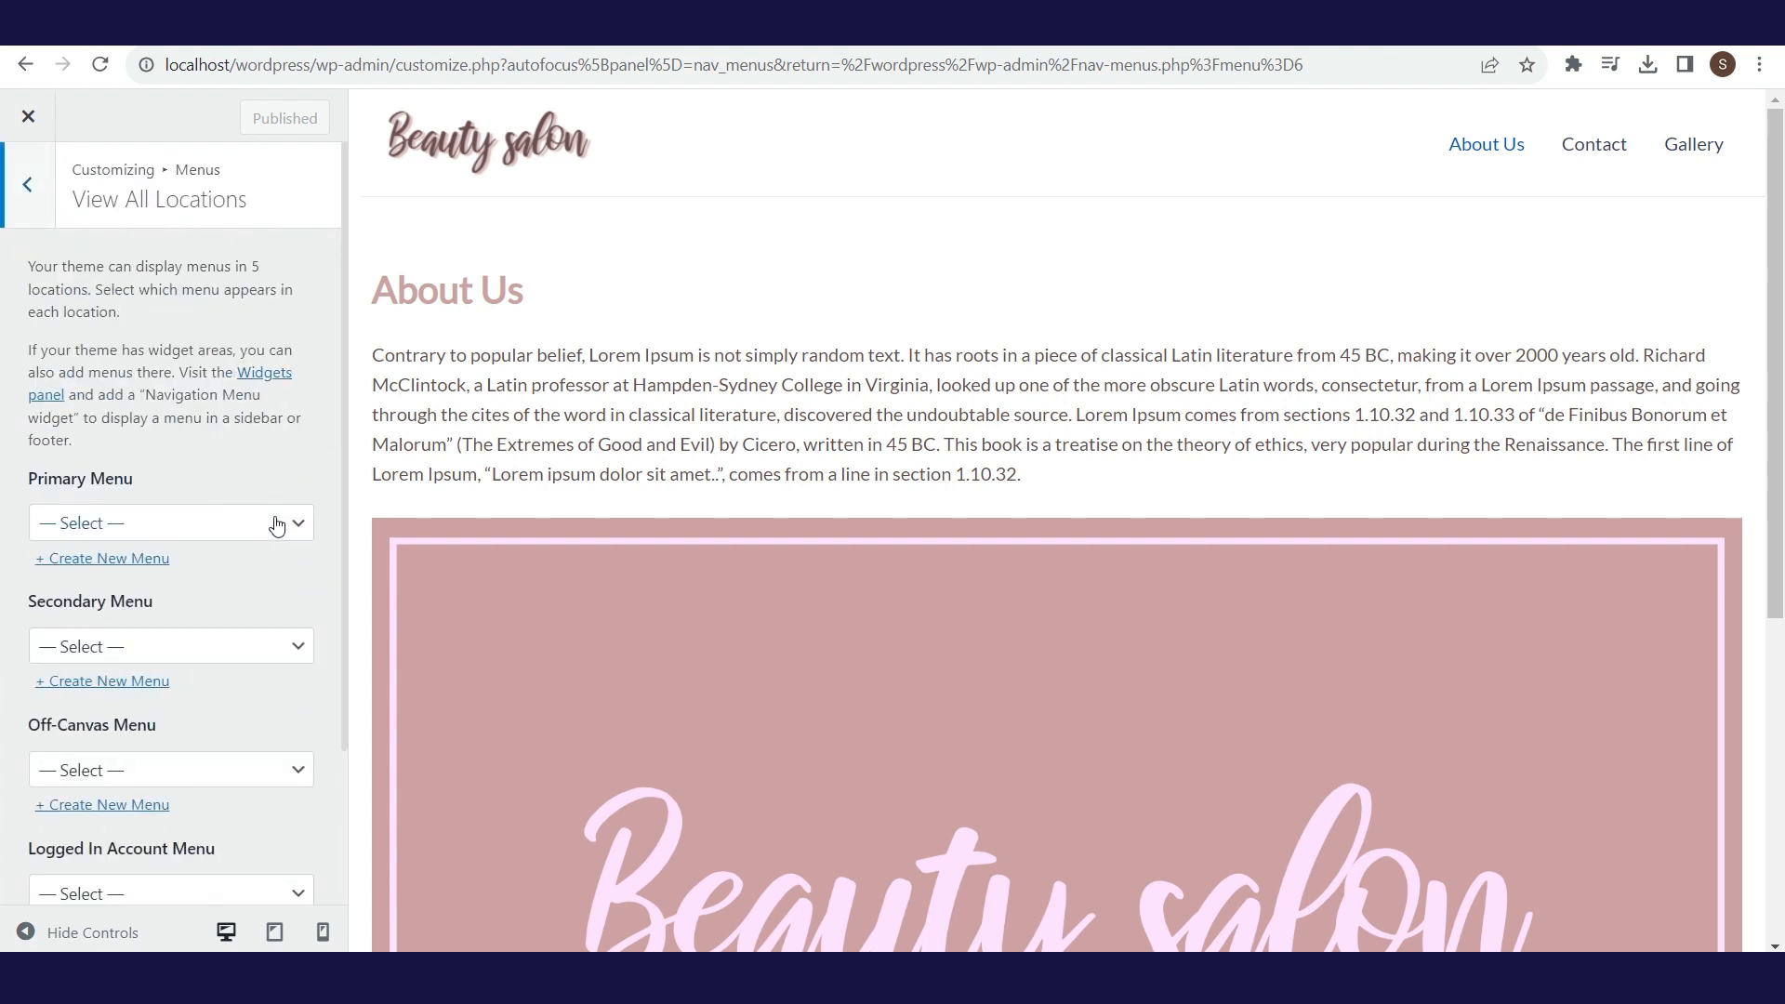
{"action": "scroll", "scroll_direction": "down", "scroll_amount": 3}
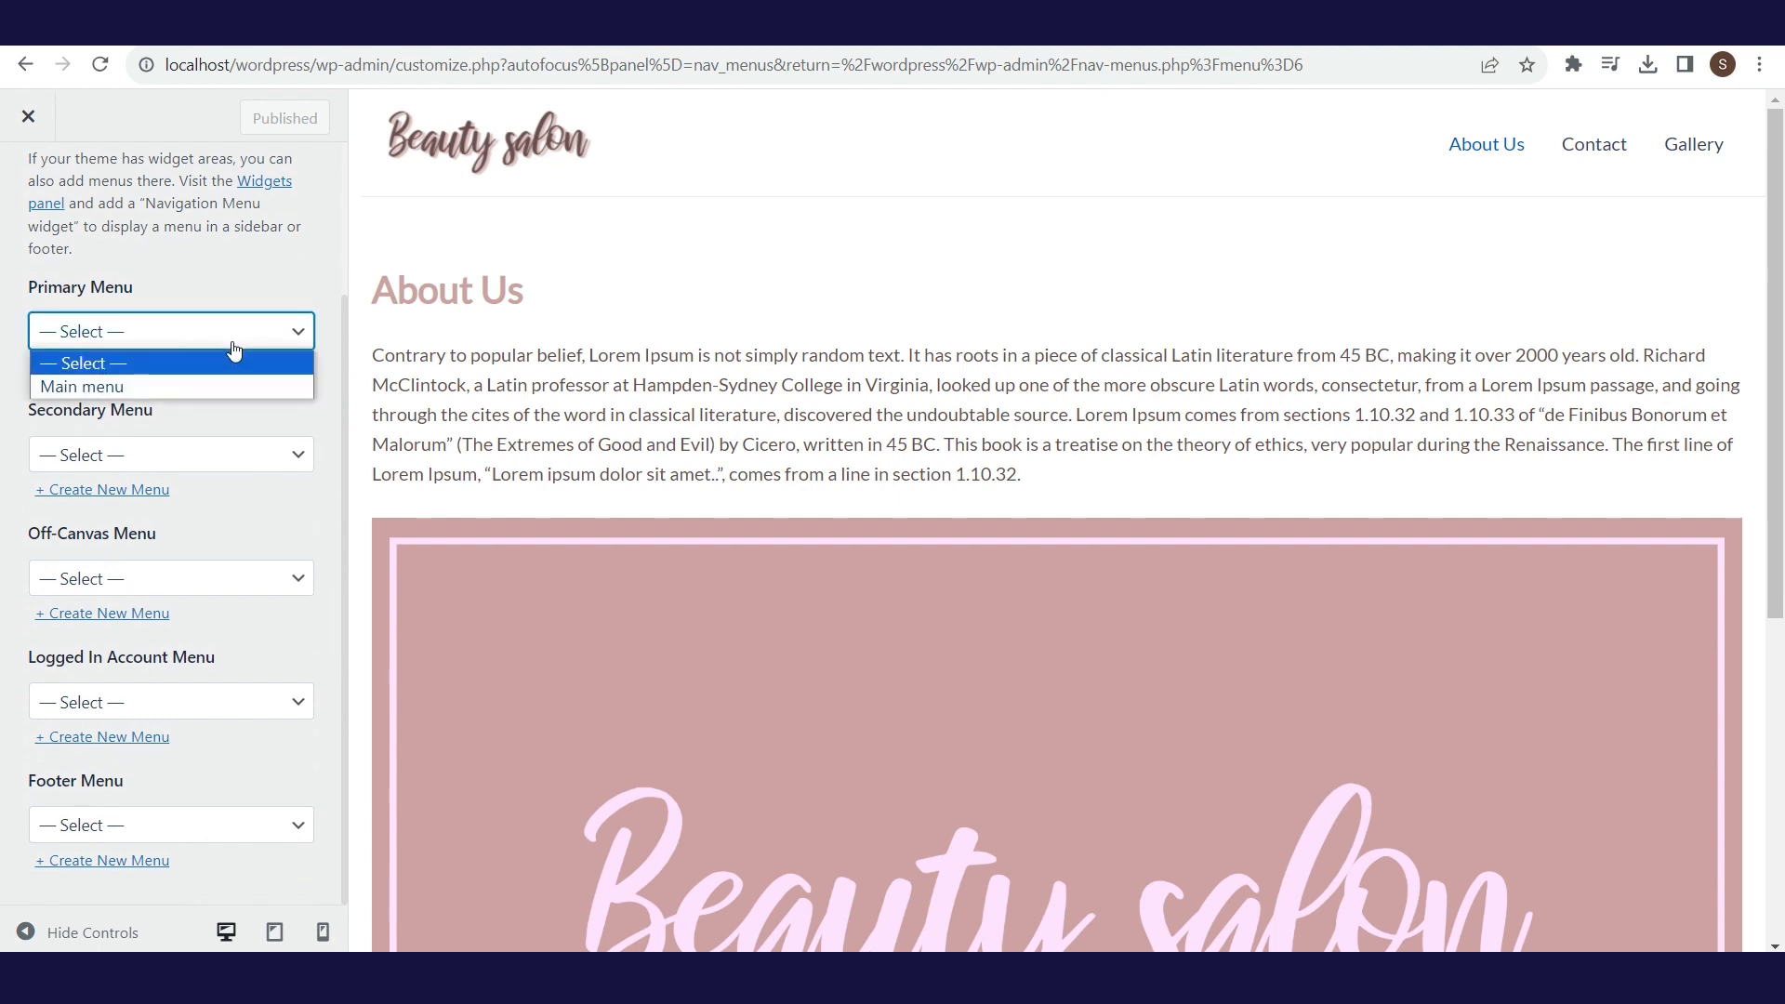
{"action": "left_click", "coordinate": [83, 386]}
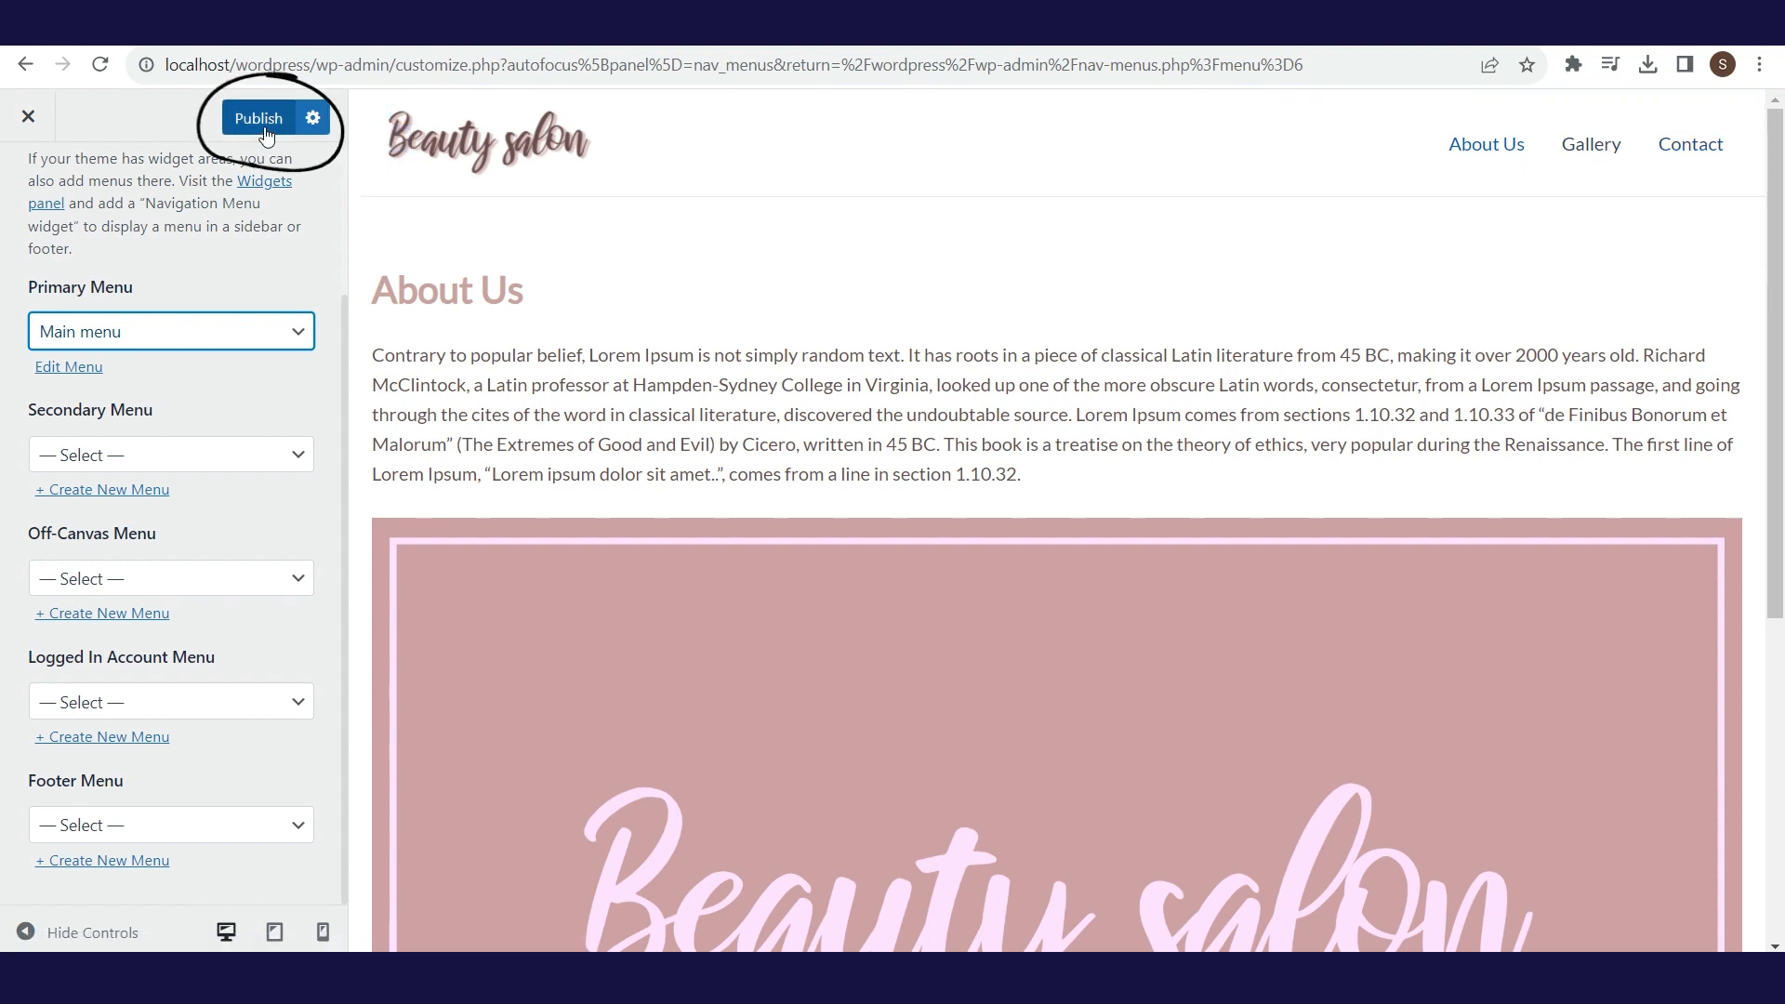
{"action": "left_click", "coordinate": [259, 117]}
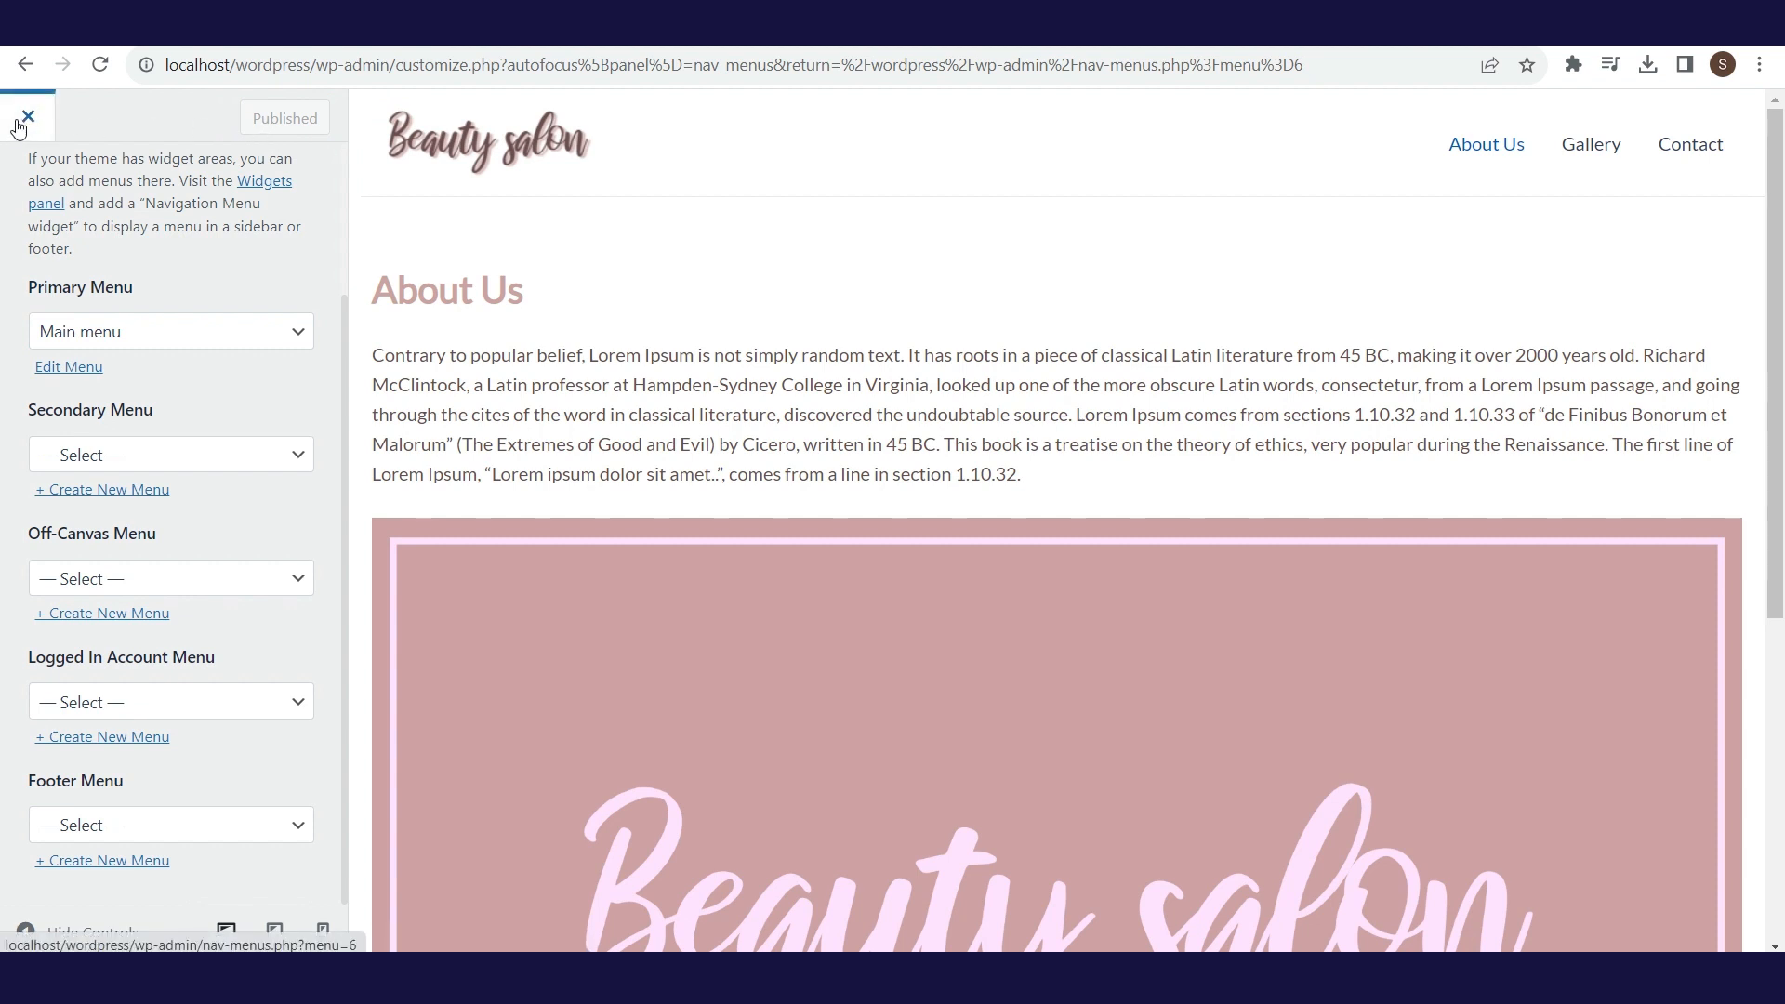
{"action": "left_click", "coordinate": [26, 117]}
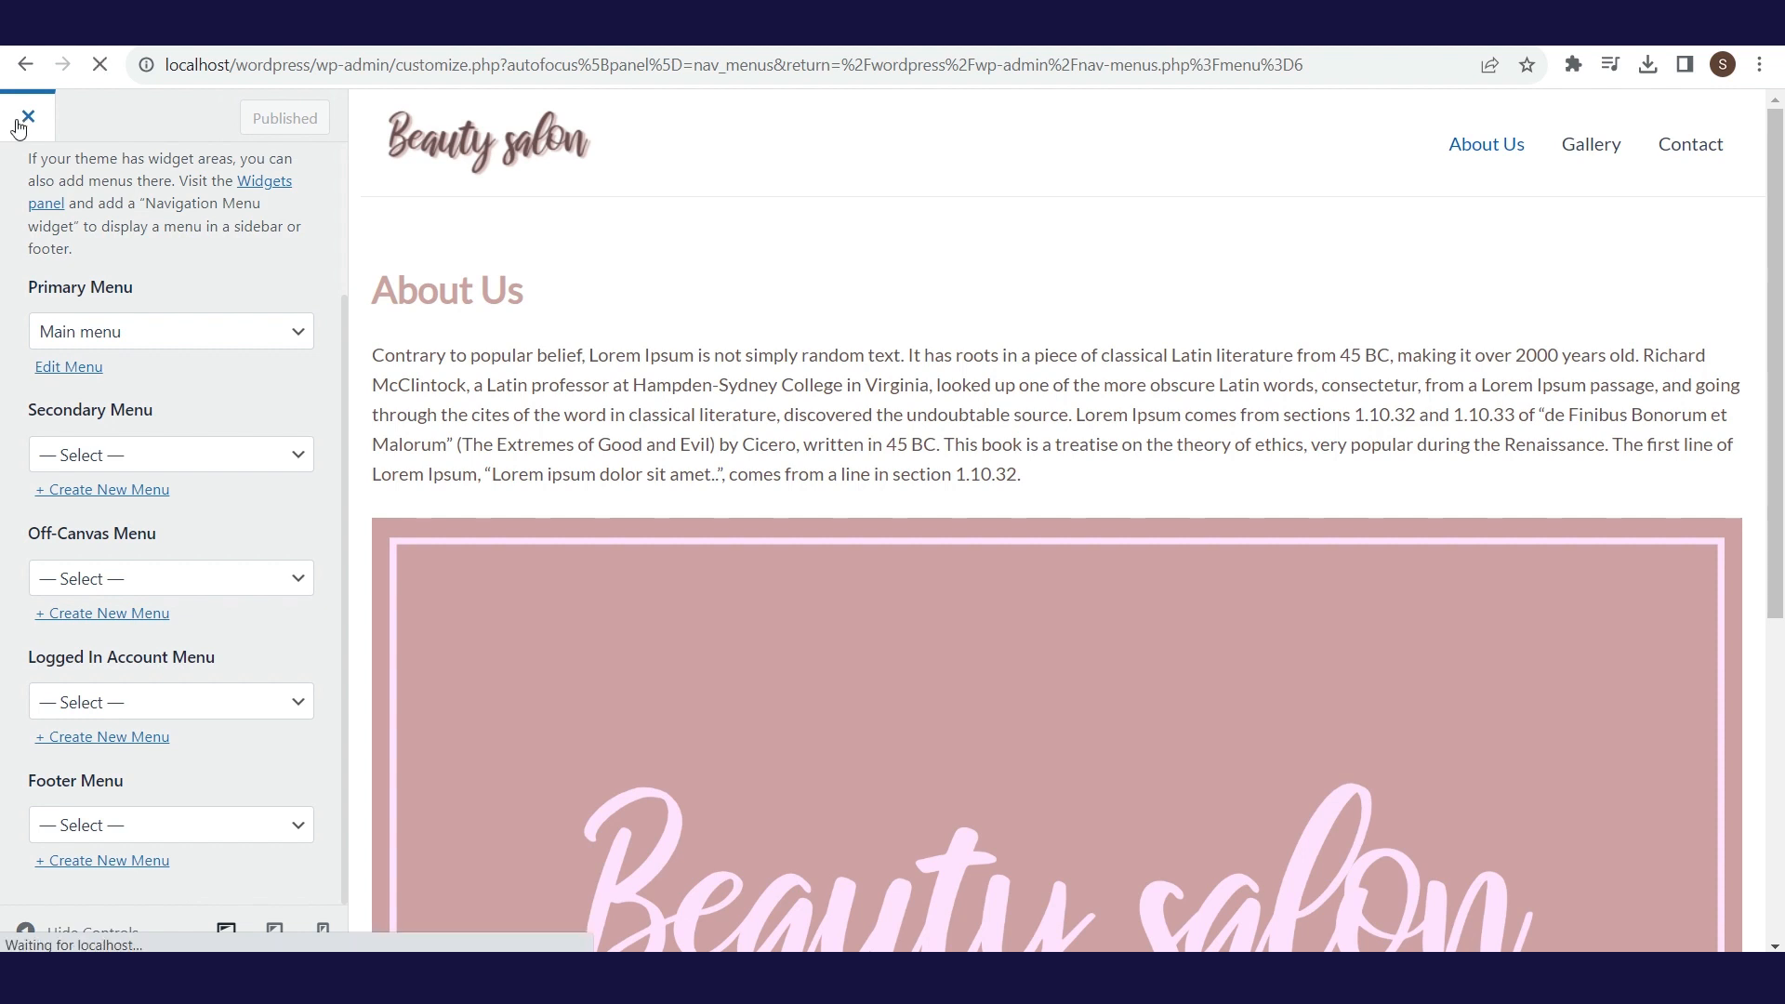
{"action": "left_click", "coordinate": [26, 117]}
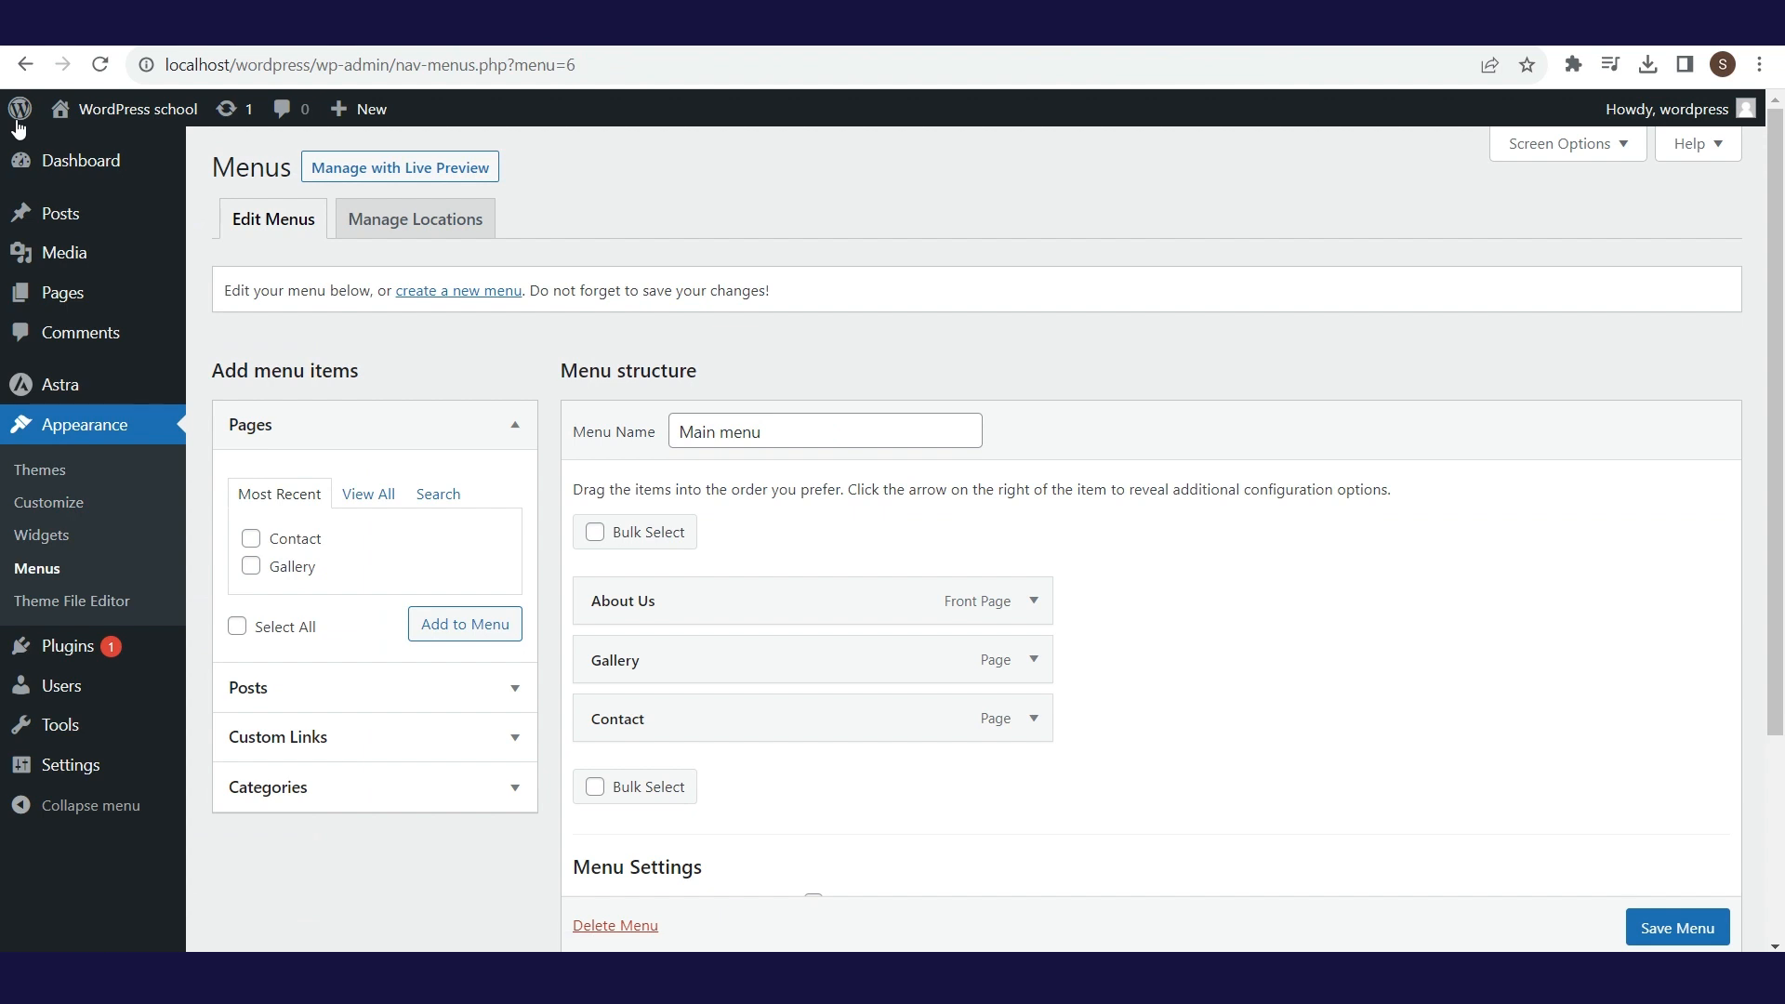
{"action": "left_click", "coordinate": [137, 108]}
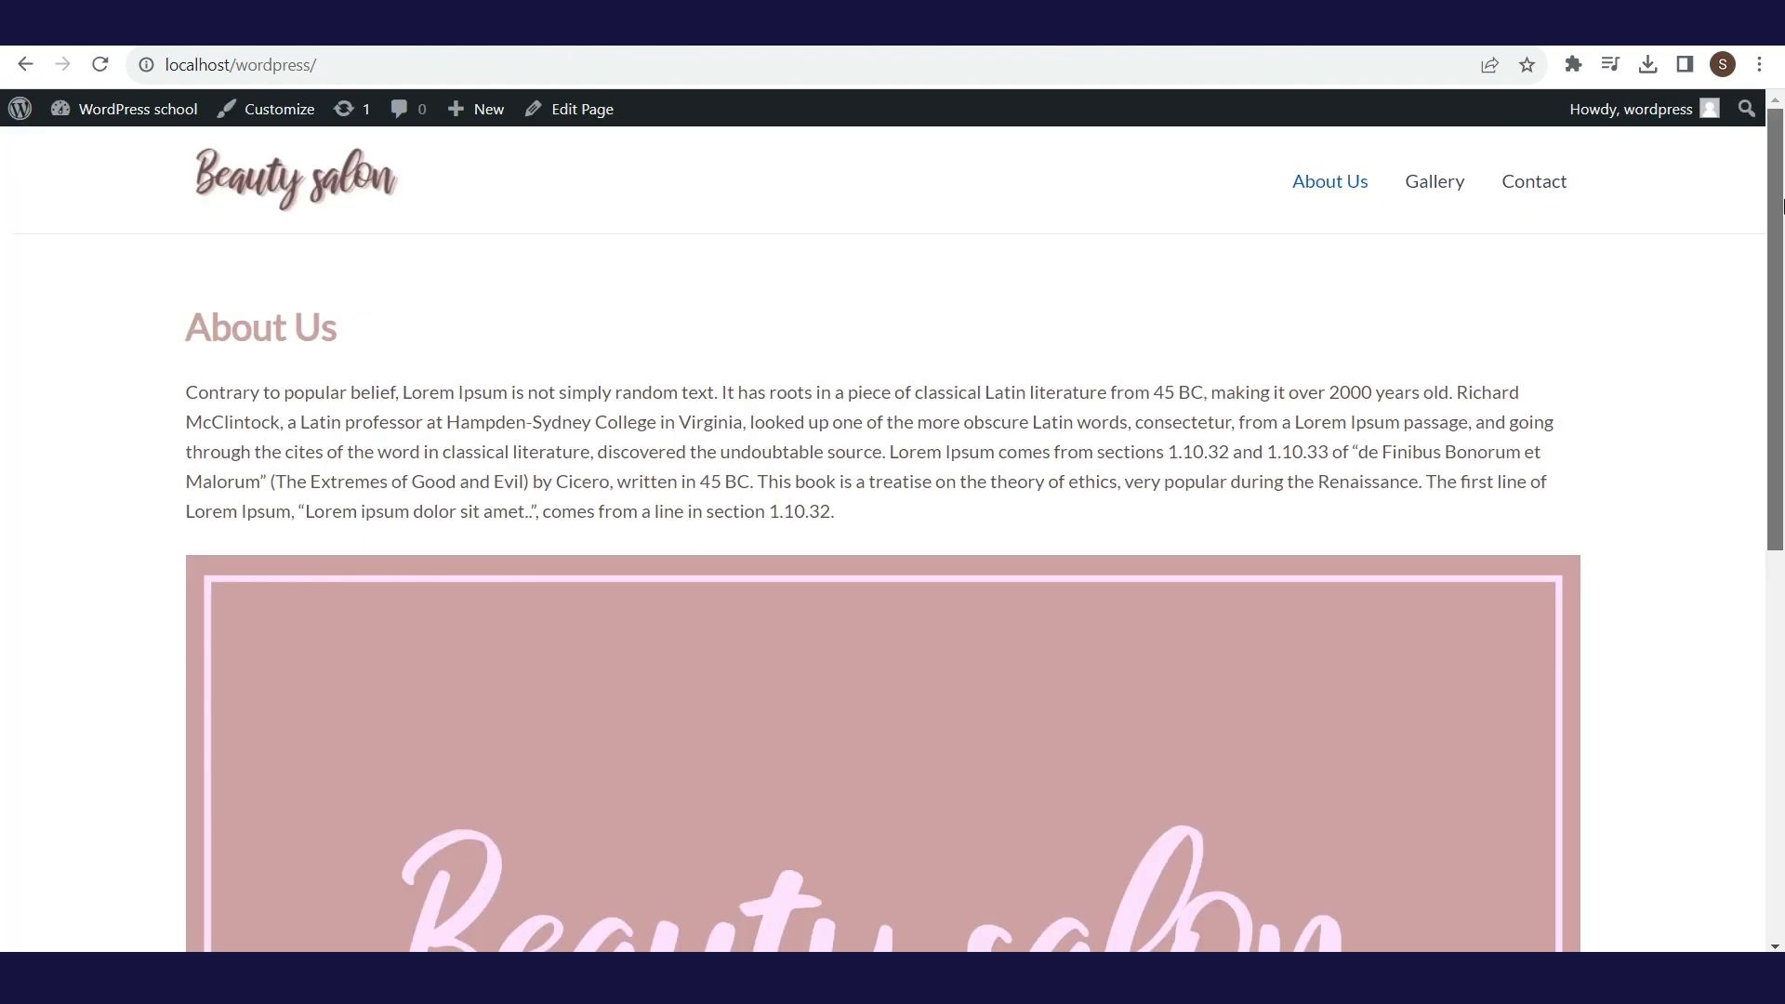
{"action": "scroll", "scroll_direction": "down", "scroll_amount": 3}
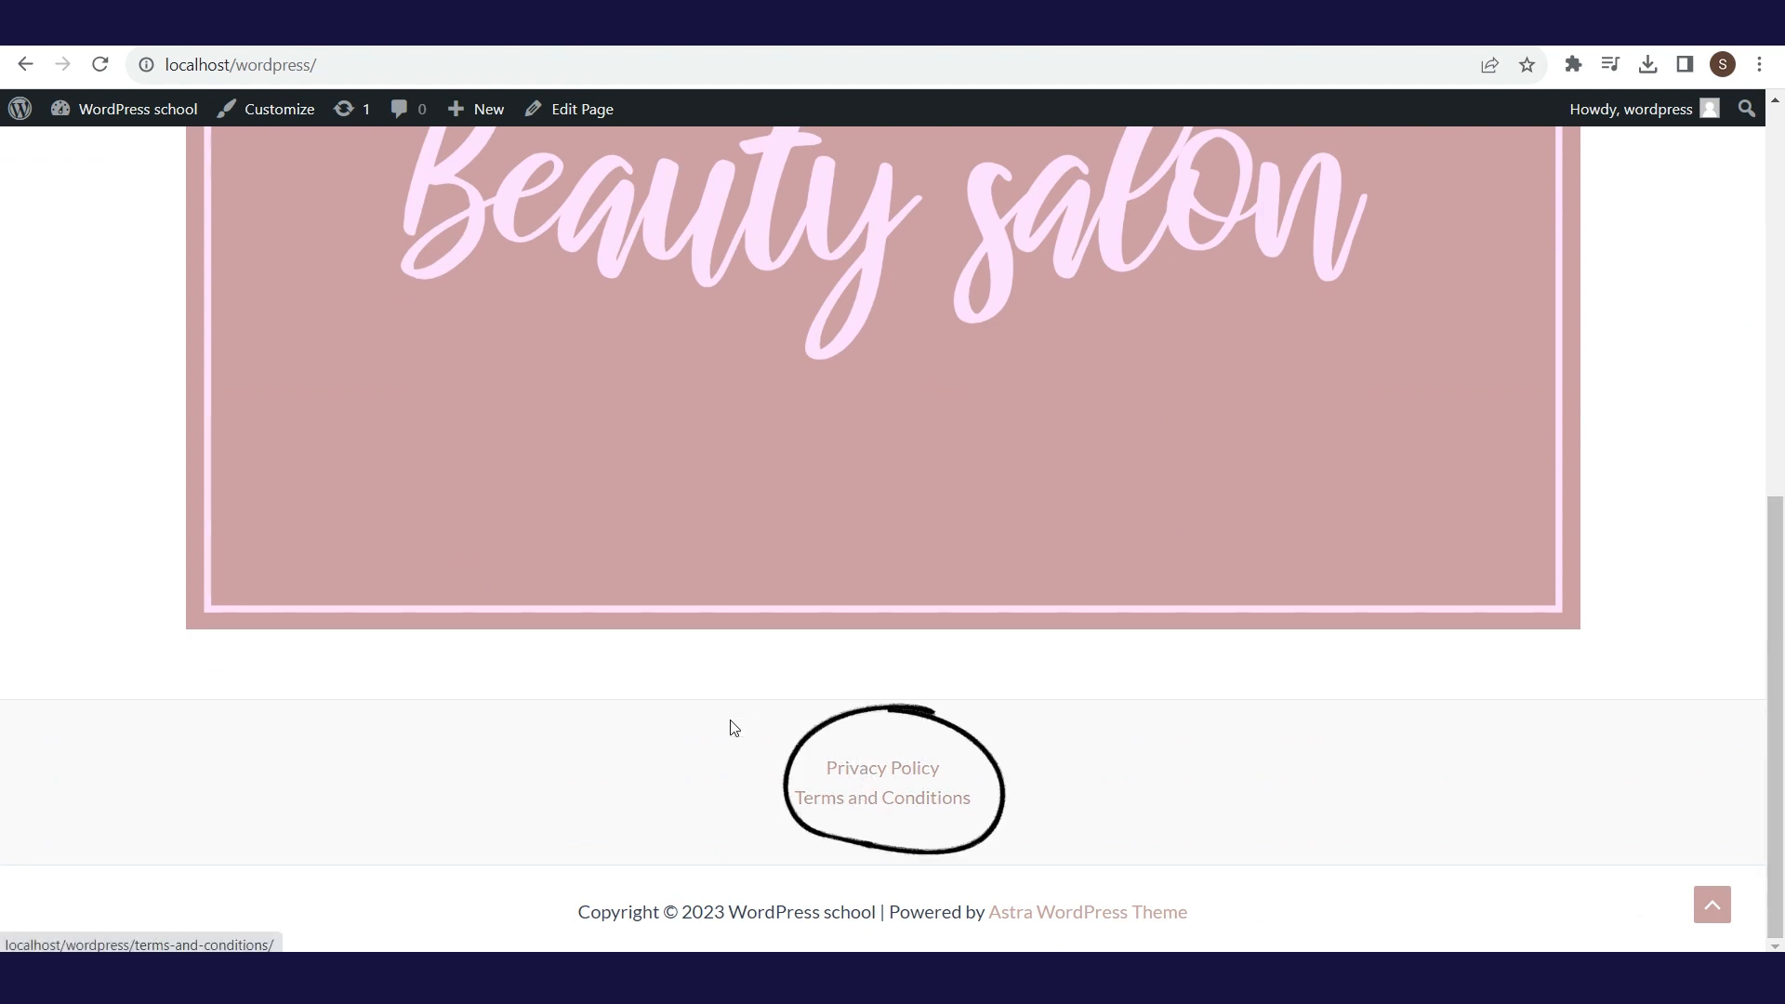
{"action": "mouse_move", "coordinate": [624, 848]}
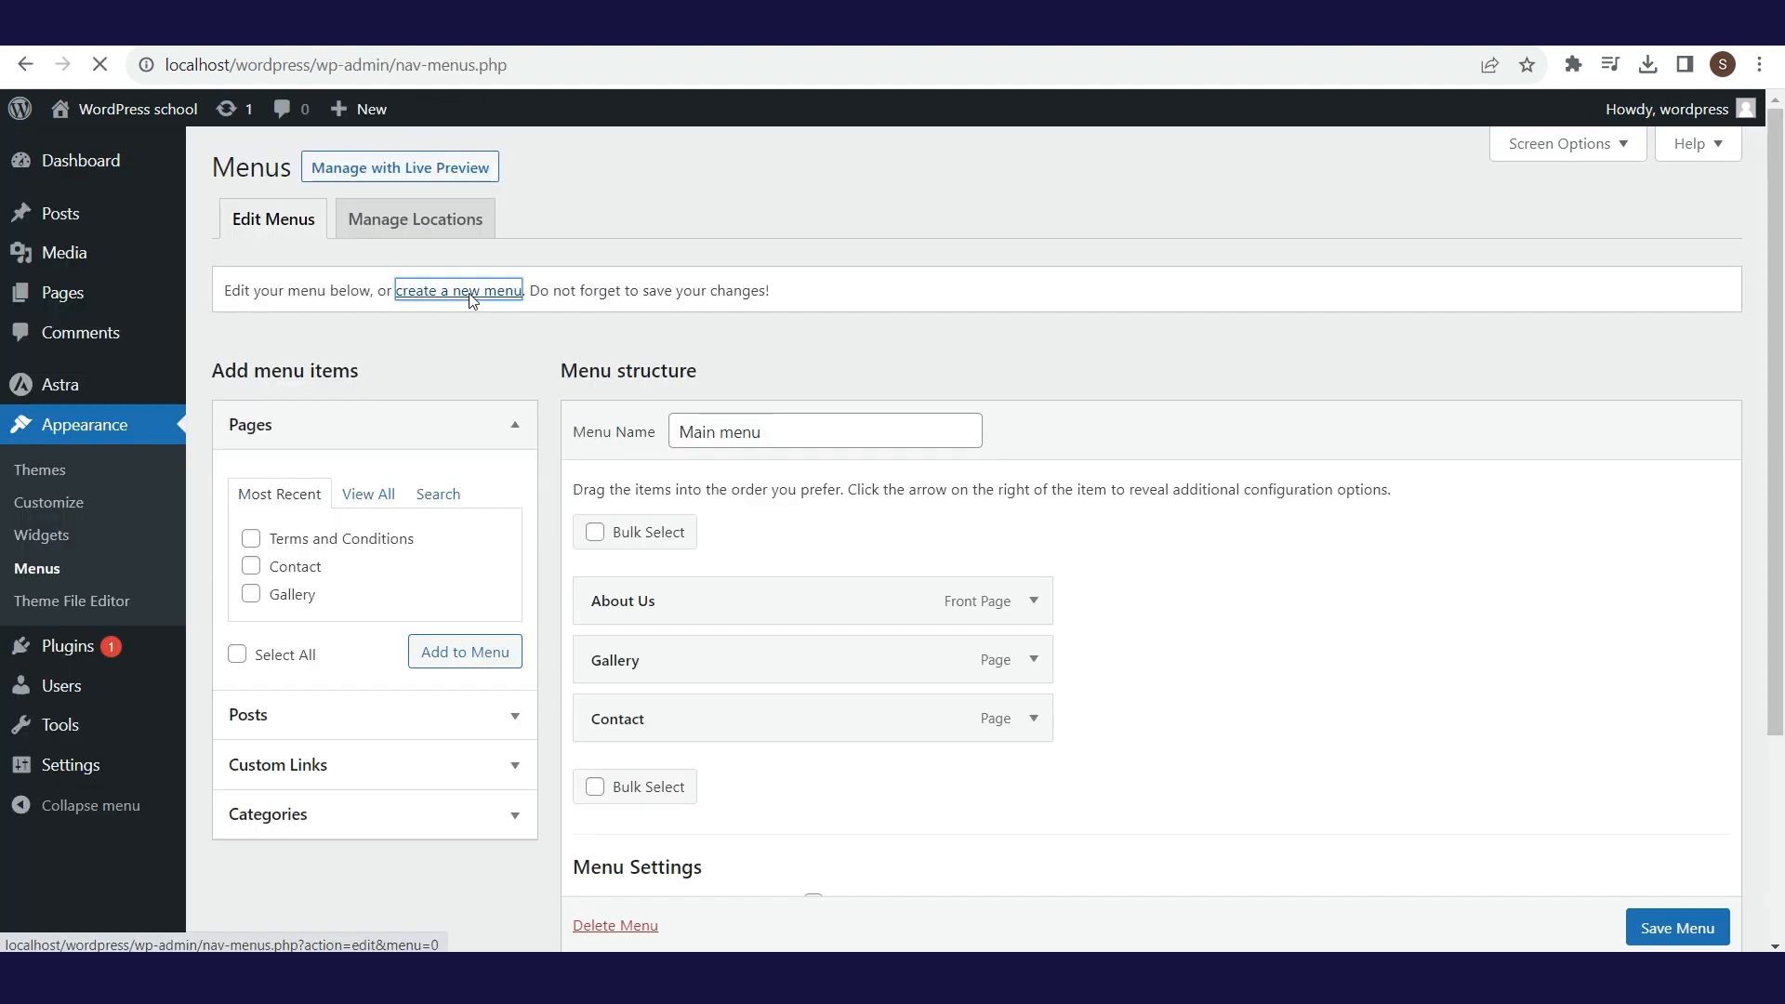
Create a second empty menu named 'Footer menu'.
{"action": "left_click", "coordinate": [458, 289]}
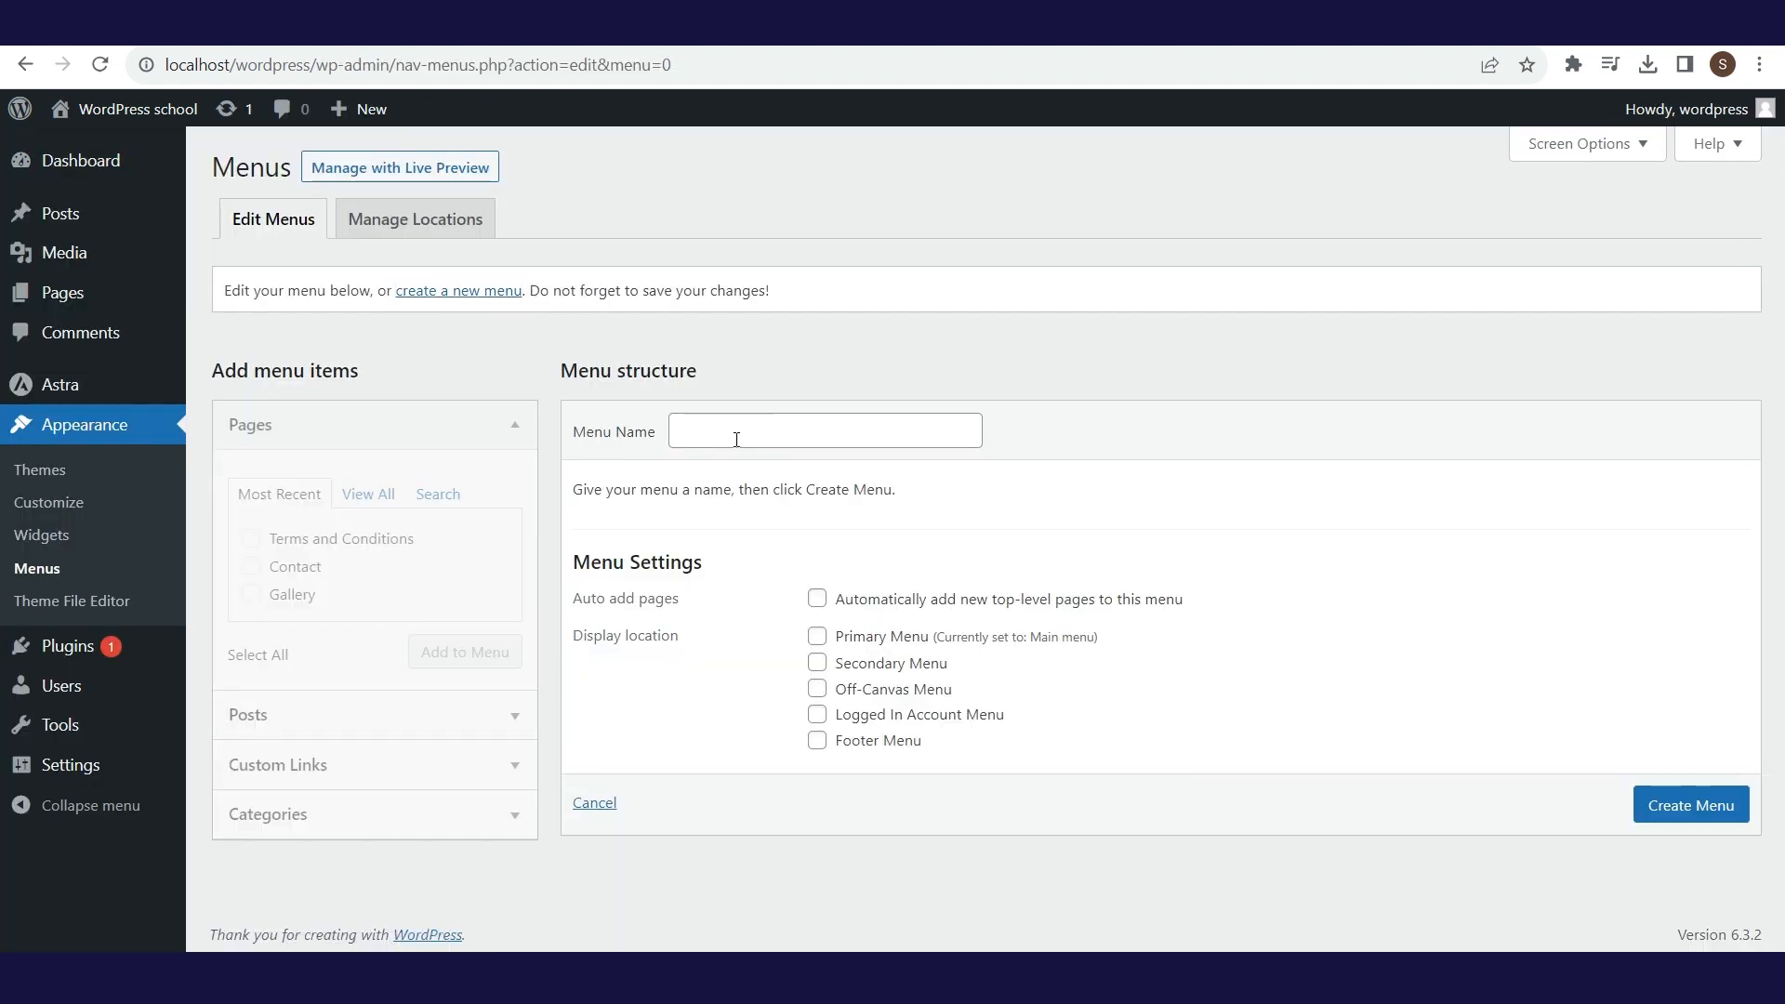
{"action": "type", "text": "Footer menu"}
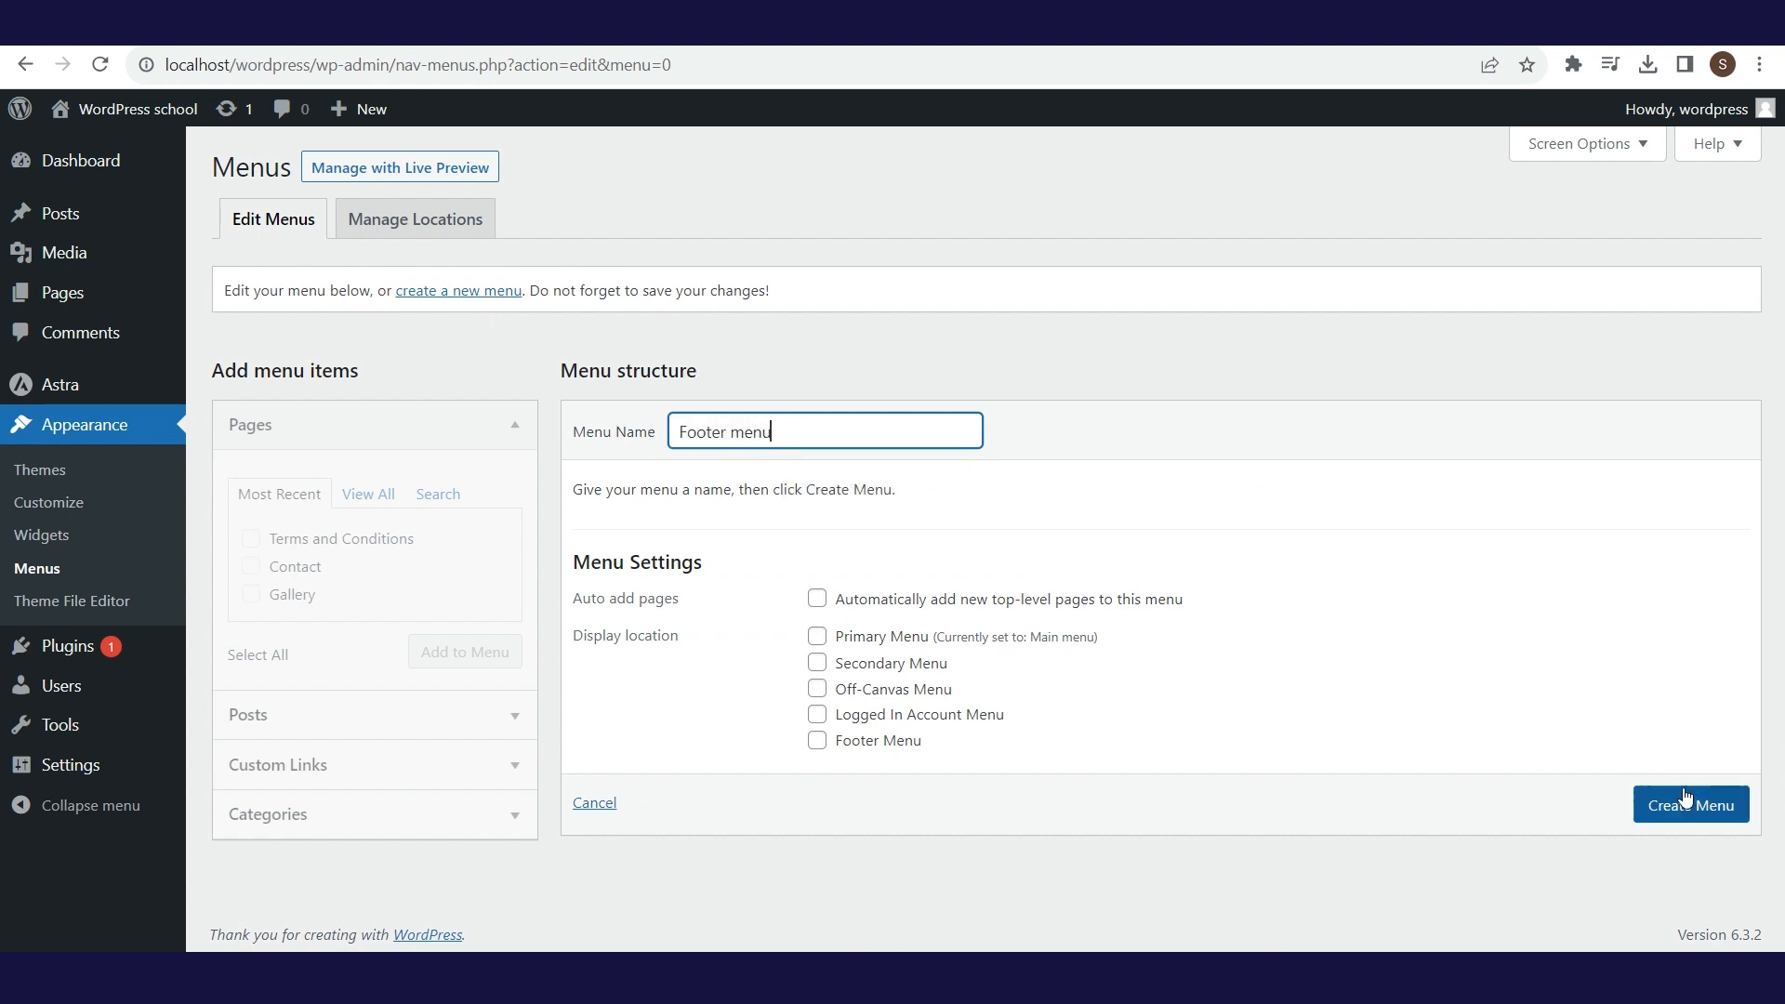
{"action": "left_click", "coordinate": [1690, 805]}
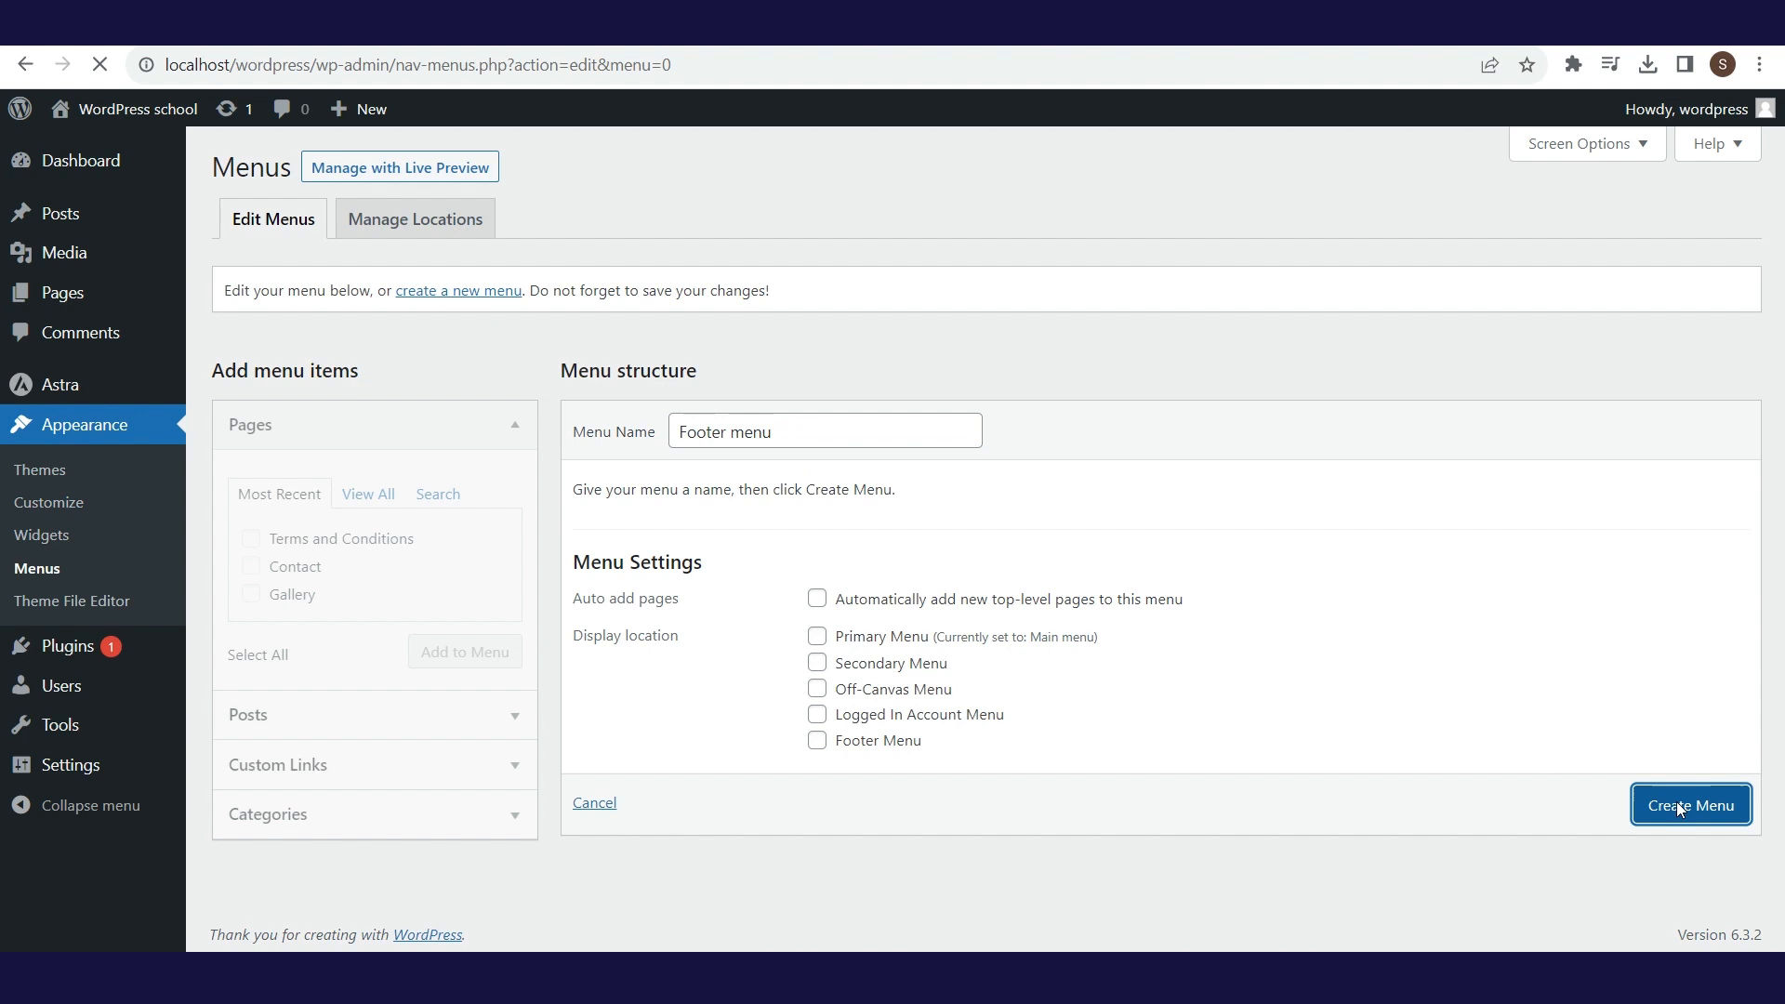
{"action": "left_click", "coordinate": [1689, 805]}
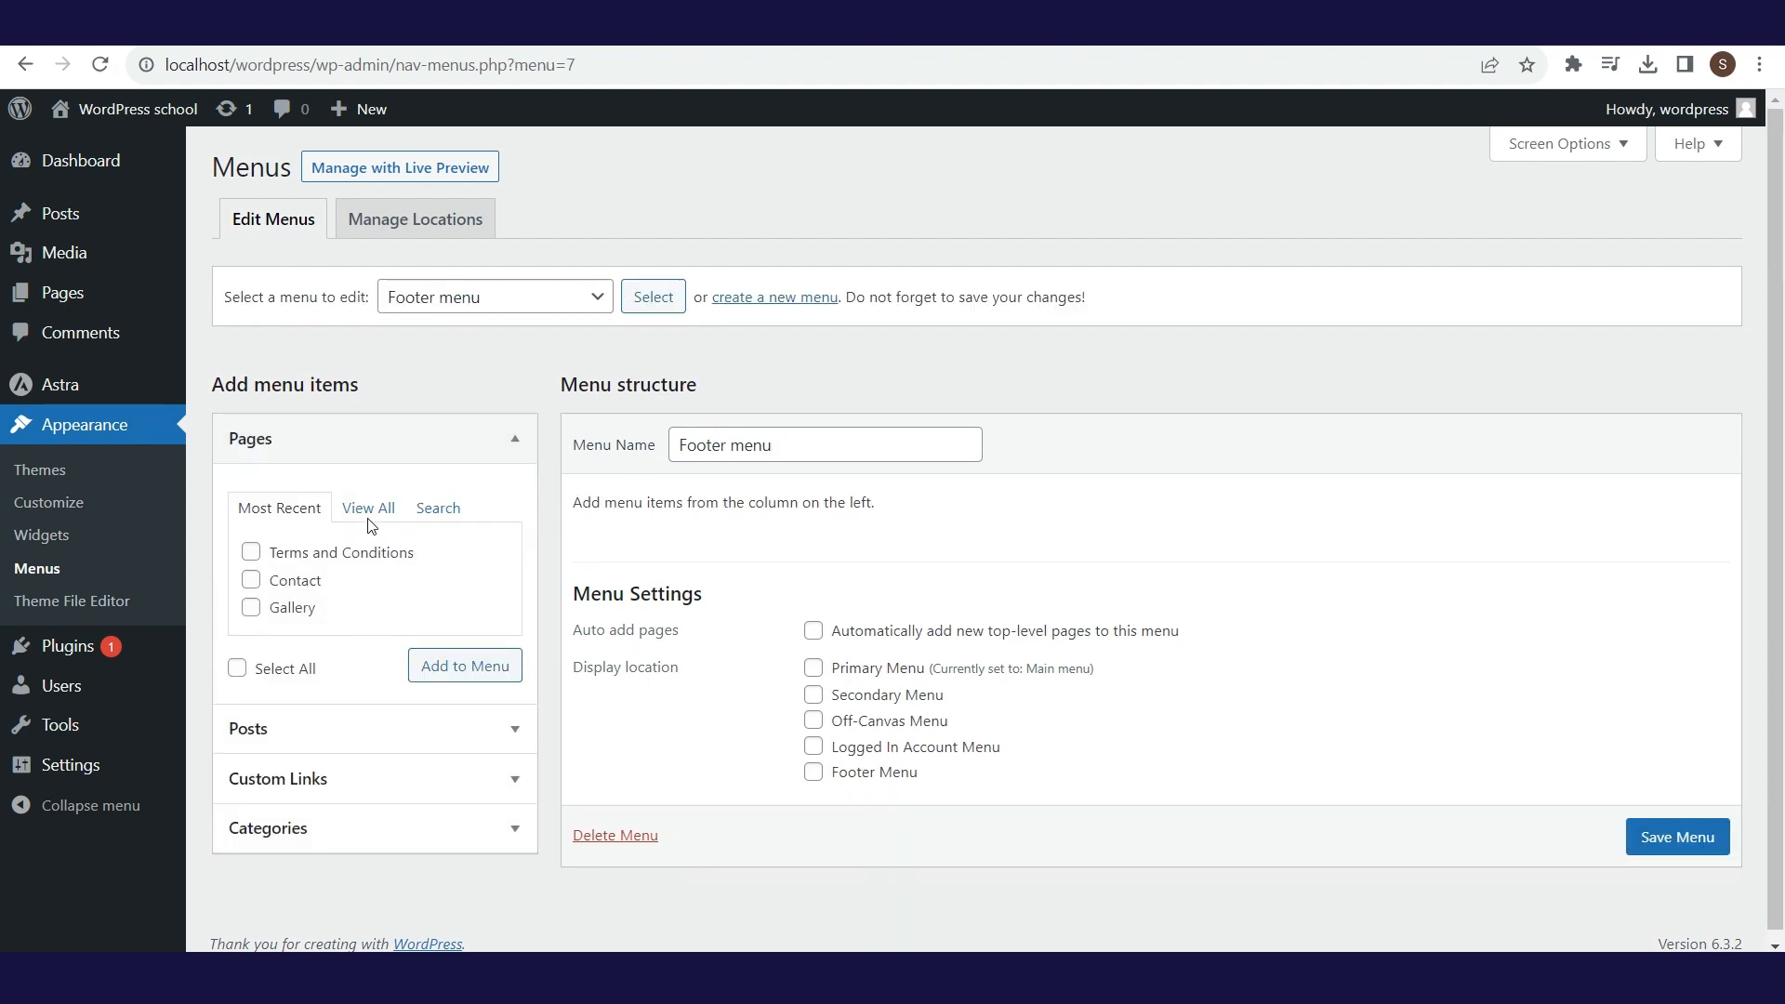
Add Privacy Policy and Terms and Conditions to Footer menu and save it.
{"action": "left_click", "coordinate": [368, 508]}
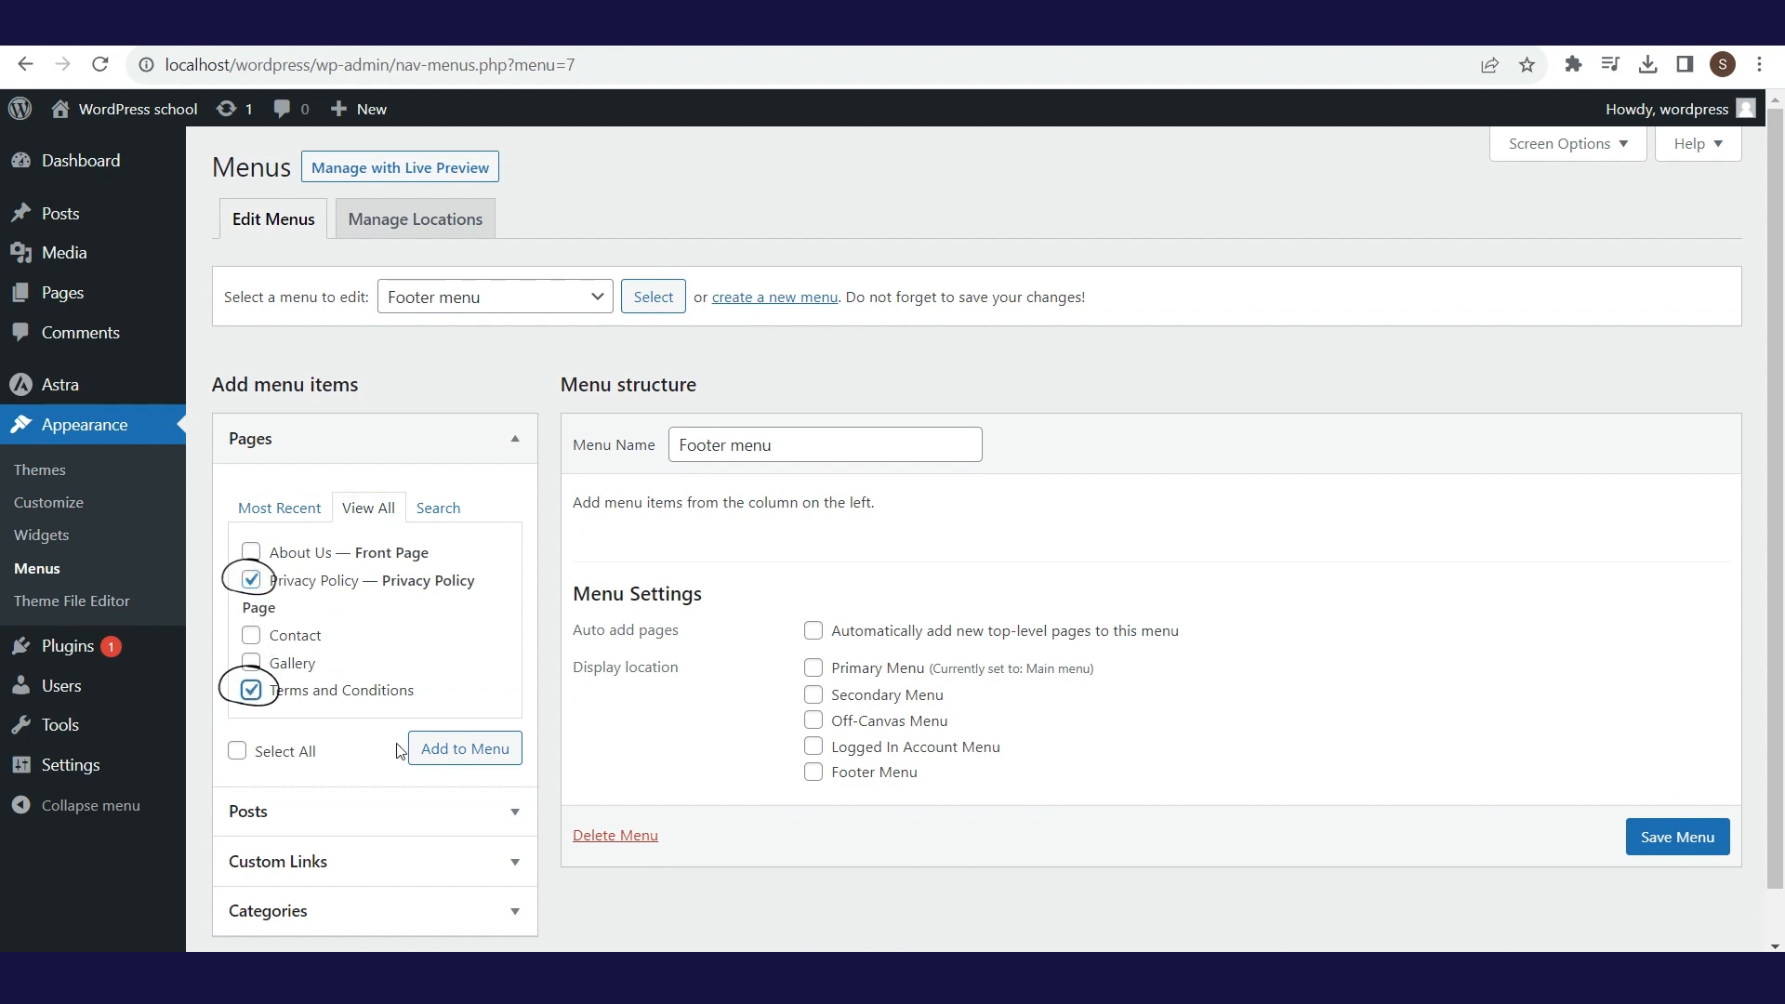
{"action": "left_click", "coordinate": [463, 748]}
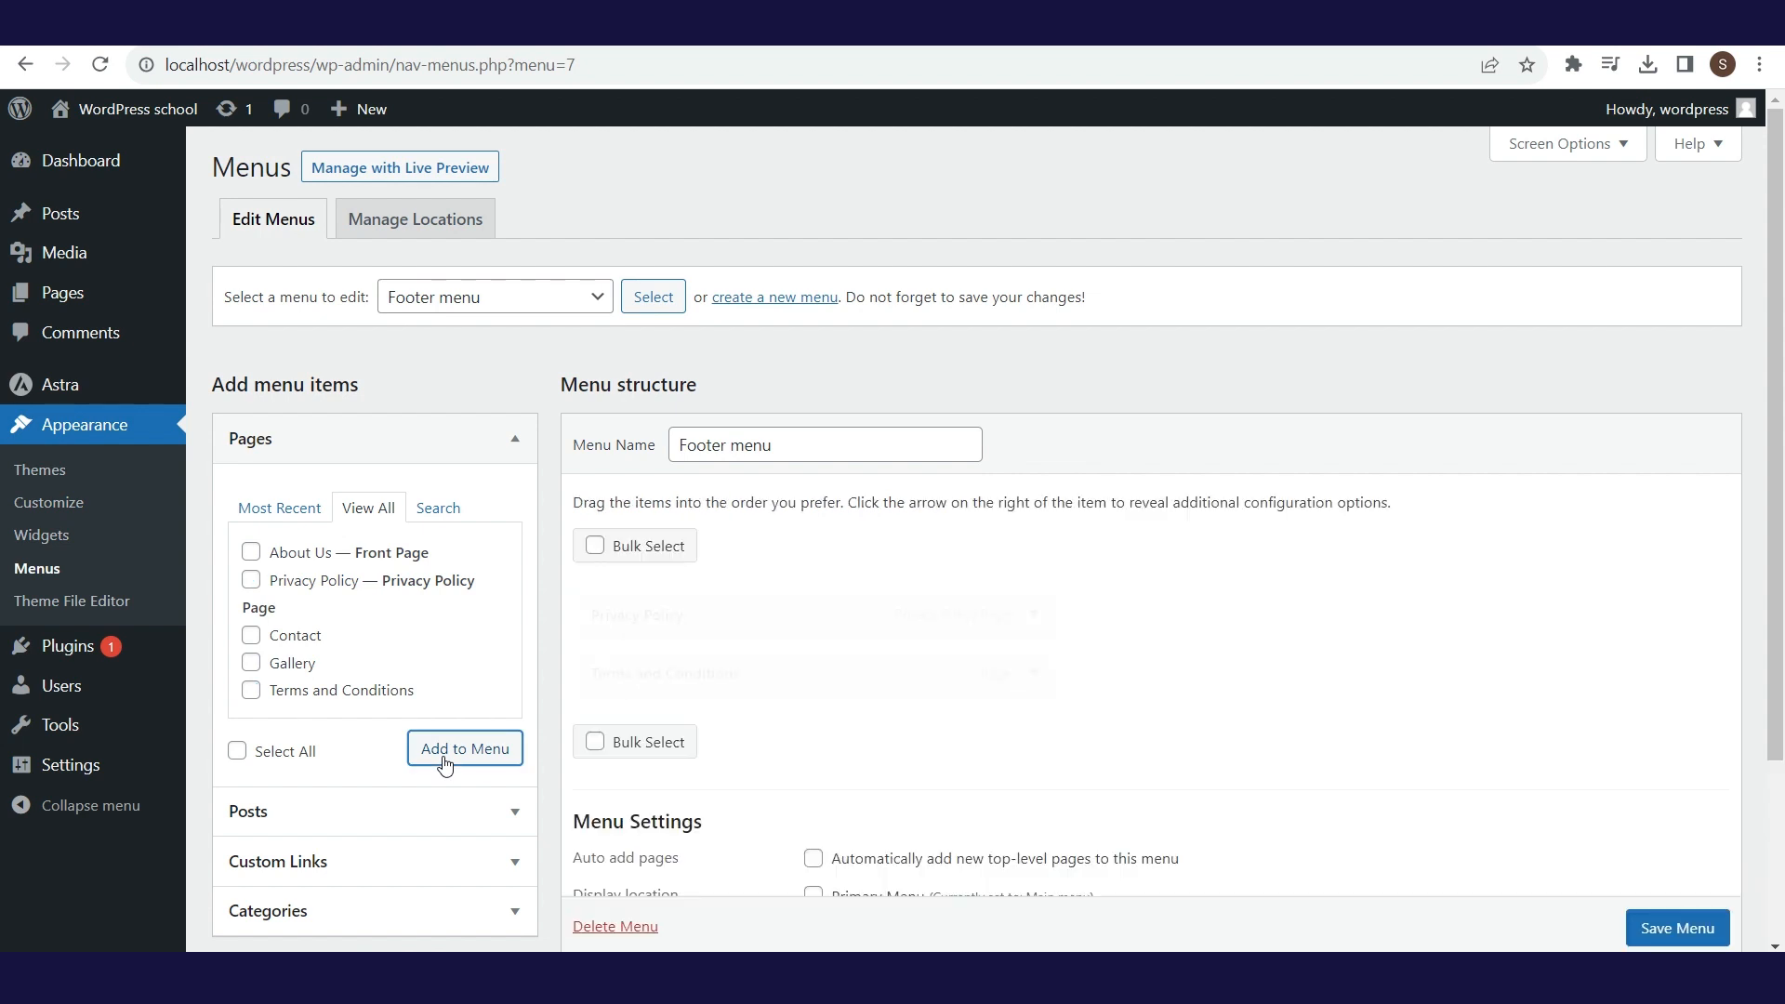
{"action": "left_click", "coordinate": [463, 748]}
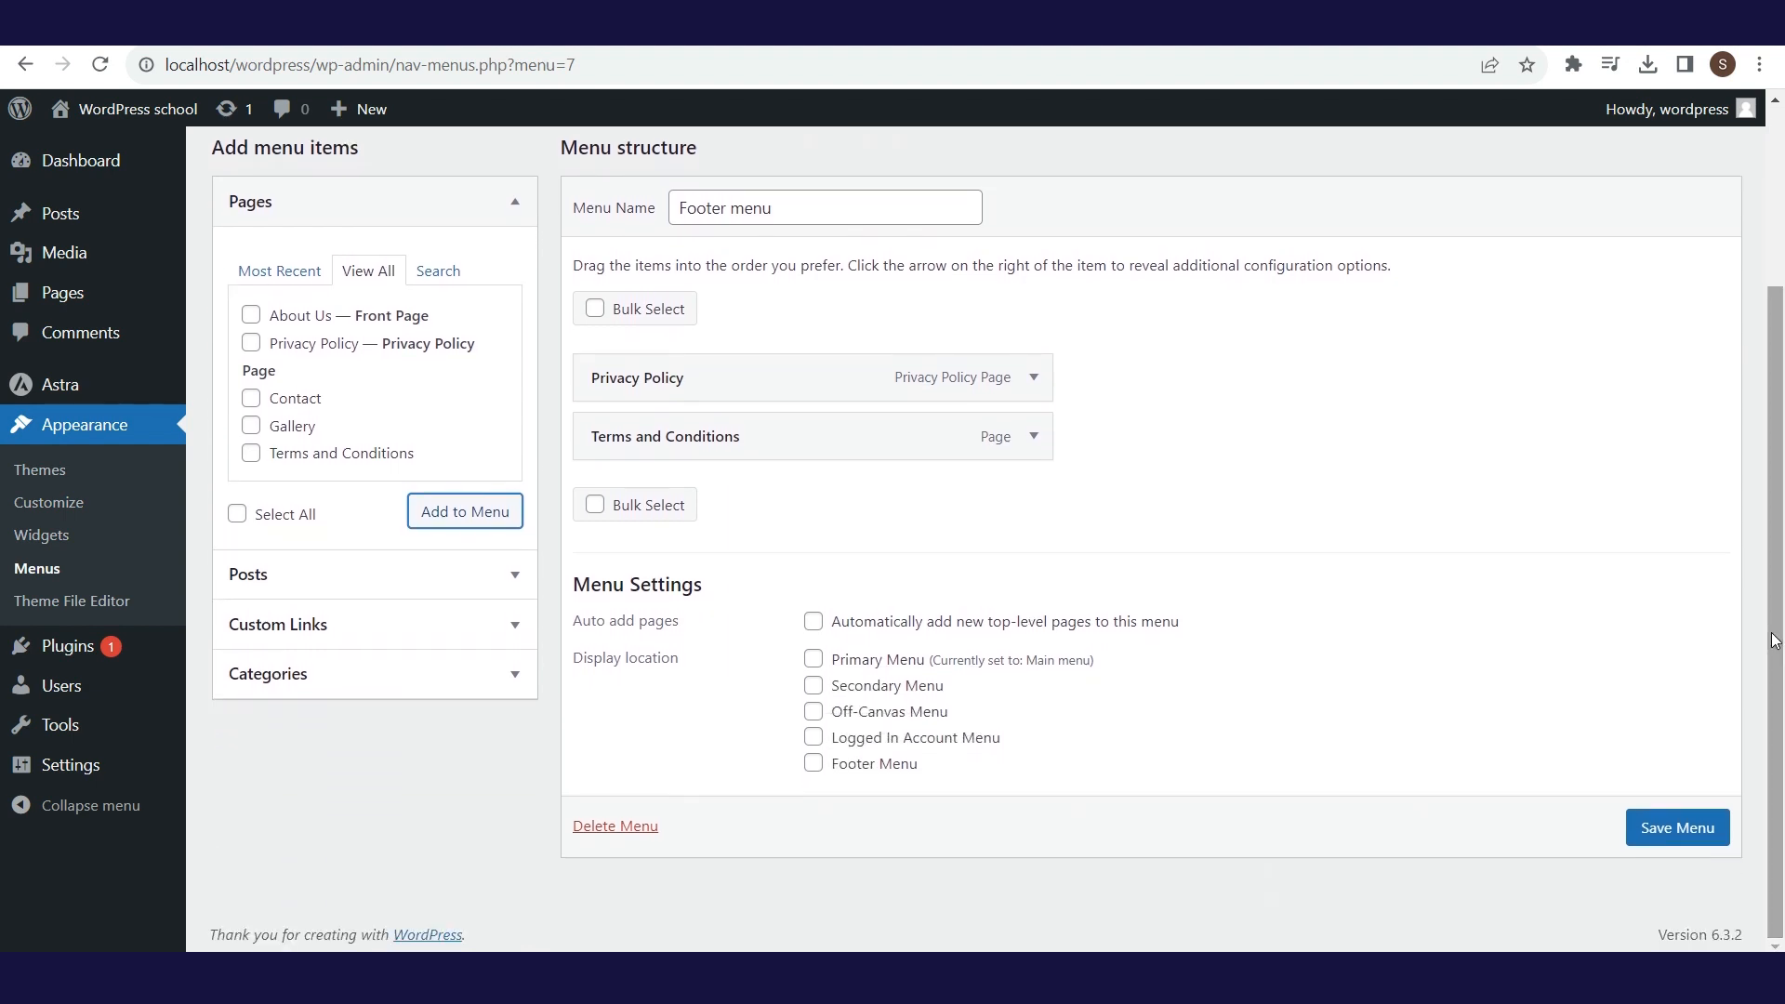
{"action": "left_click", "coordinate": [1676, 827]}
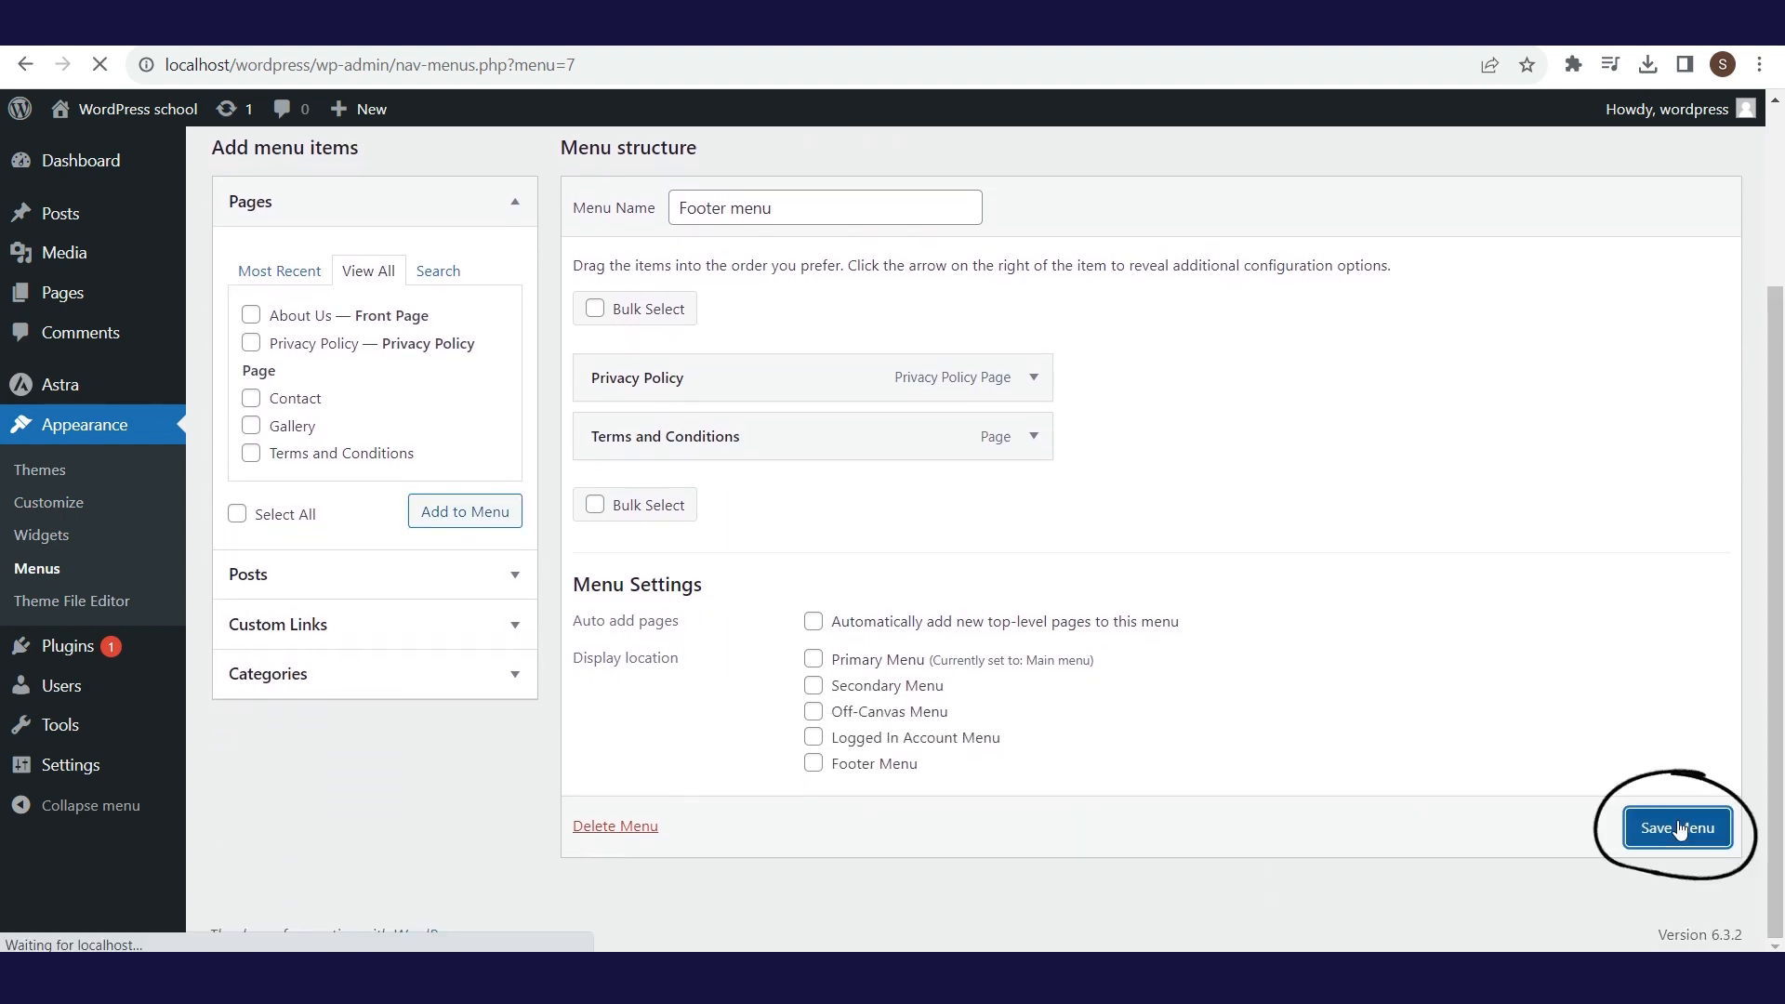
{"action": "left_click", "coordinate": [1674, 827]}
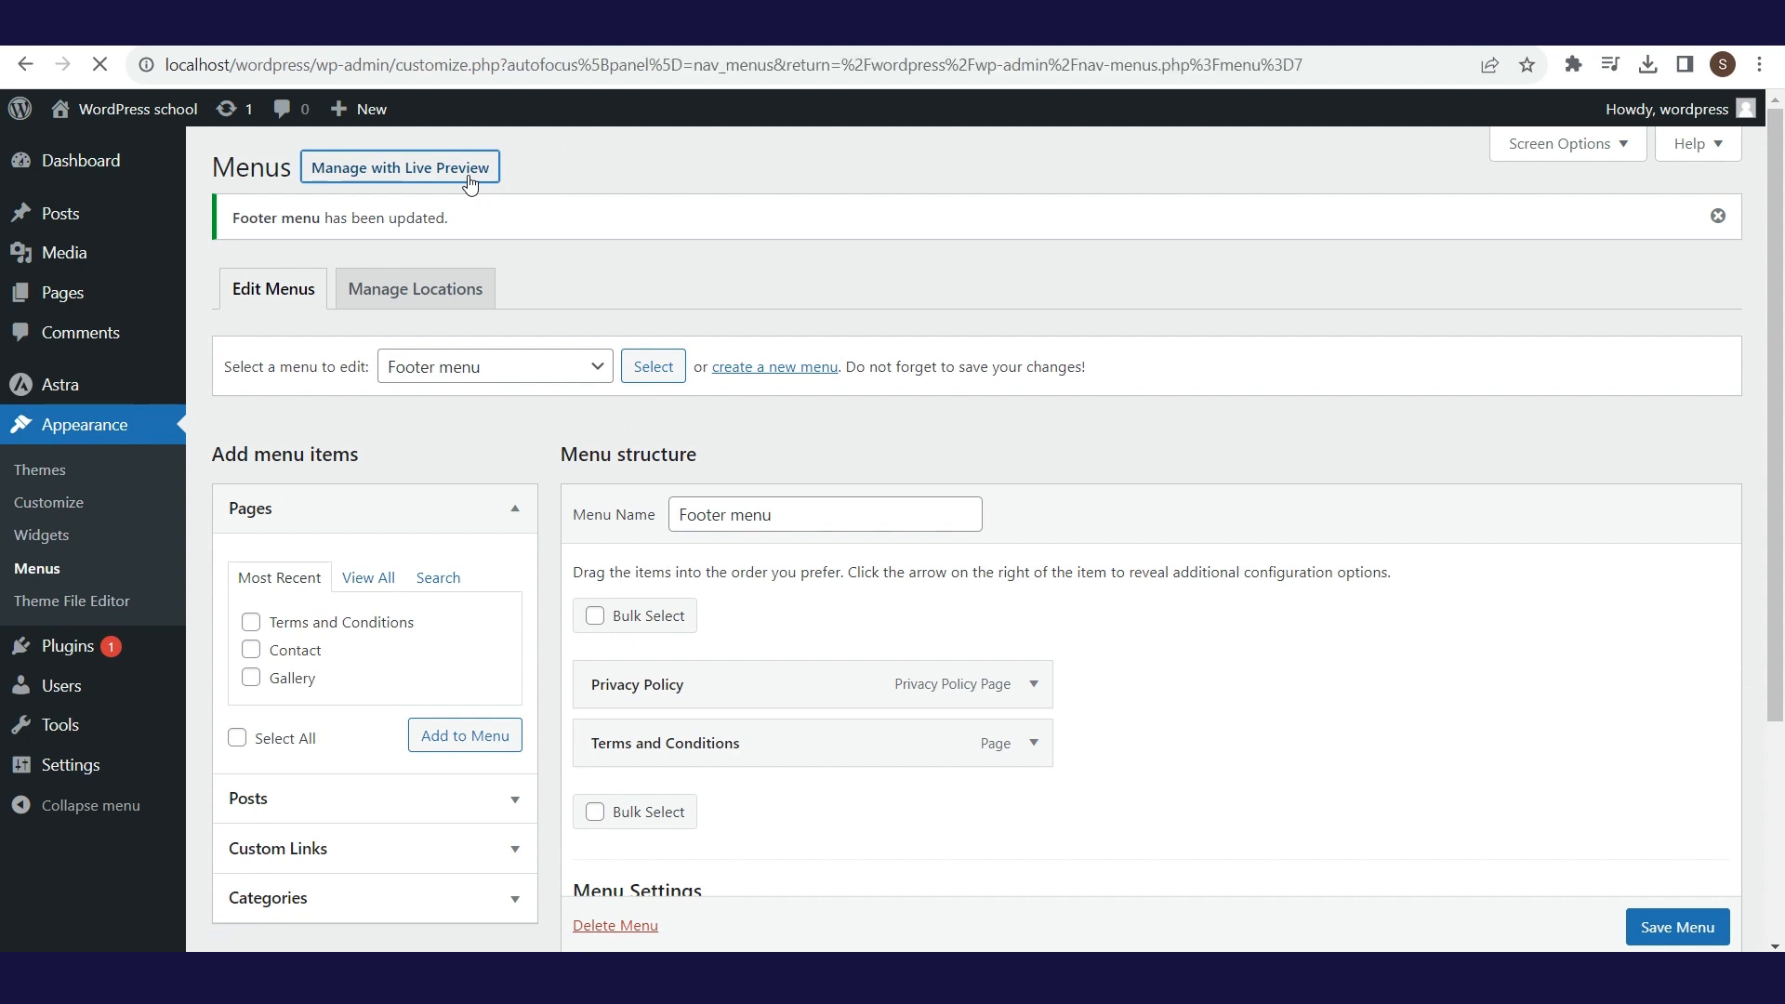
In the live Customizer, set the Footer Menu location to Footer menu, then return to the main panel.
{"action": "left_click", "coordinate": [399, 166]}
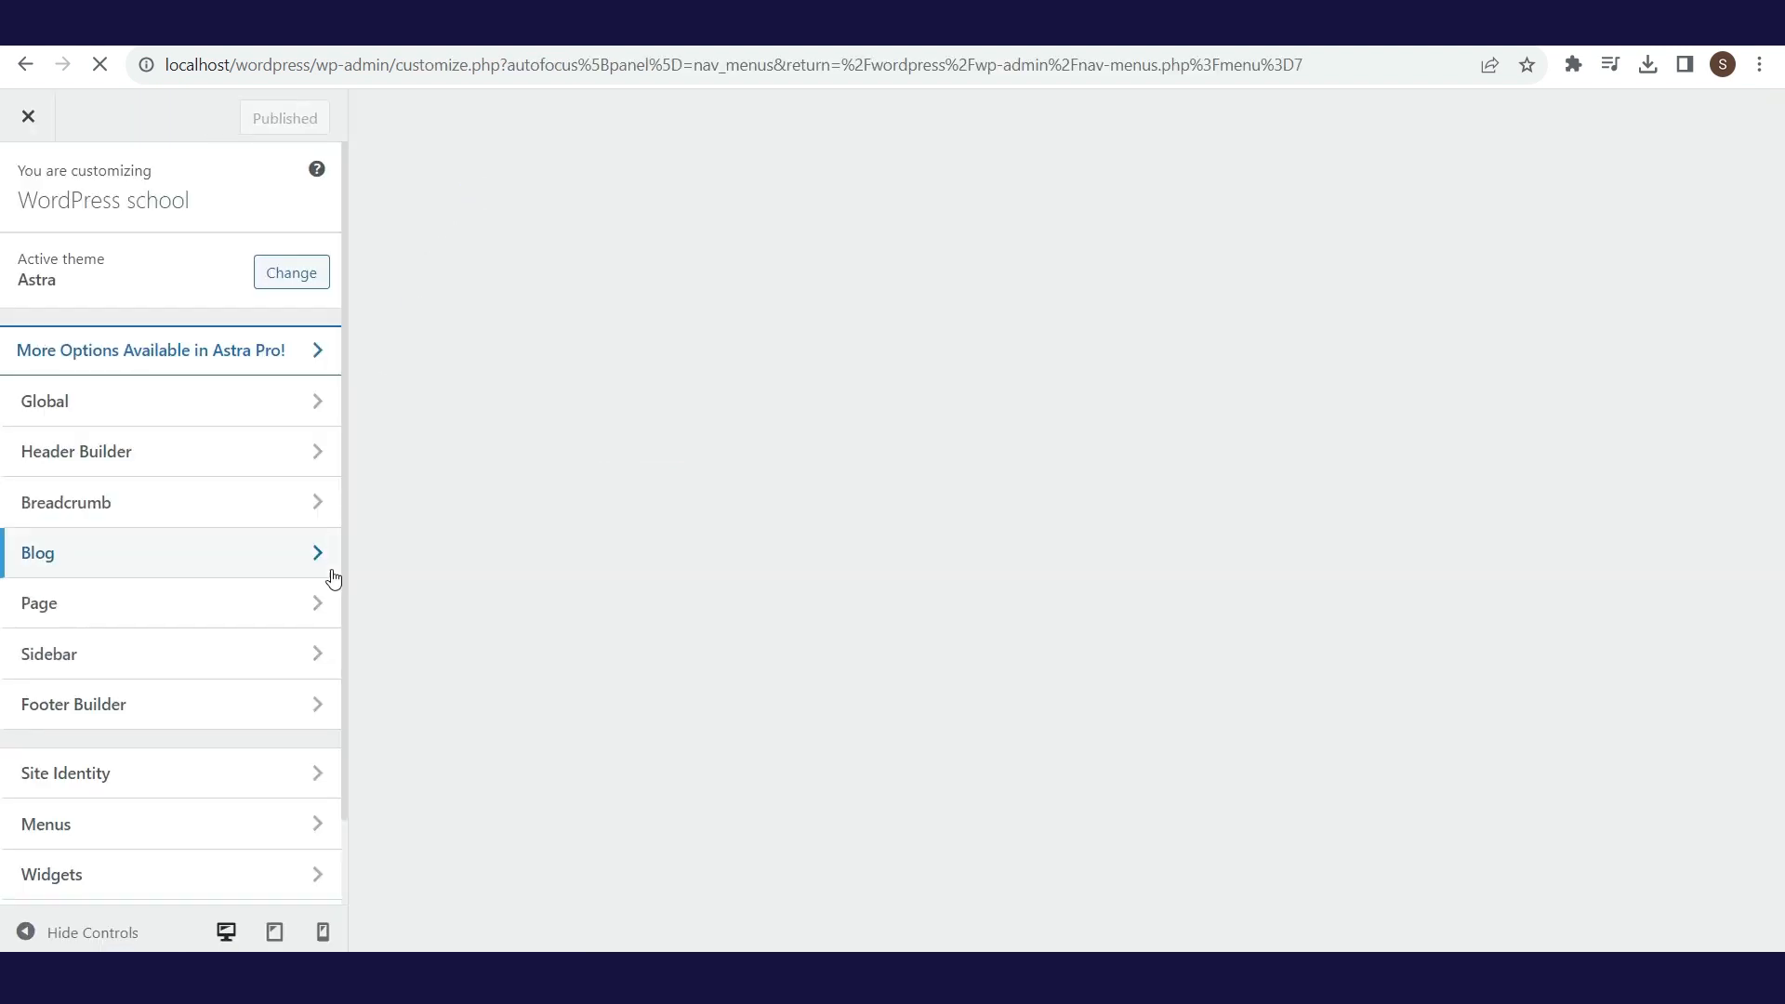
{"action": "left_click", "coordinate": [45, 823]}
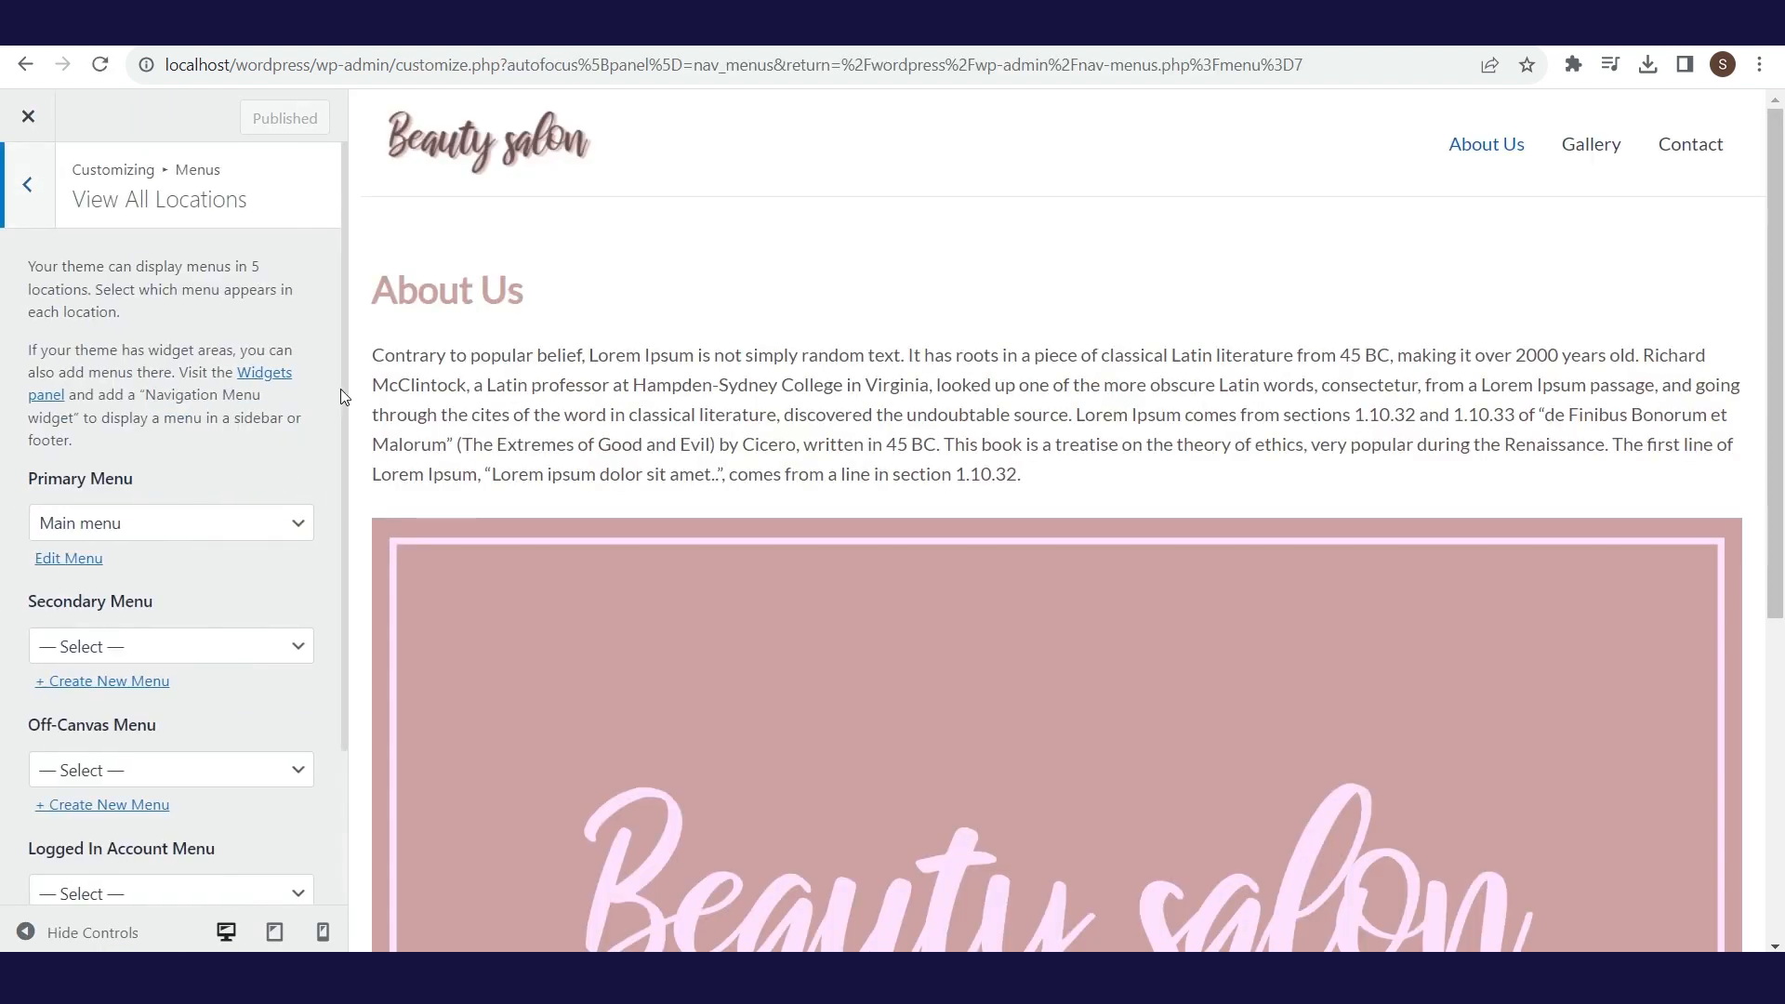
{"action": "scroll", "scroll_direction": "down", "scroll_amount": 3}
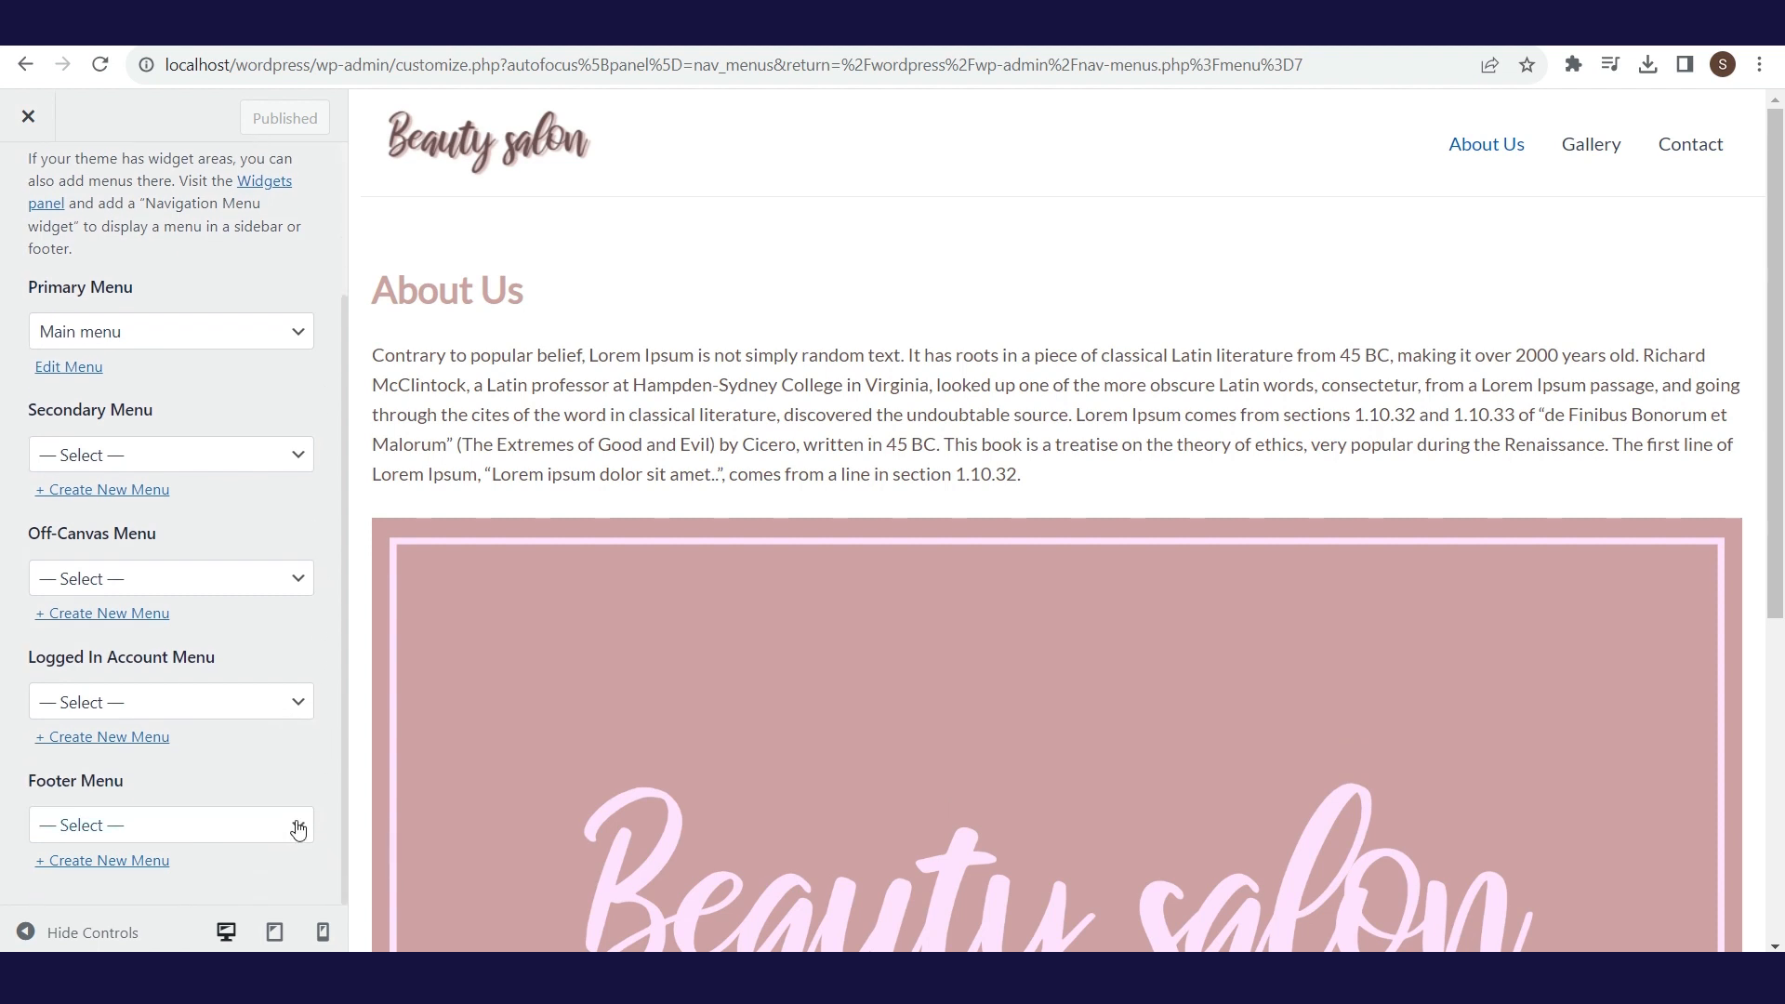
{"action": "left_click", "coordinate": [169, 825]}
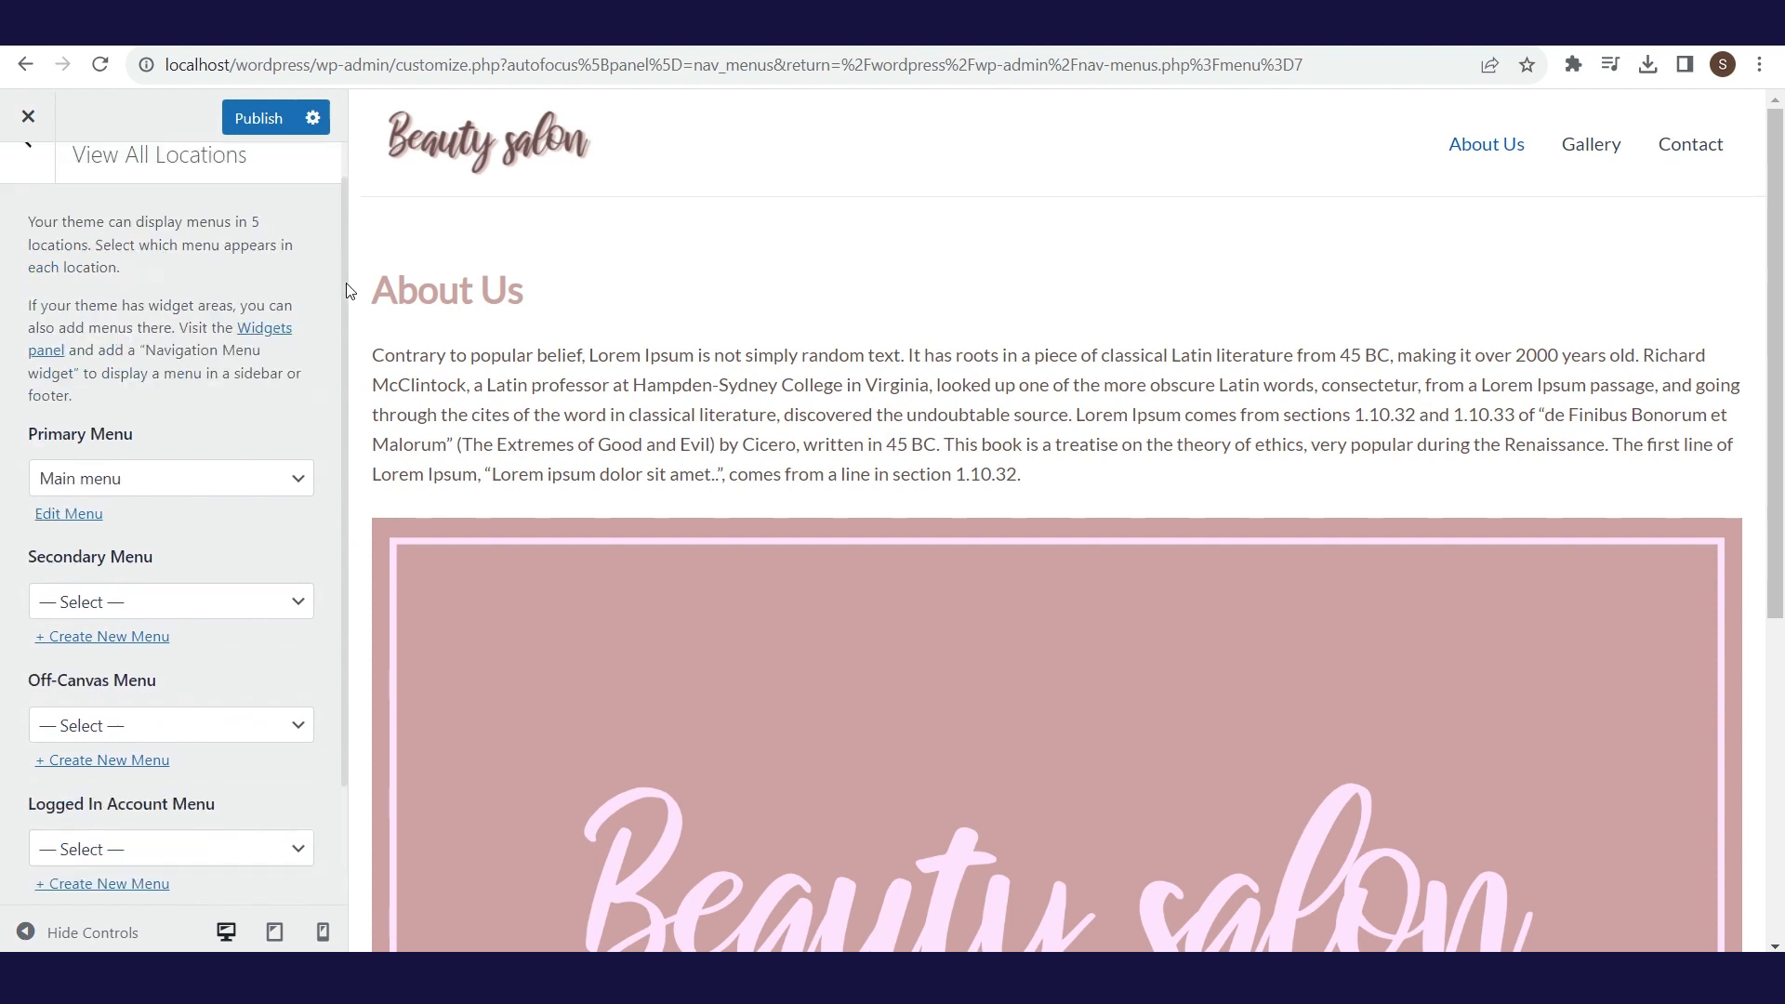
{"action": "left_click", "coordinate": [27, 183]}
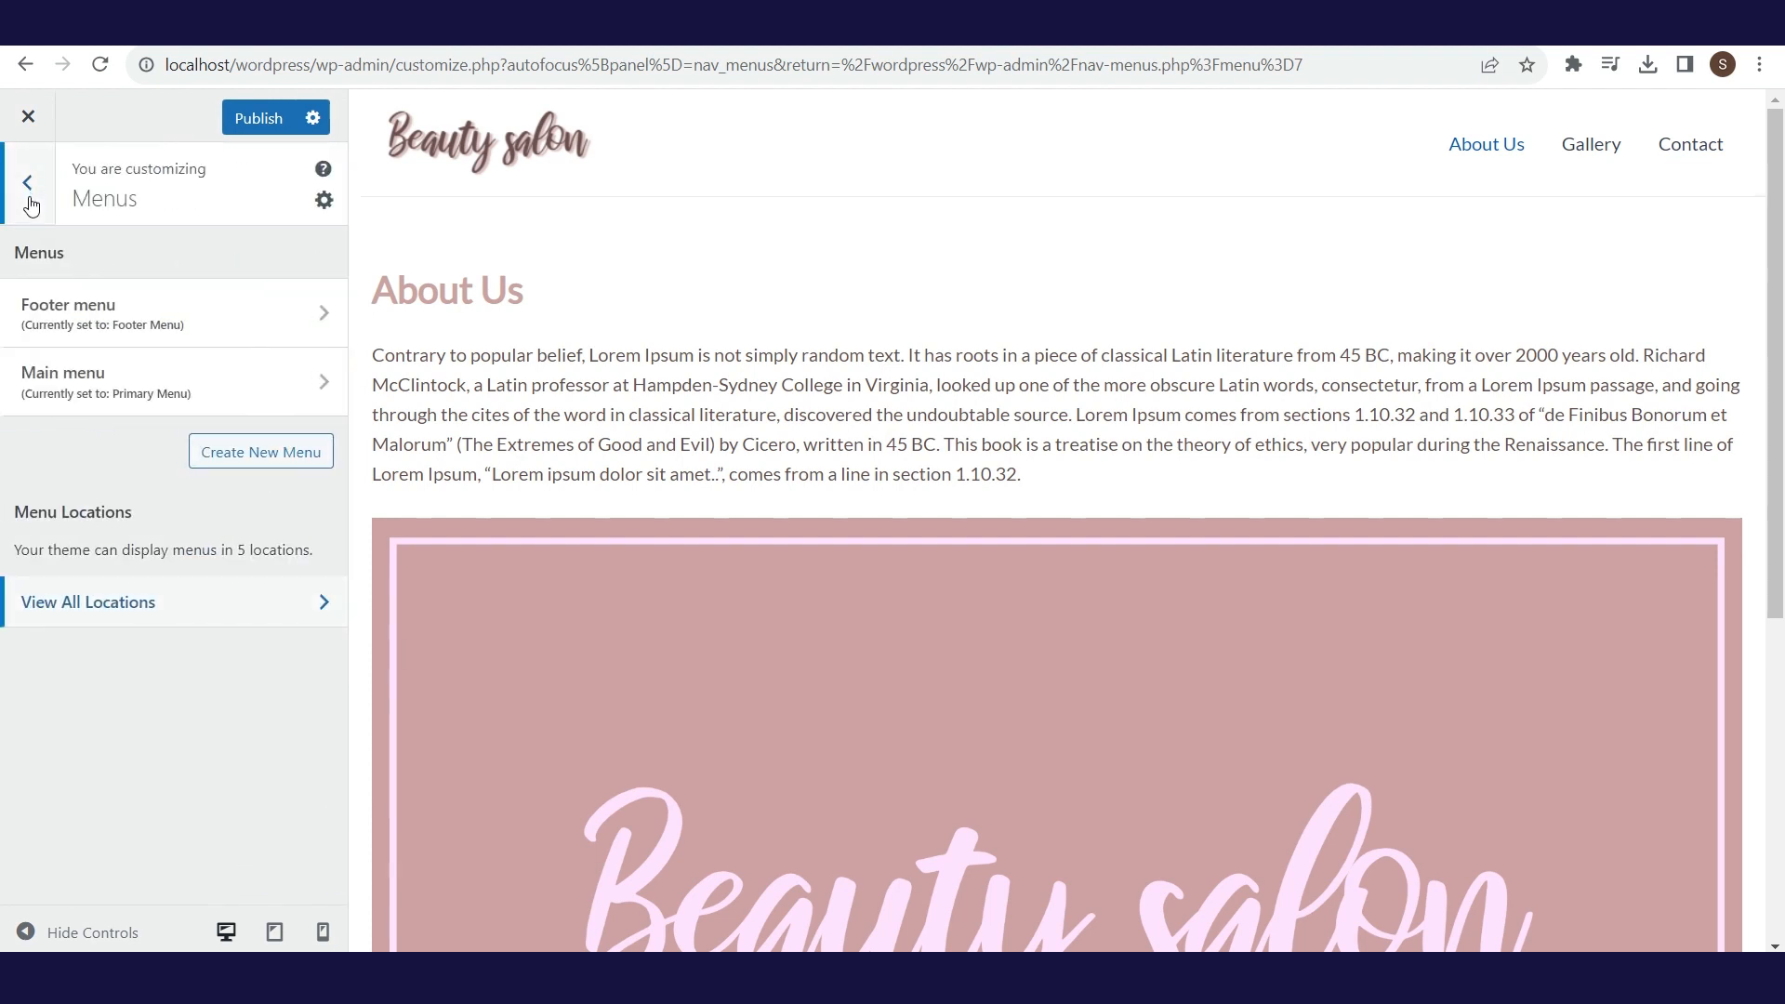
{"action": "left_click", "coordinate": [27, 182]}
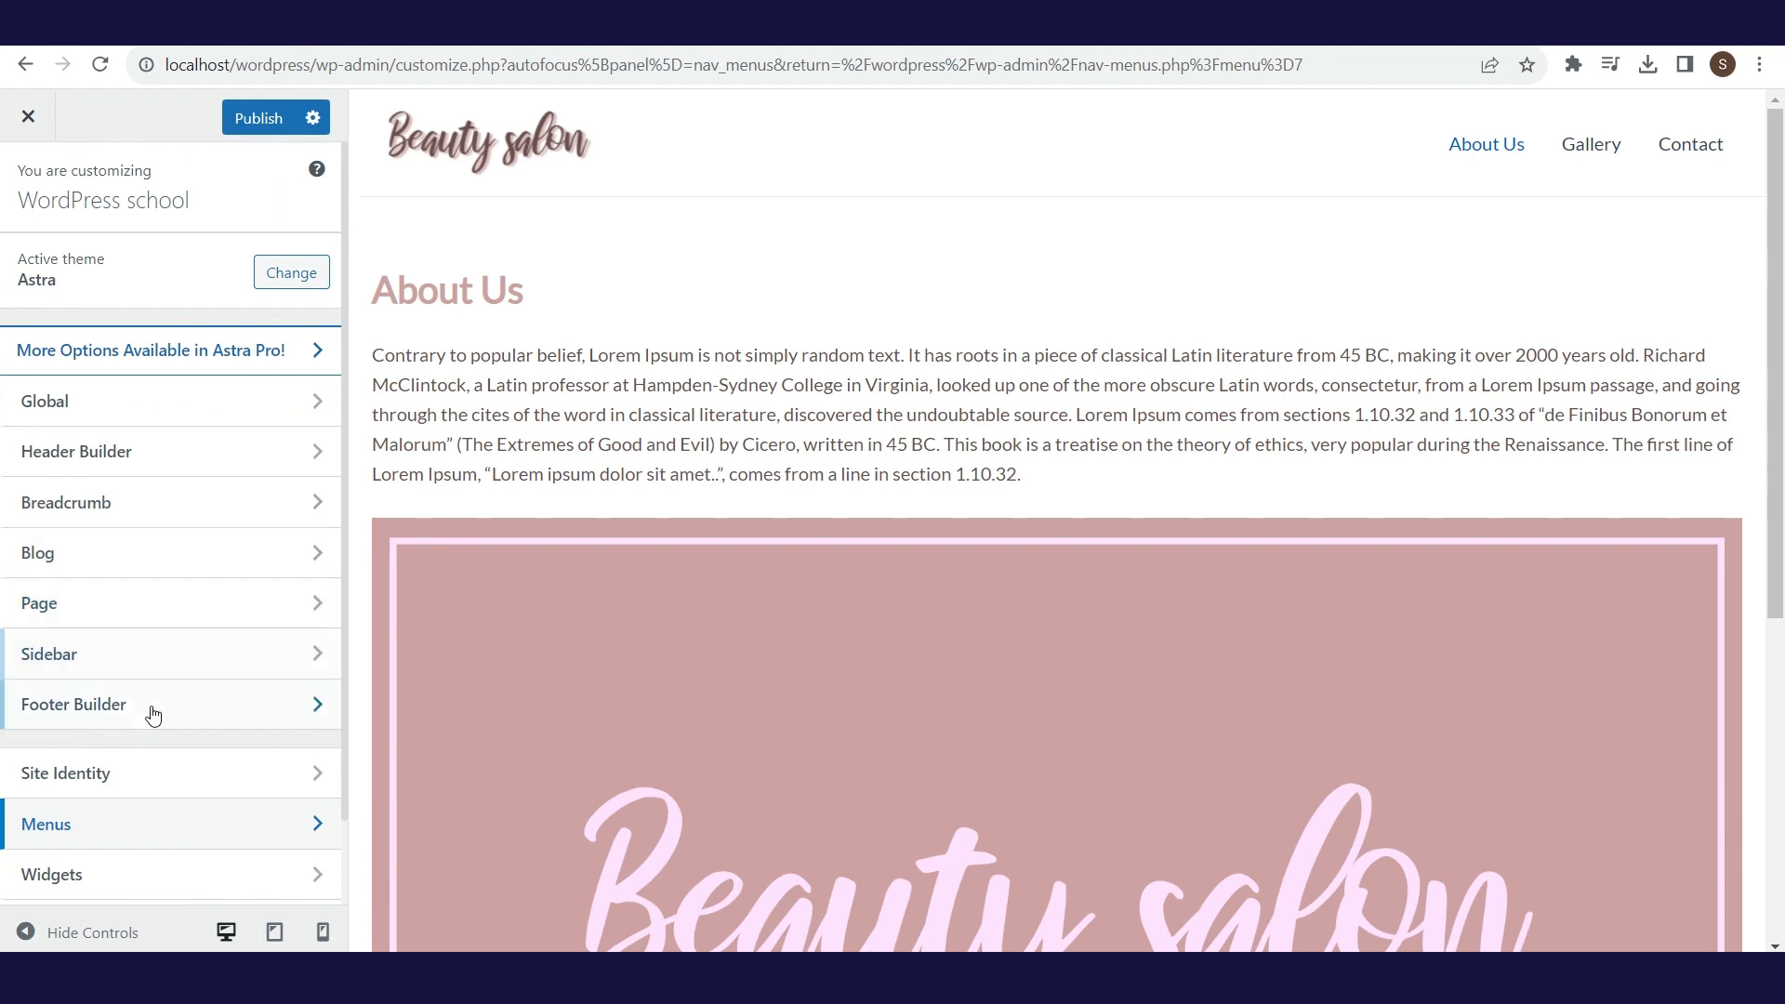
Place a Footer Menu element into a footer row using the Footer Builder.
{"action": "left_click", "coordinate": [73, 704]}
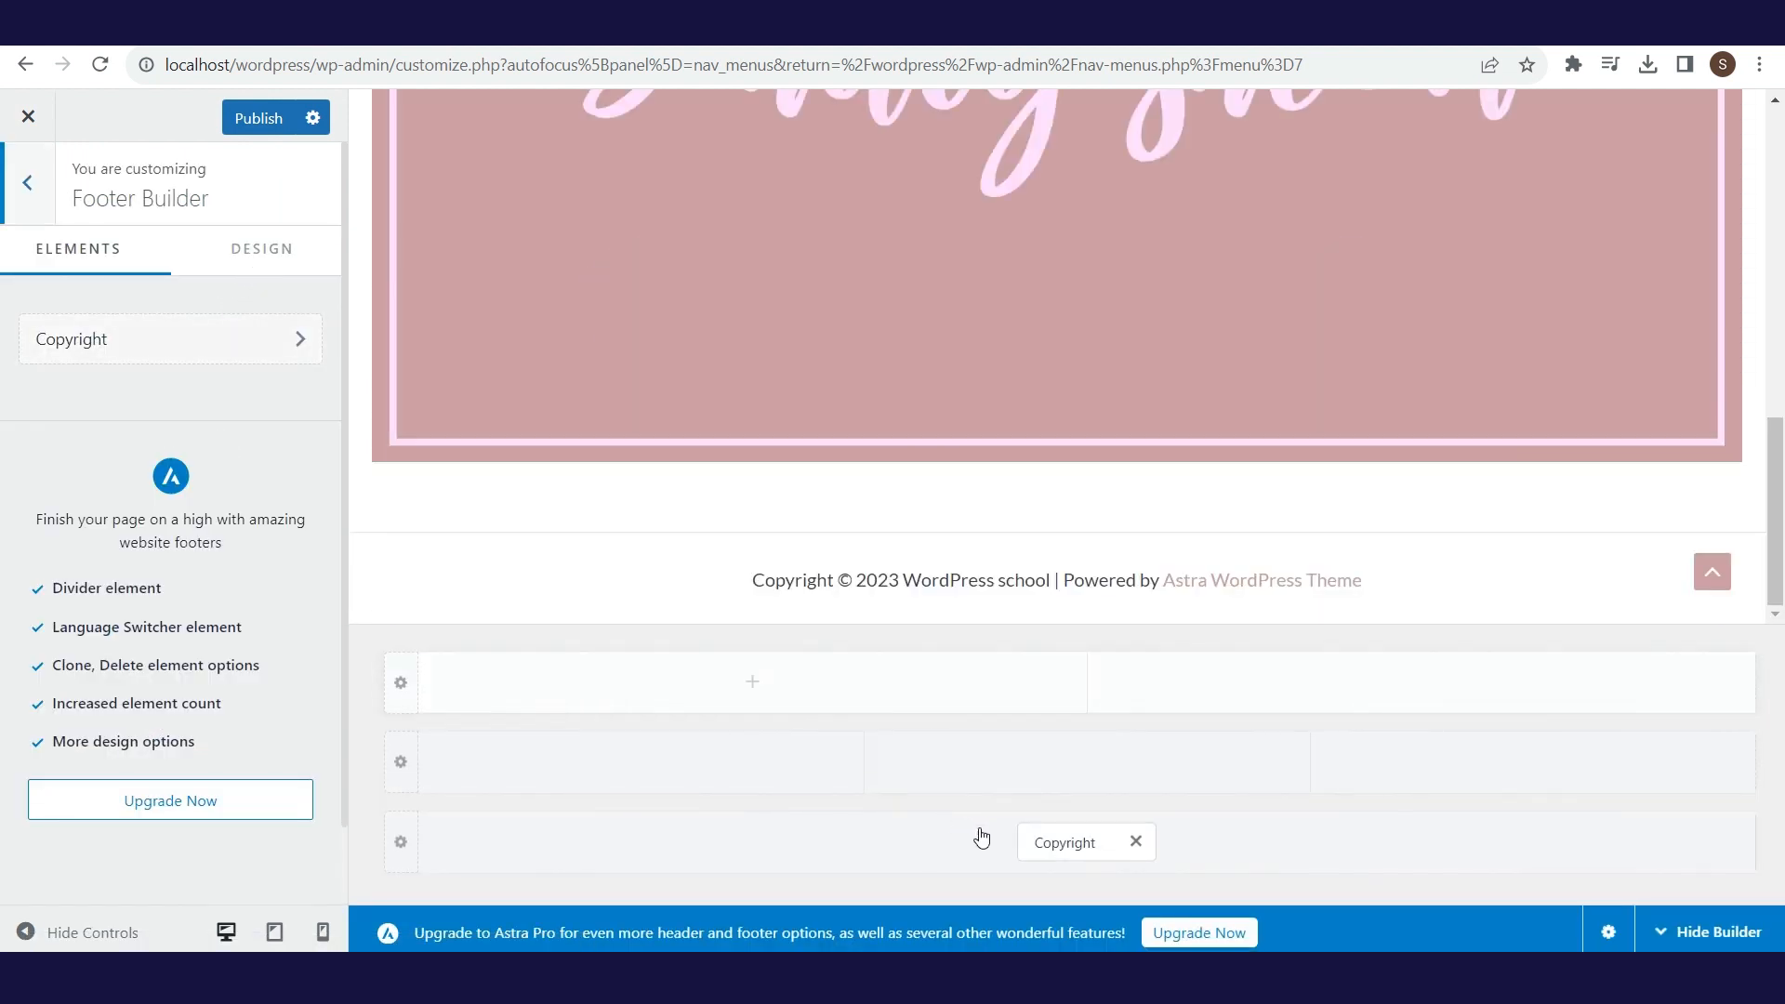
{"action": "left_click", "coordinate": [1085, 761]}
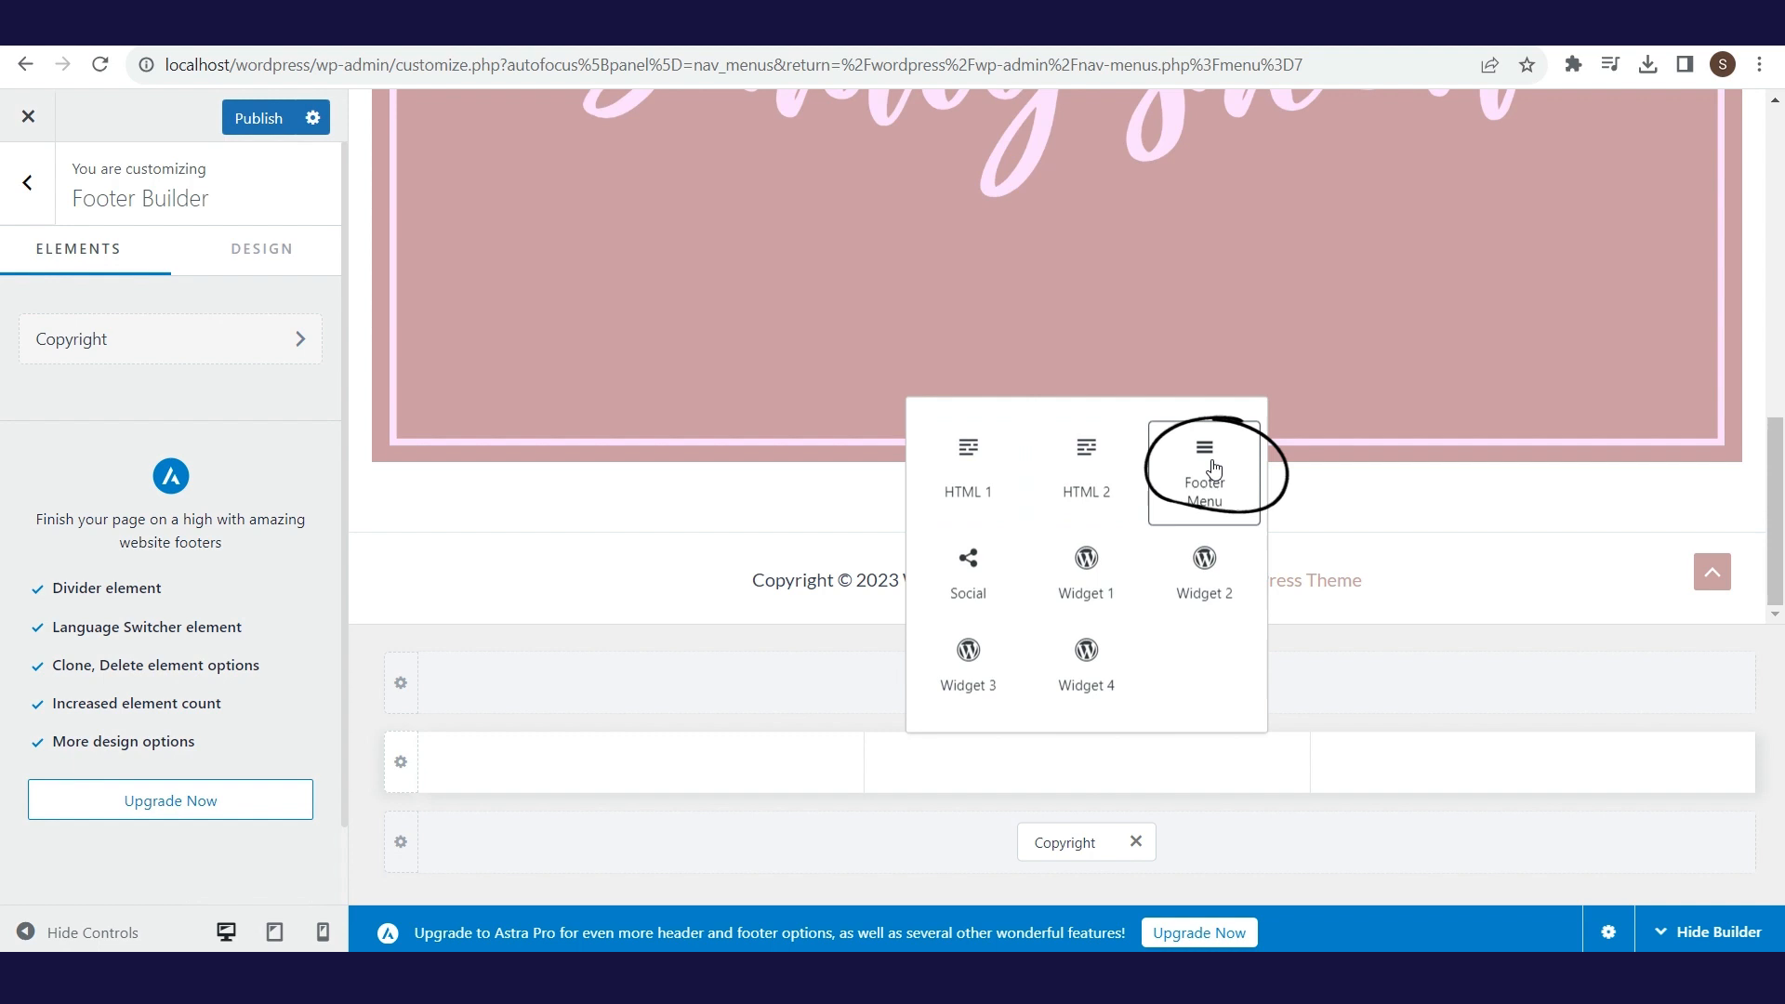
{"action": "left_click", "coordinate": [1203, 471]}
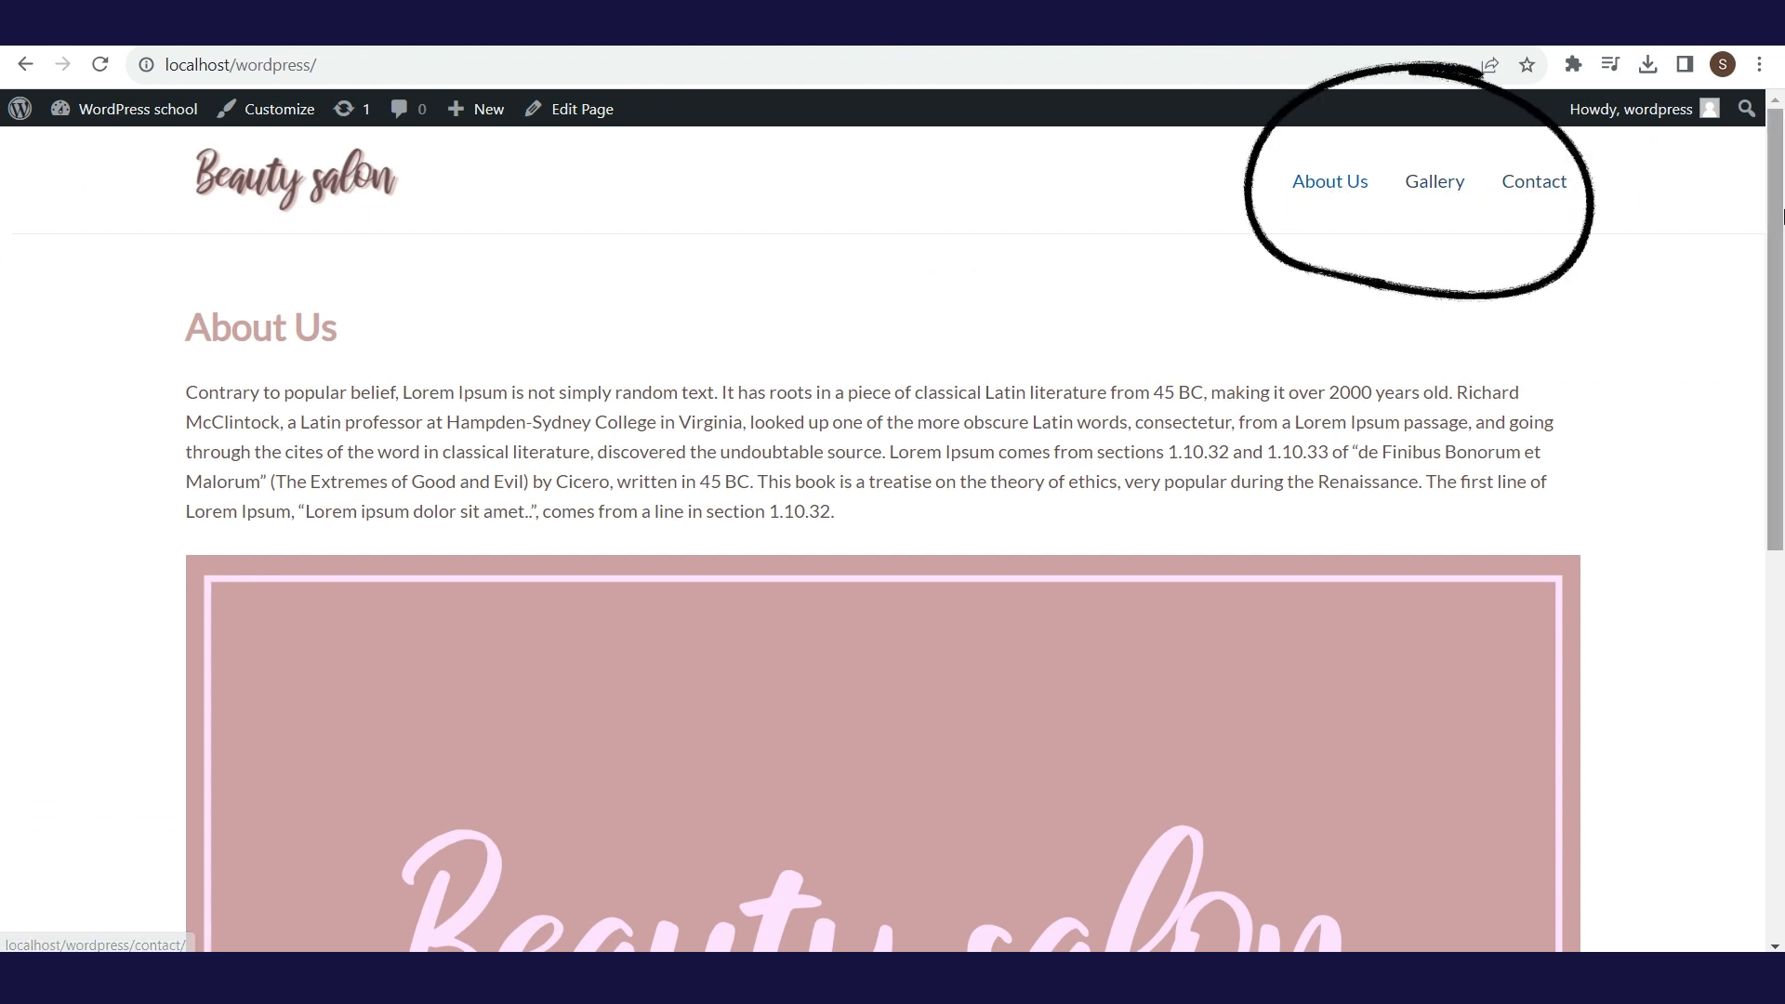
{"action": "scroll", "scroll_direction": "down", "scroll_amount": 3}
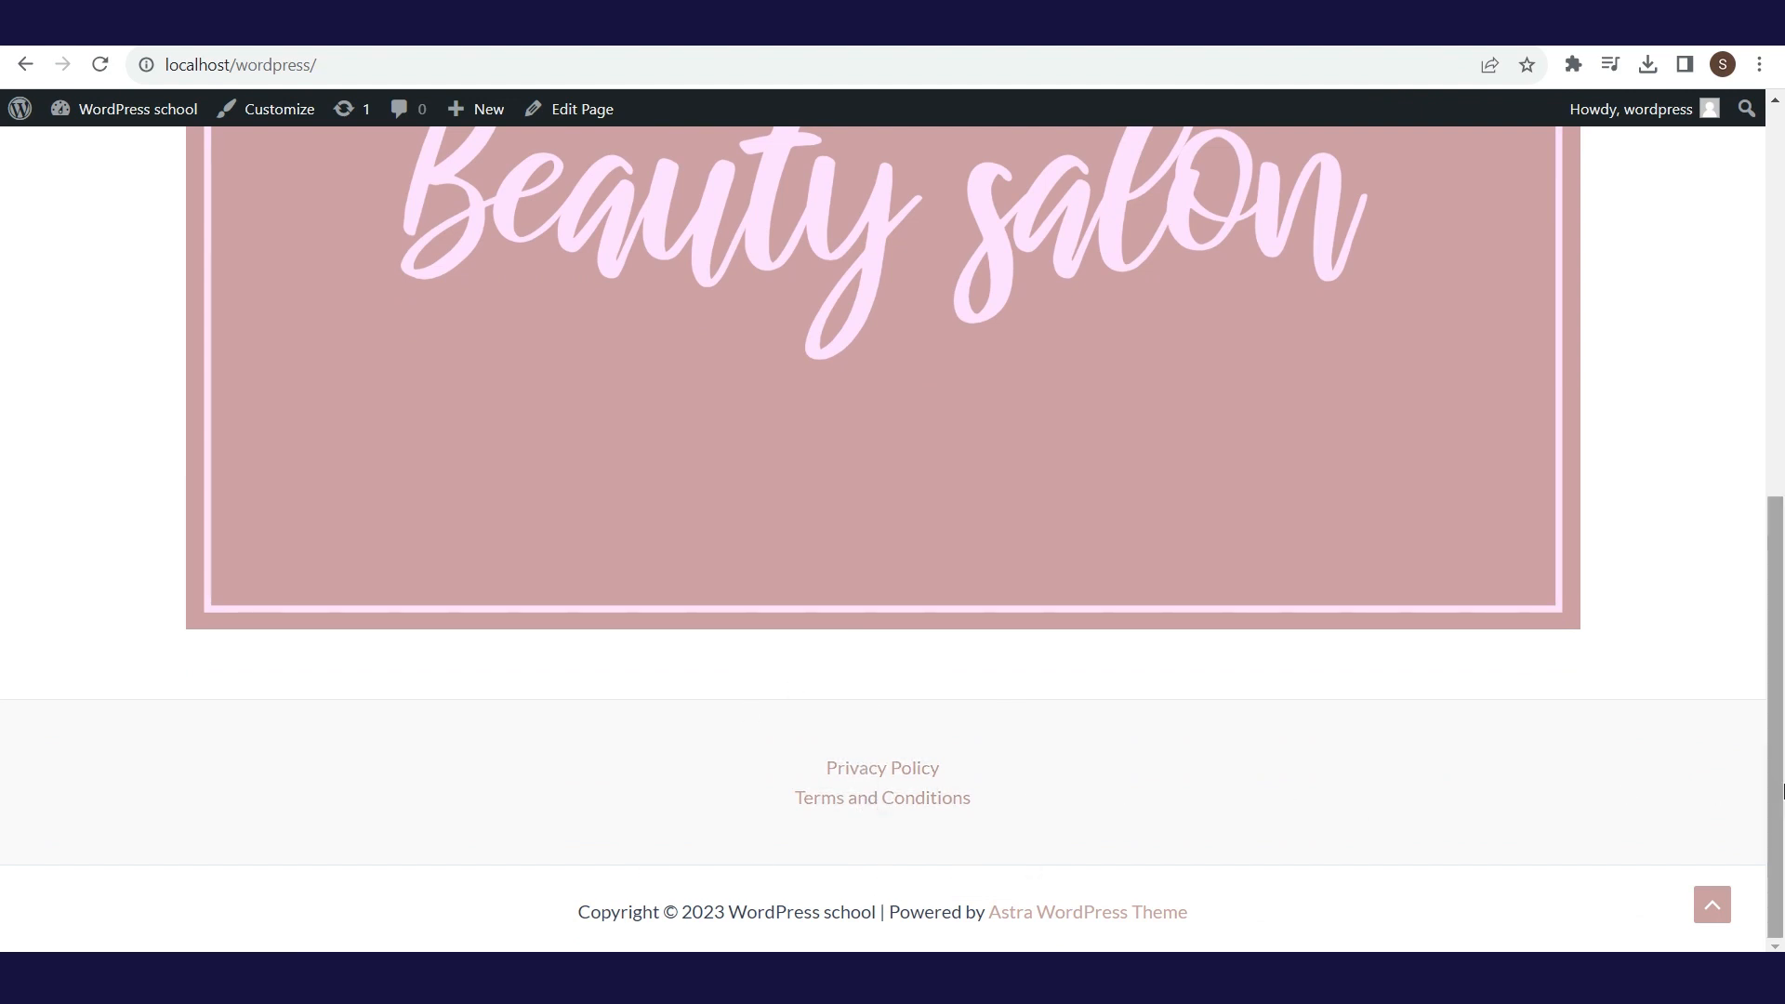
{"action": "scroll", "scroll_direction": "up", "scroll_amount": 3}
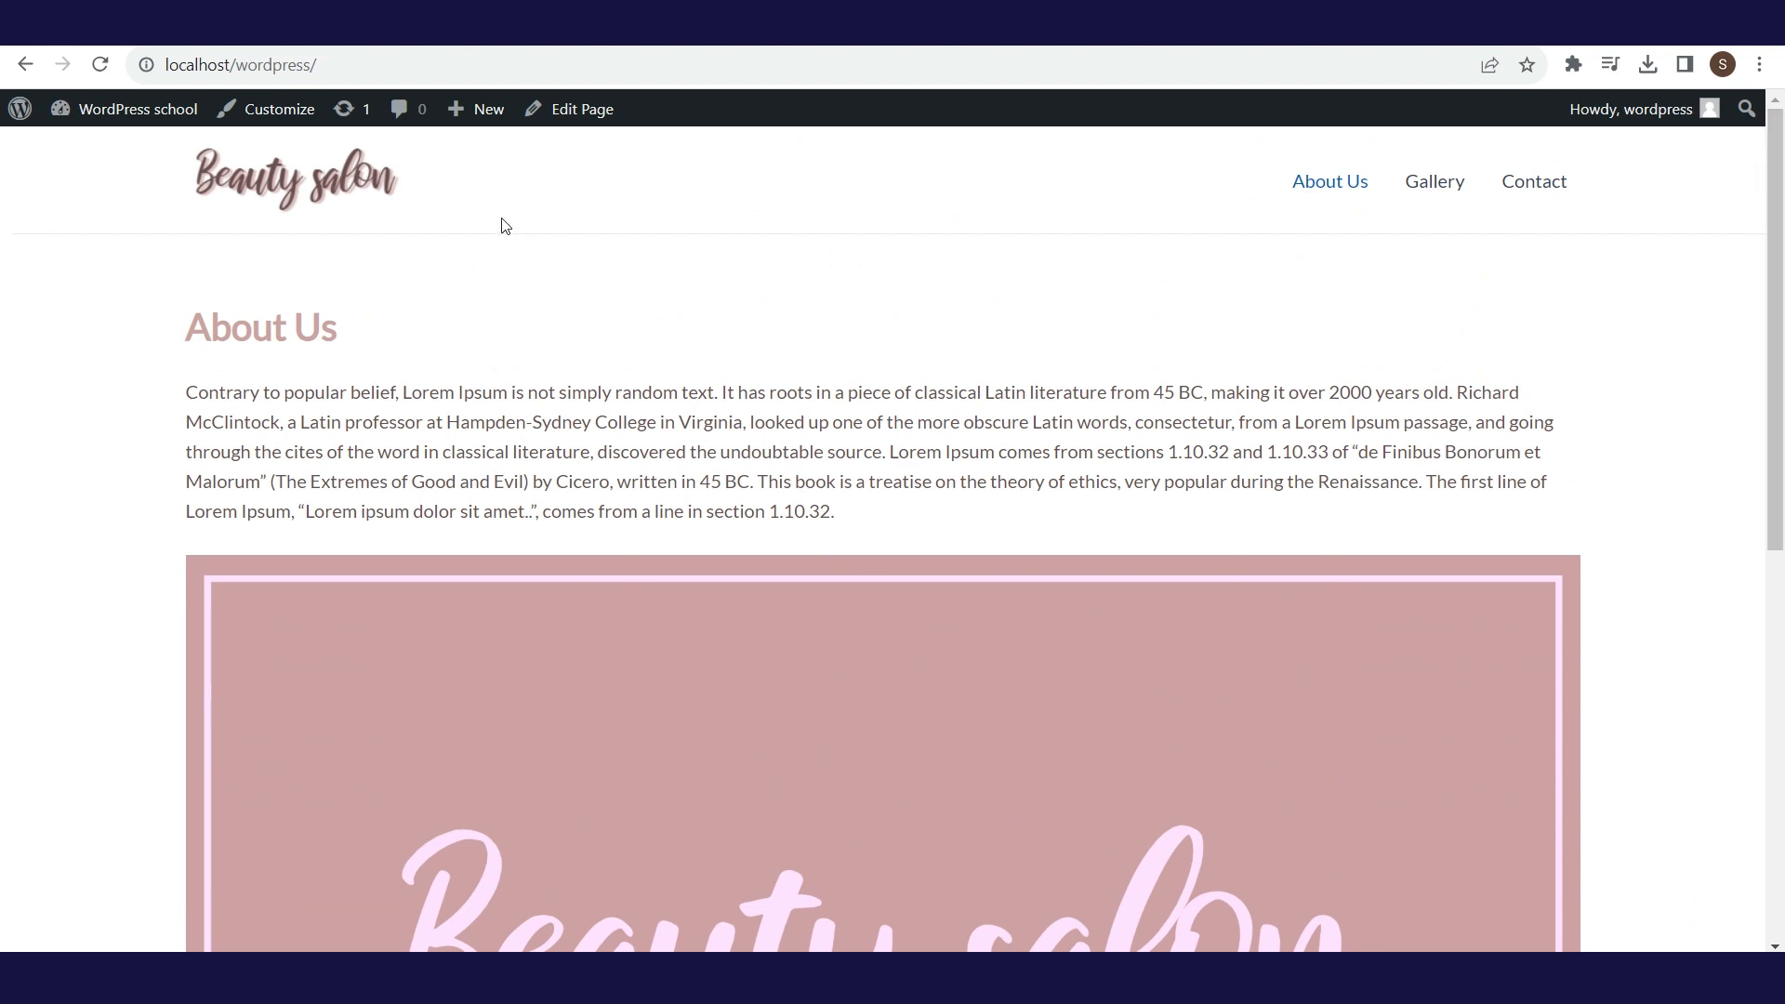
{"action": "mouse_move", "coordinate": [27, 65]}
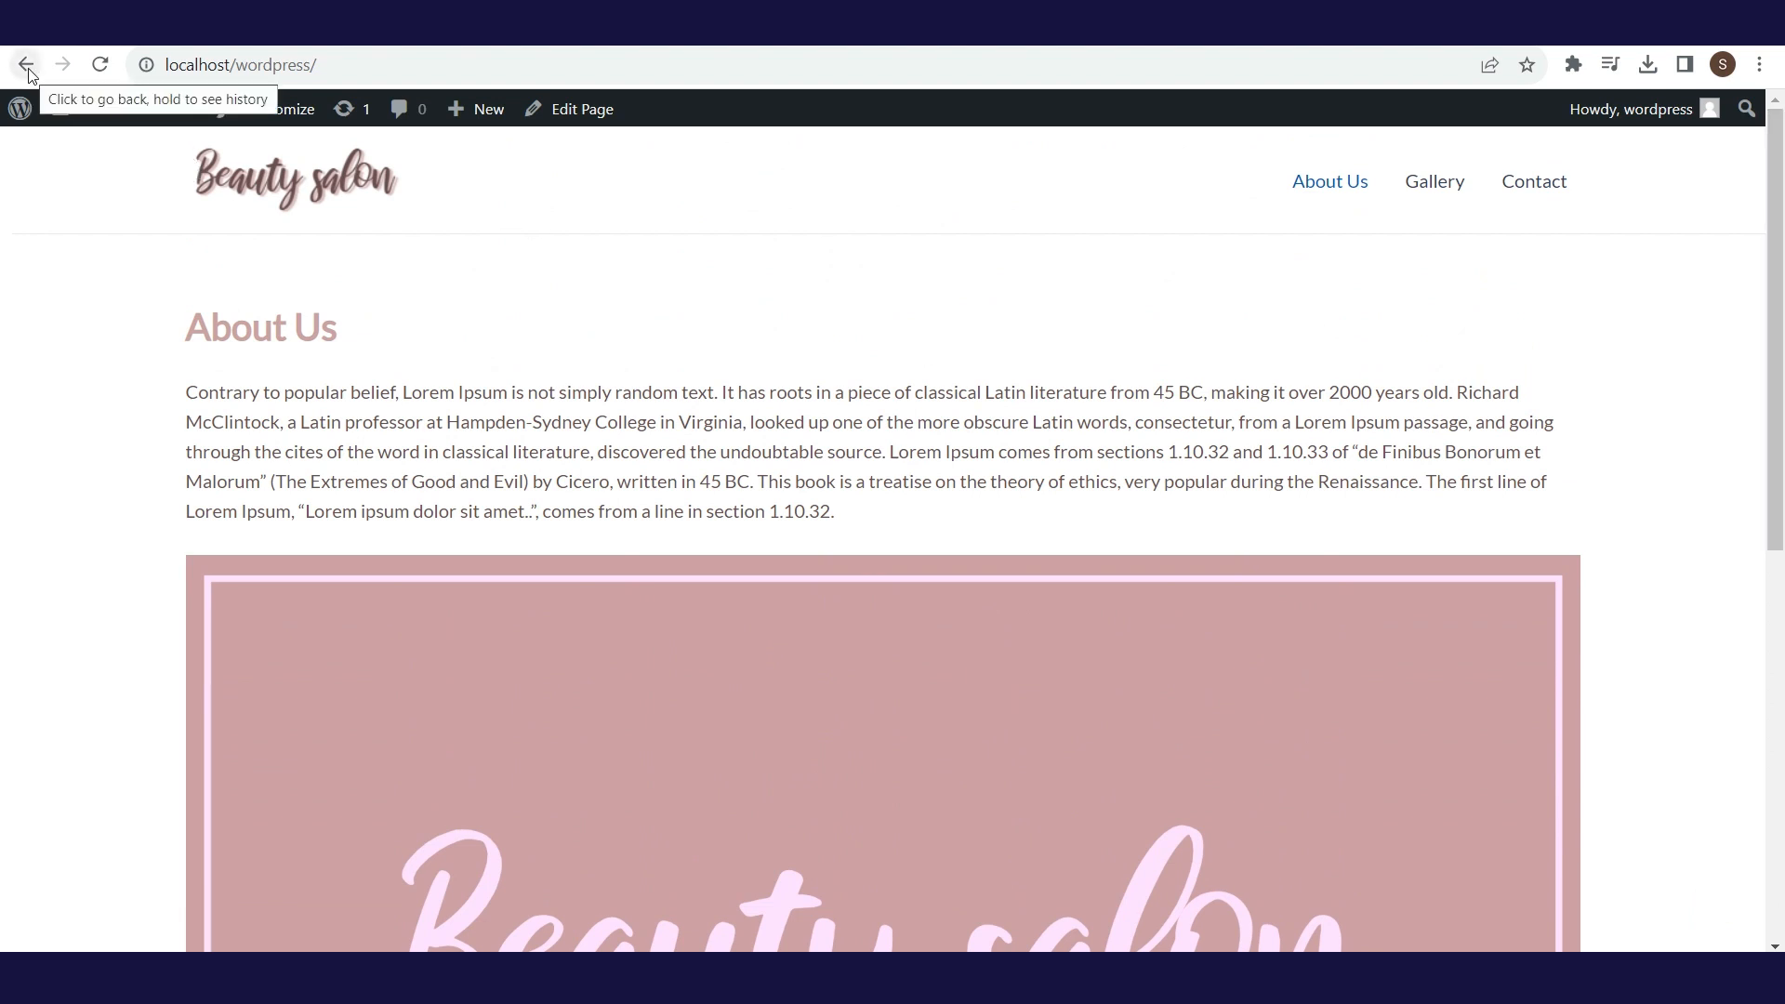